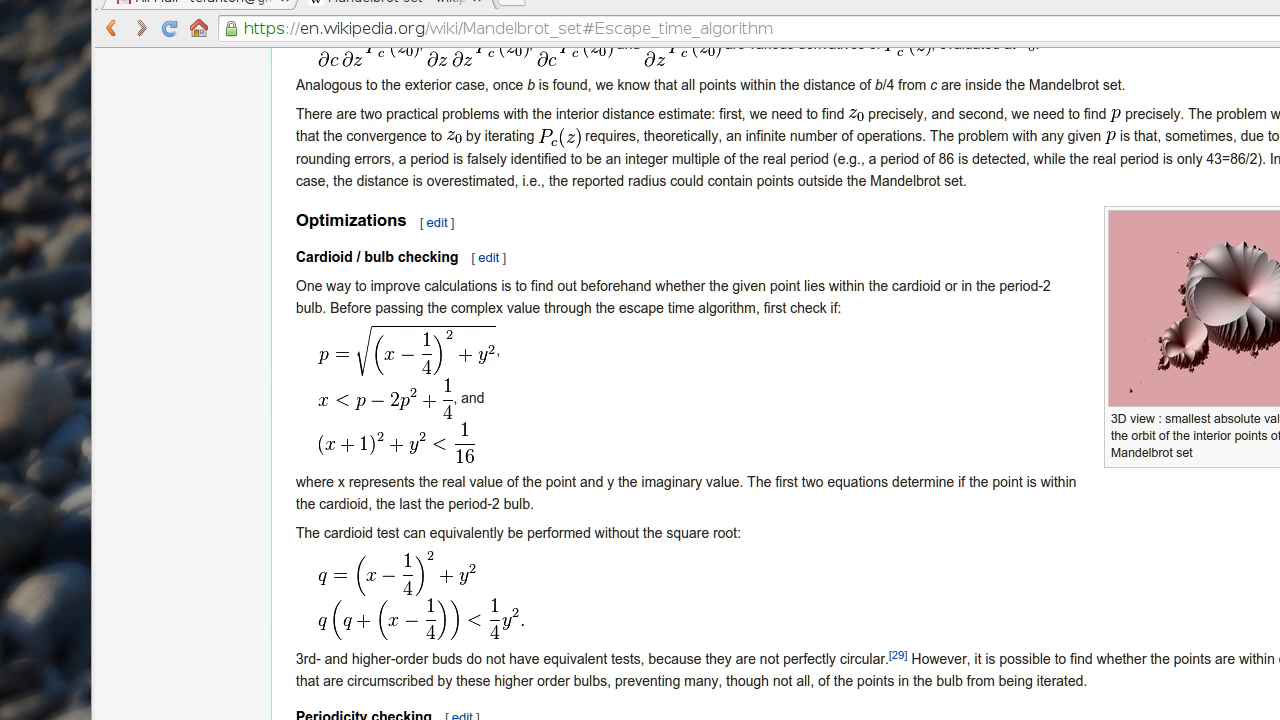
mouse_move(780, 348)
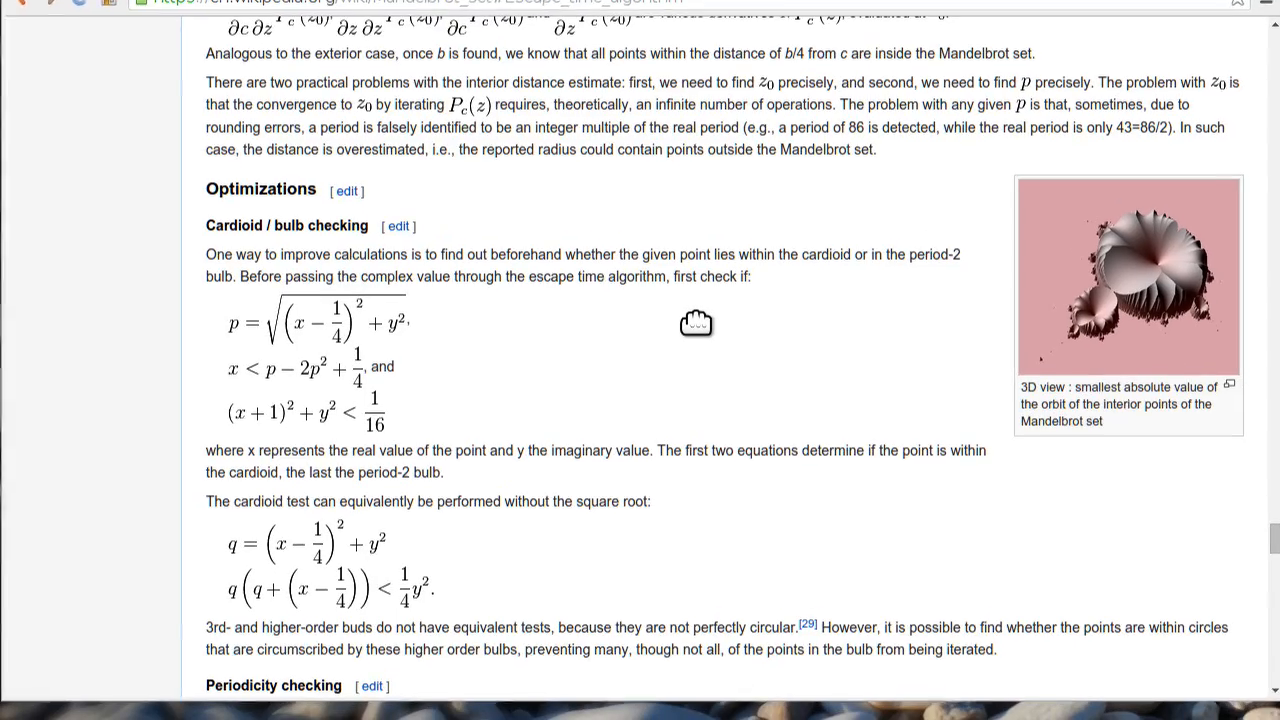
Switch to Emacs and name a new 'mandelbrot' directory inside ~/prj via dired
scroll(down, 3)
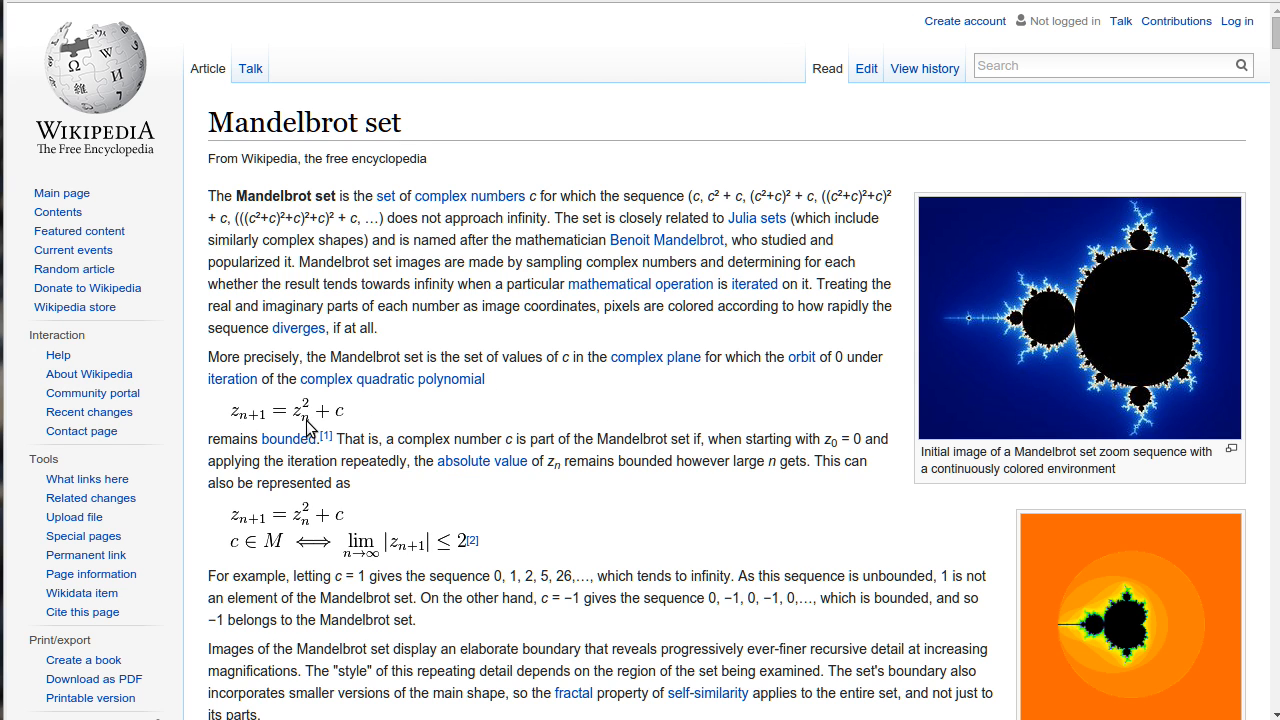
mouse_move(1000, 258)
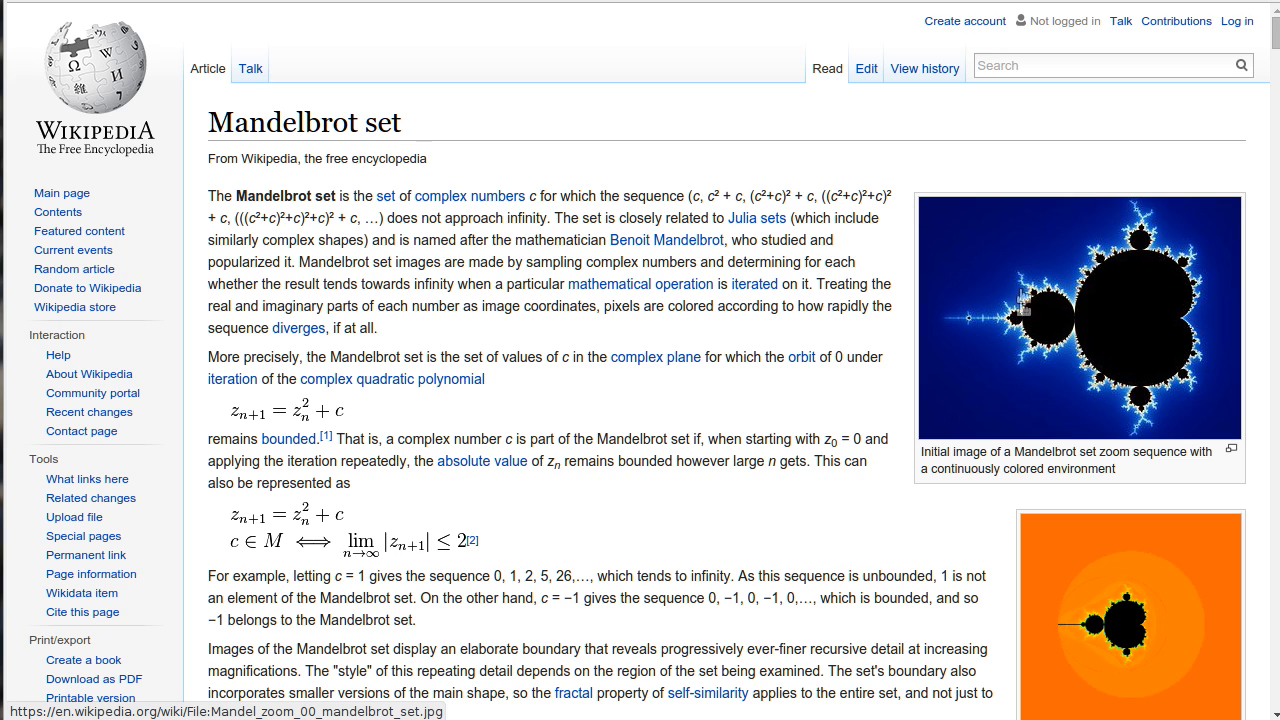
scroll(down, 3)
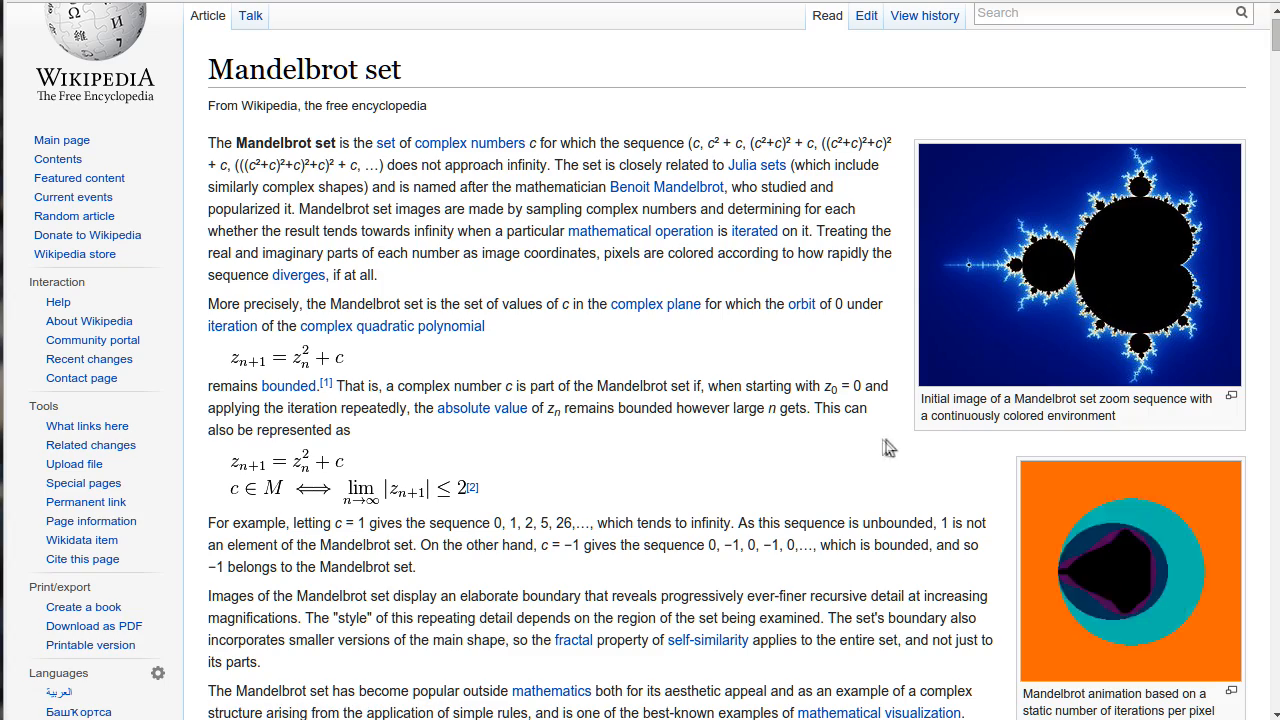
scroll(down, 3)
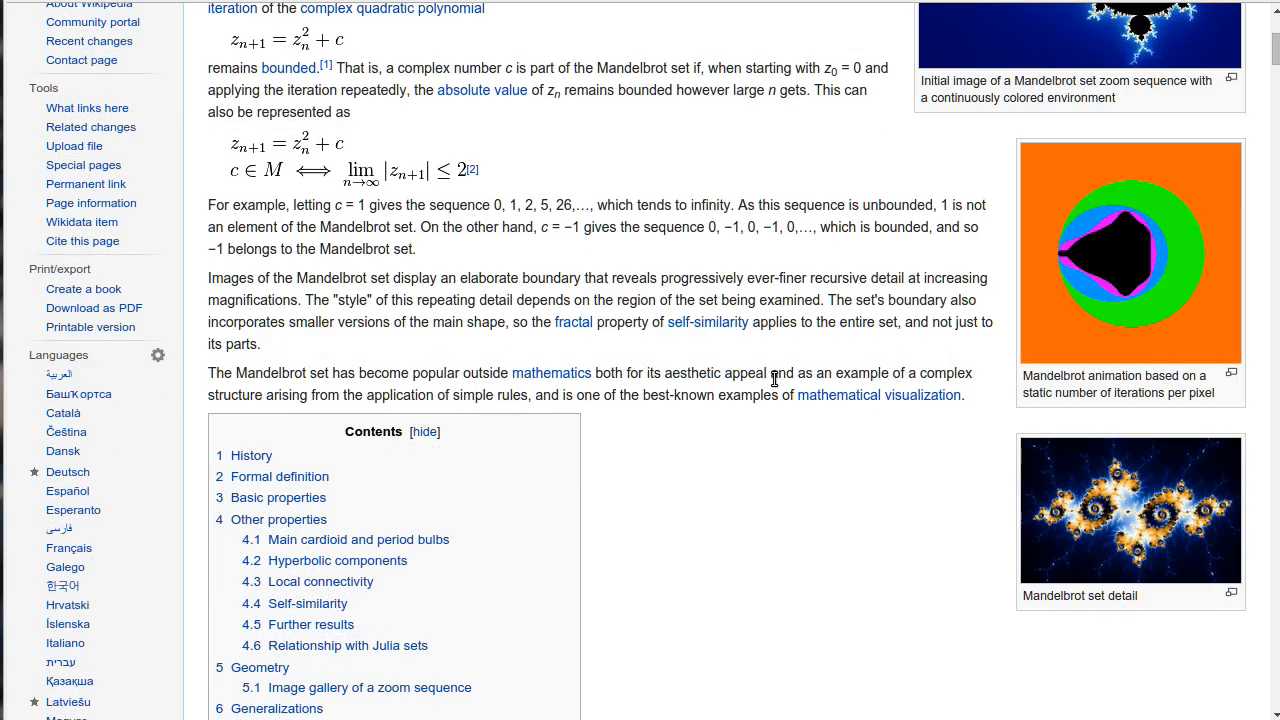
scroll(down, 3)
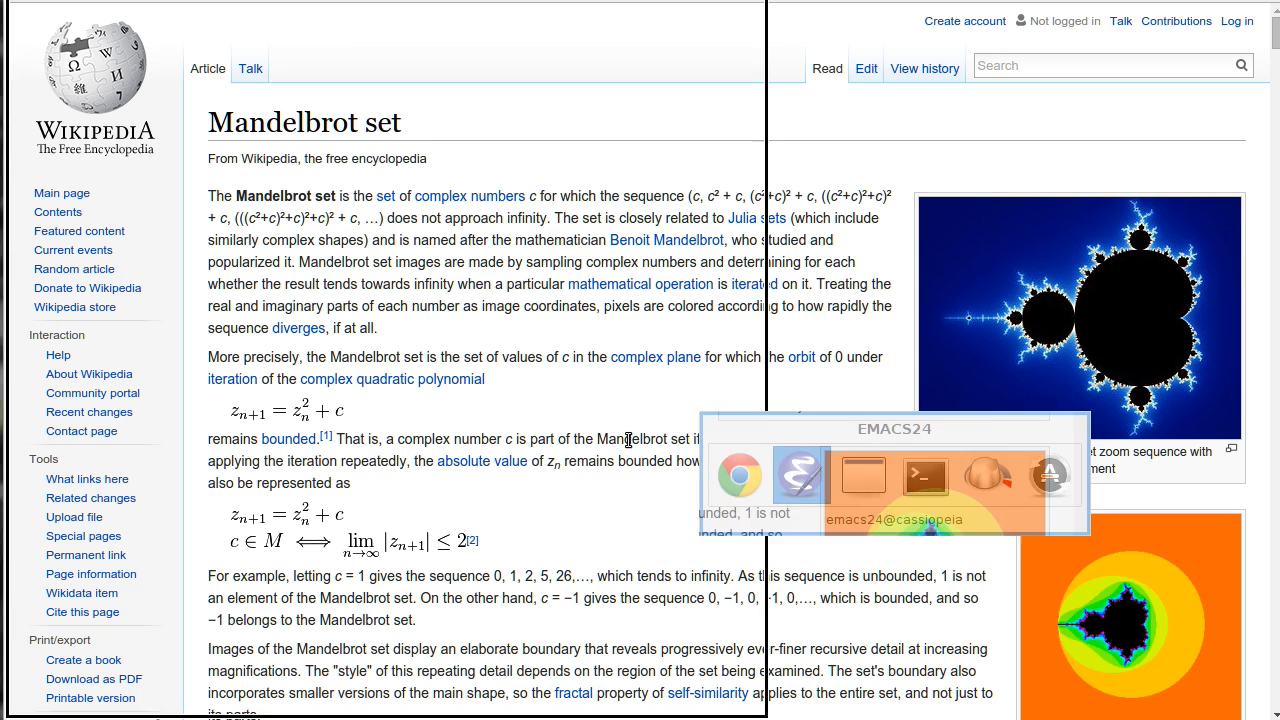
click(800, 476)
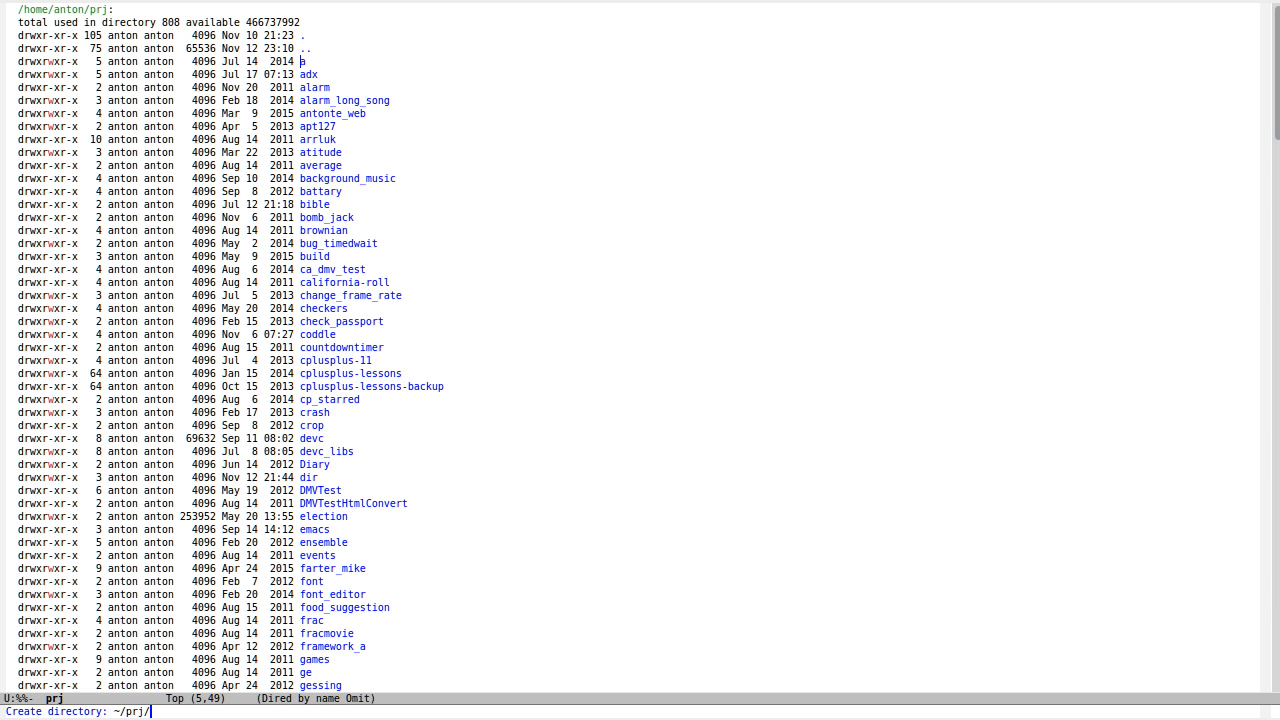
text(mandelbrot/ma)
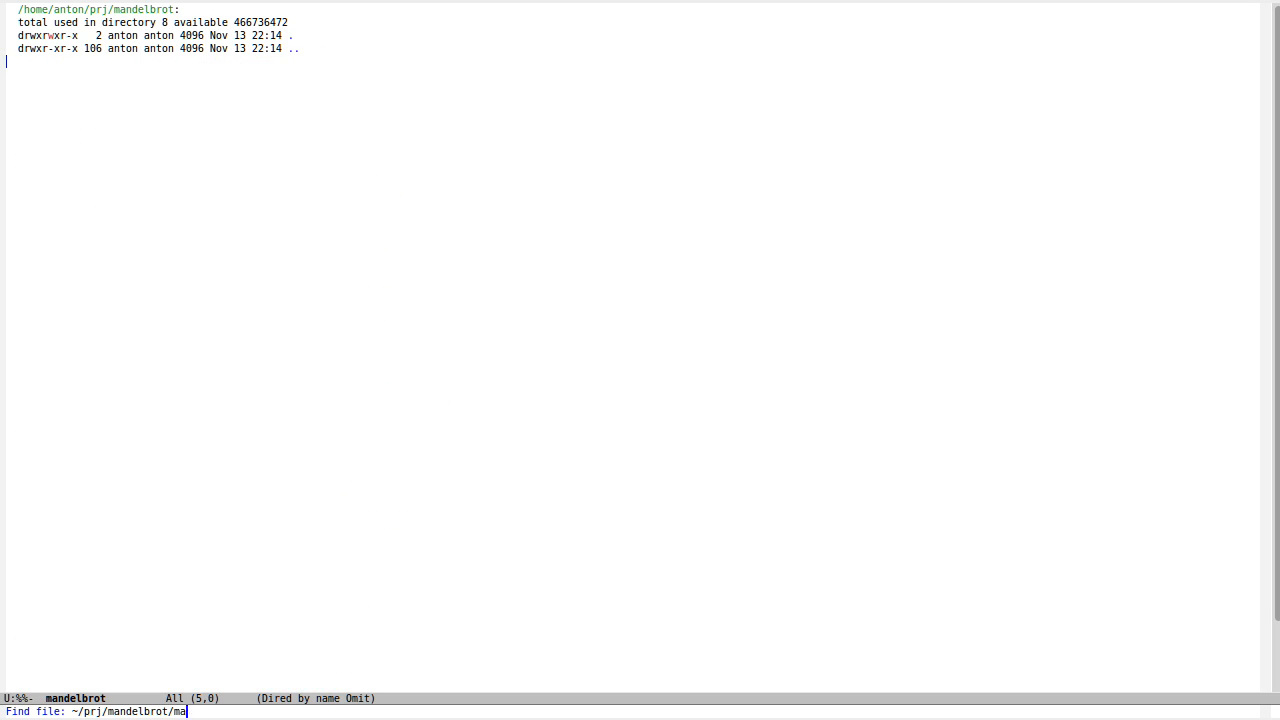
Create and open ~/prj/mandelbrot/main.cpp with an SDL2 include and empty main
key(Return)
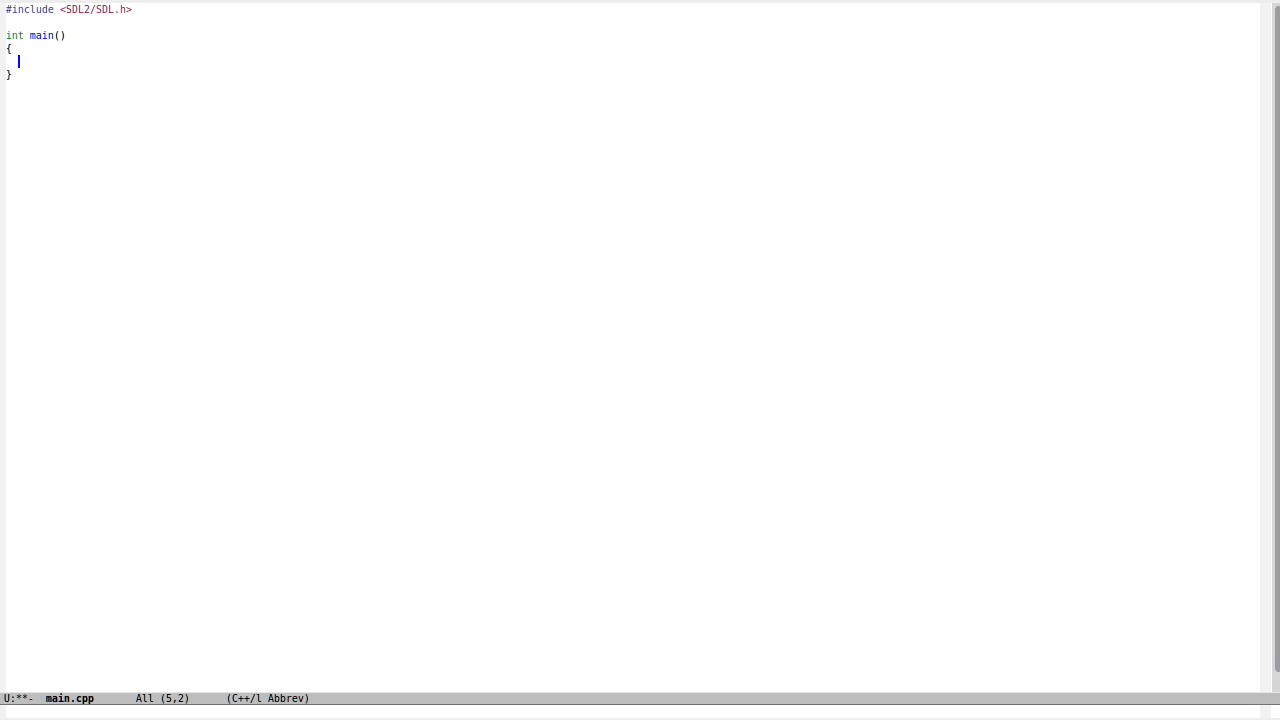
Add an SDL_Init(SDL_INIT_VIDEO) check returning -1 on failure, followed by SDL_Quit()
text(if (SDL_Init(SDL)
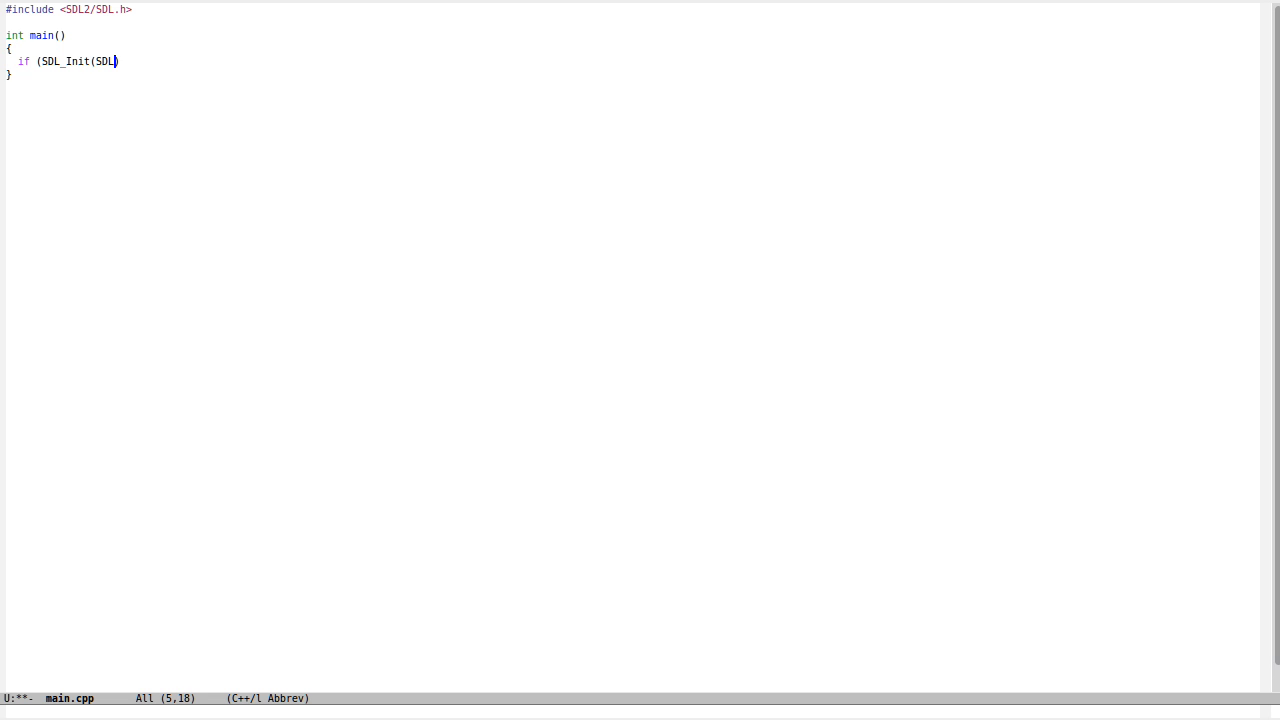
text(_INIT_)
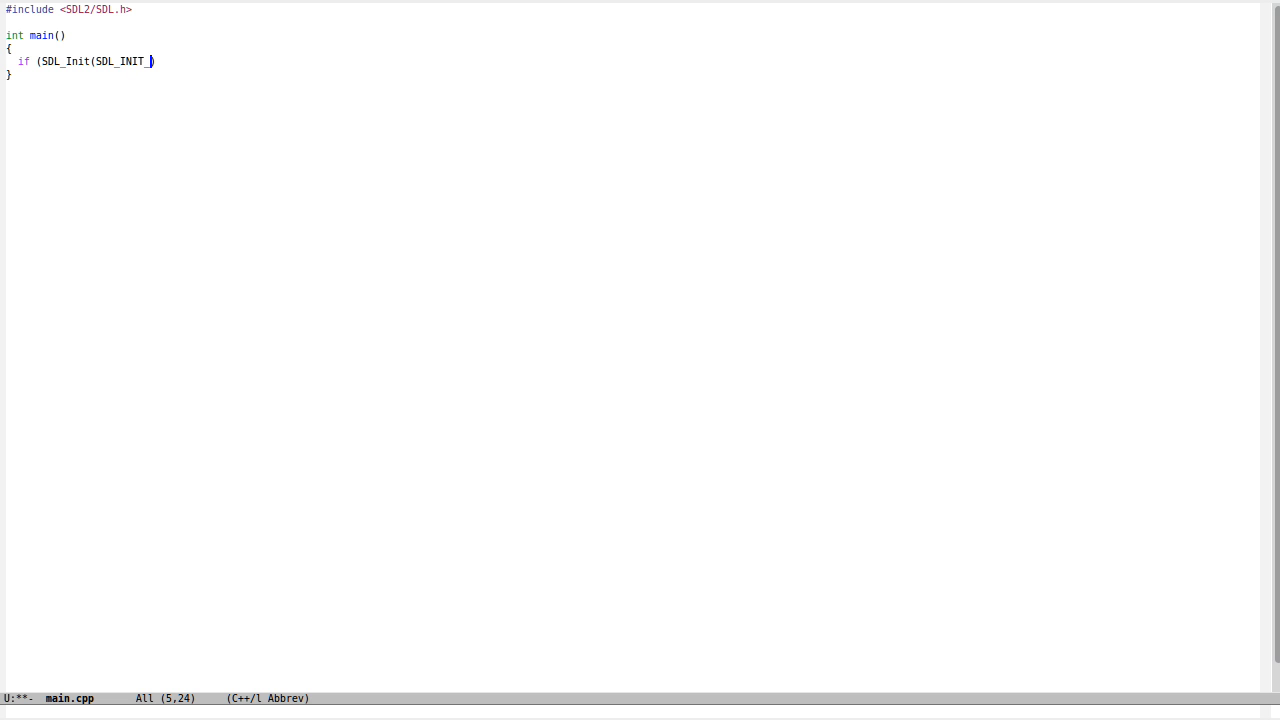
text(VIDEO) !)
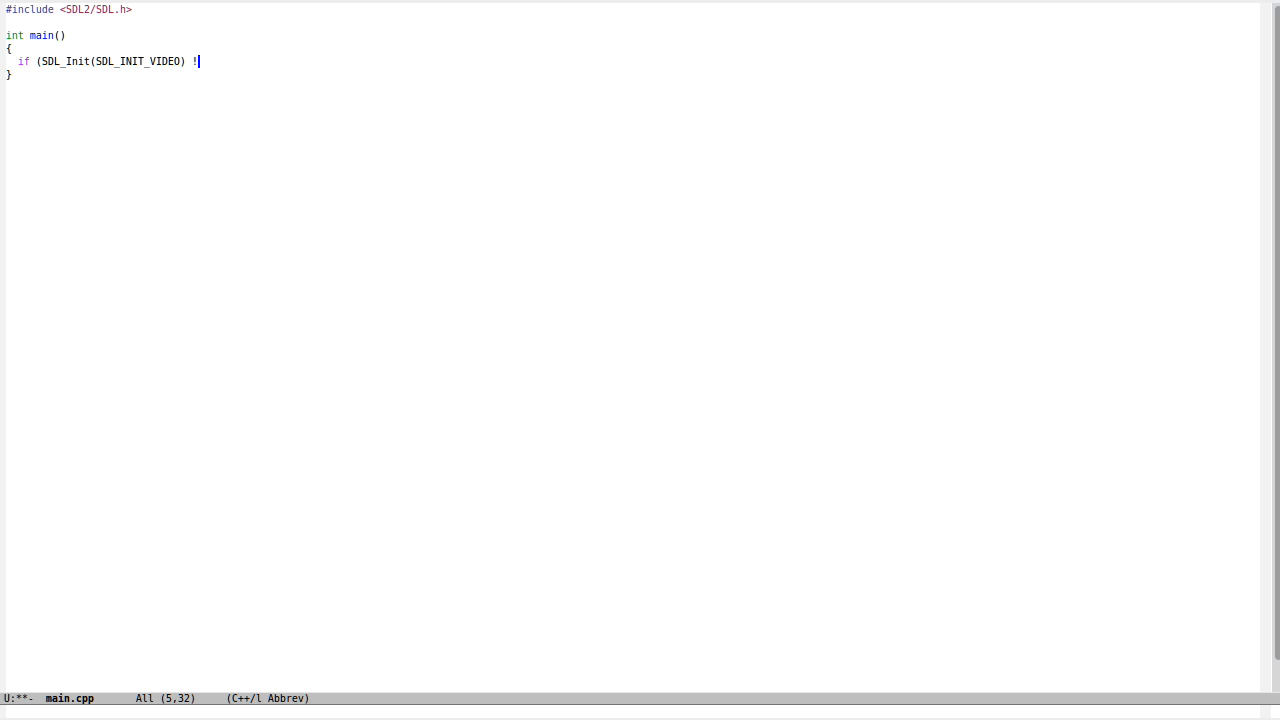
text(= 0){)
text(std::cerr << "SDL_Init(SDL_INIT_VIDEO)\n";)
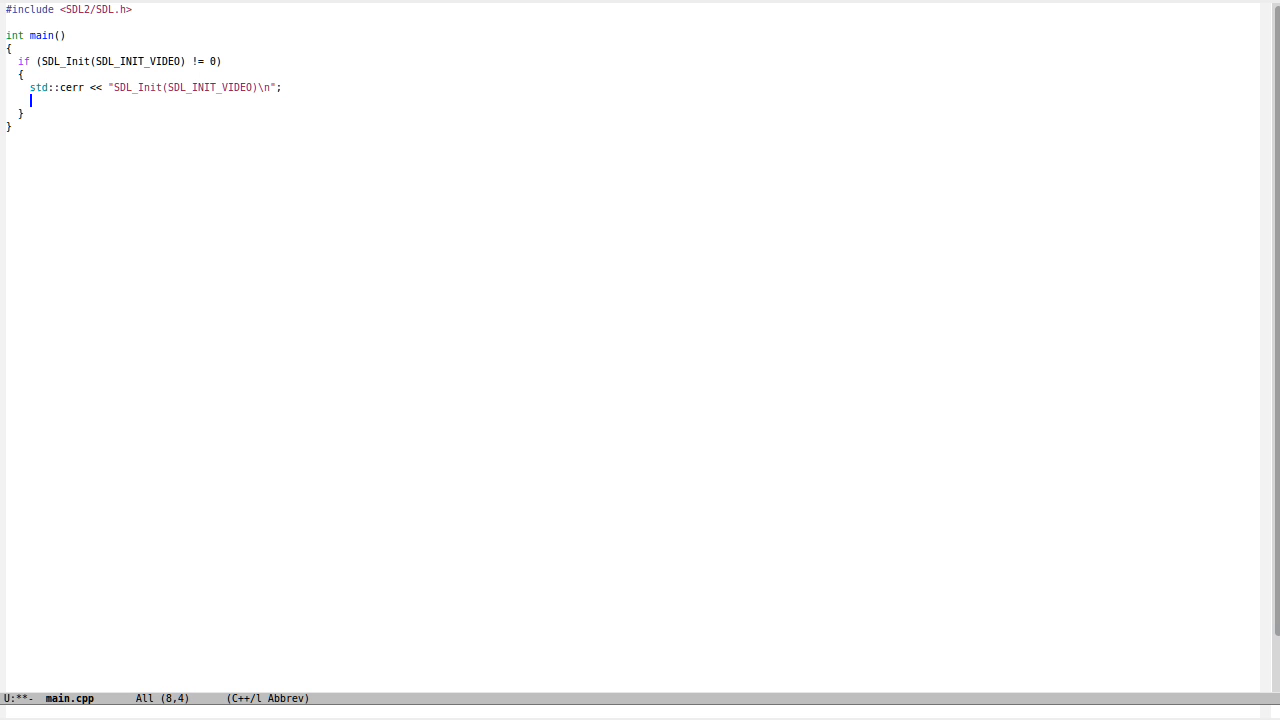
text(return -1;)
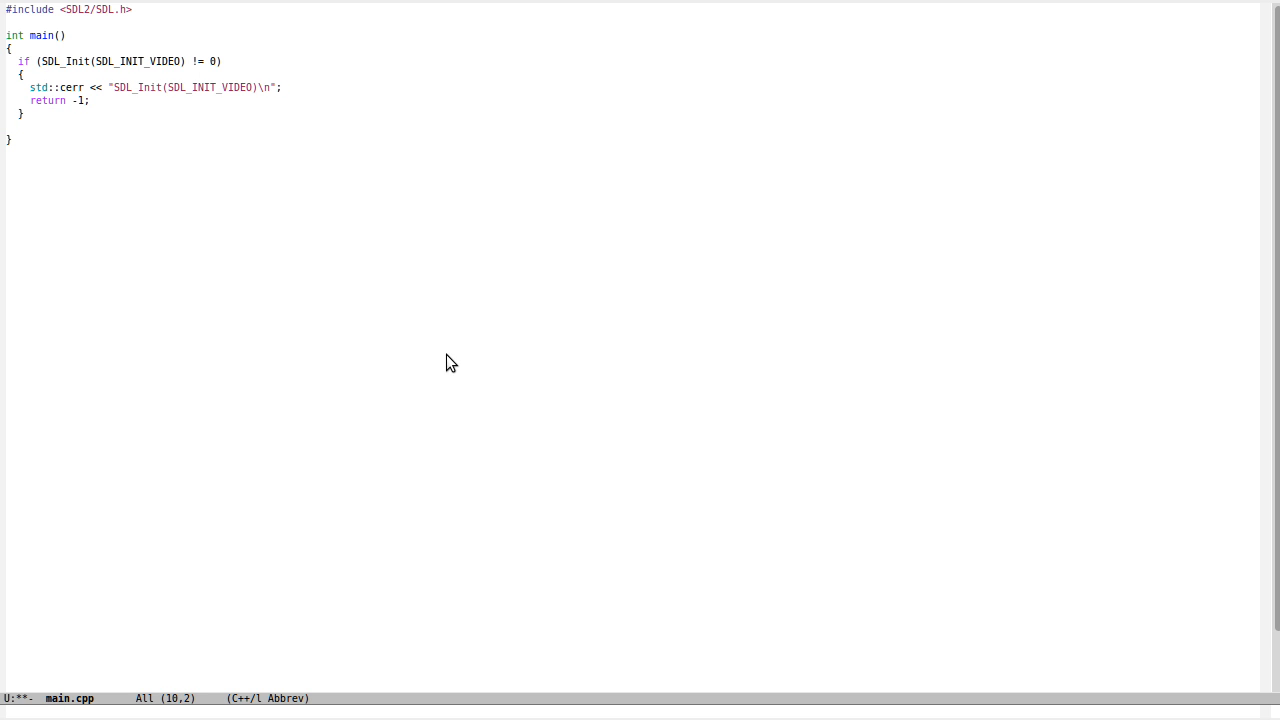
text(SDL_Quit();)
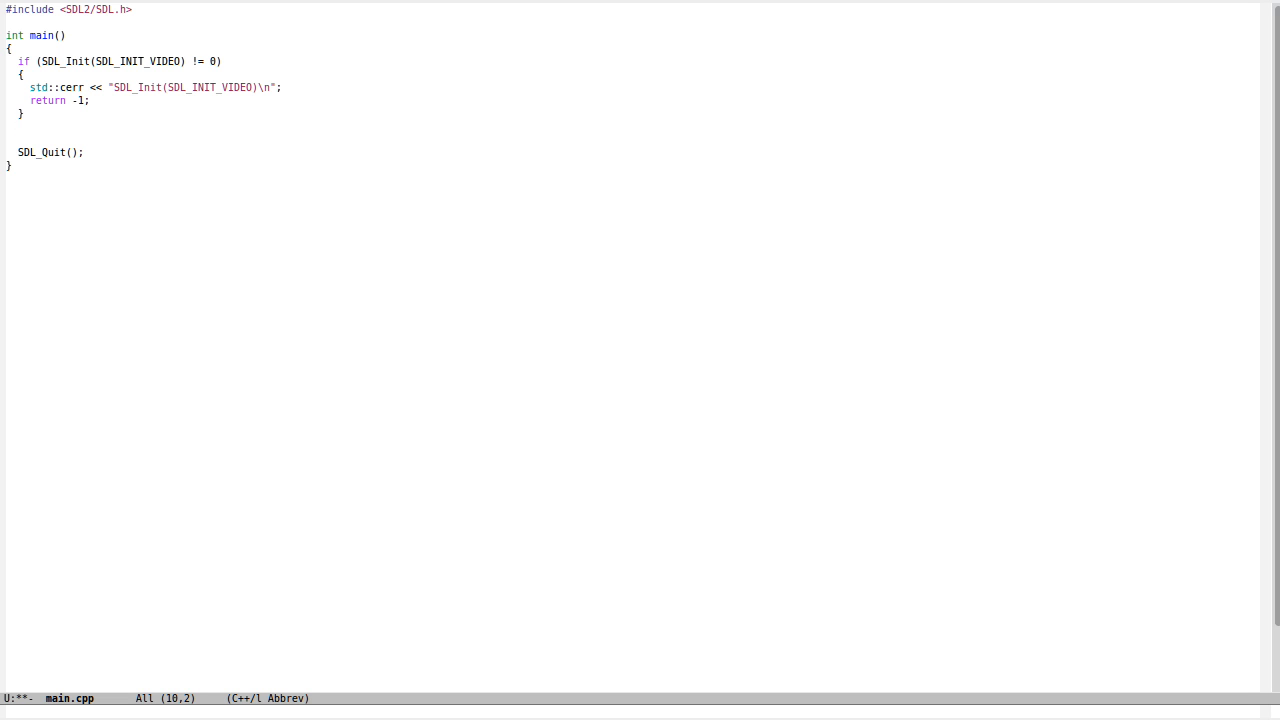
Declare the window, a Width 1280 / Height 720 enum, and create a borderless OpenGL window and renderer
text(SDL_Window *window;)
text(en)
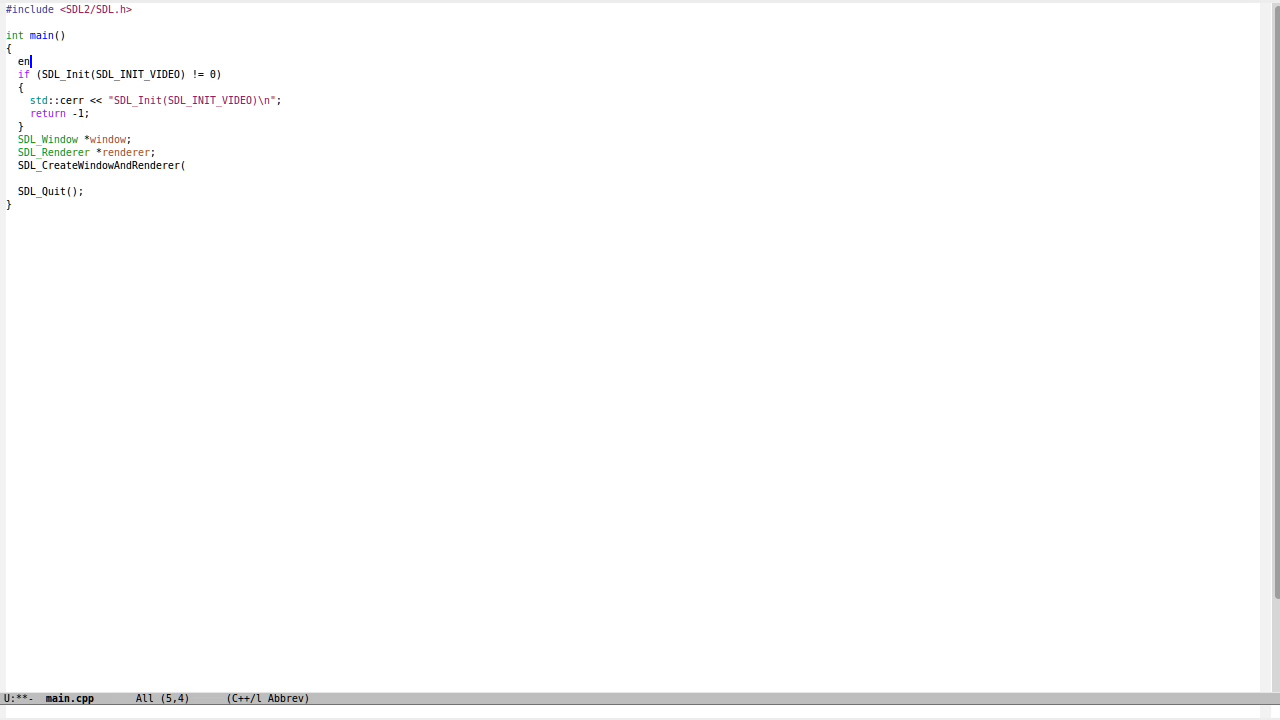
text(um { Wind)
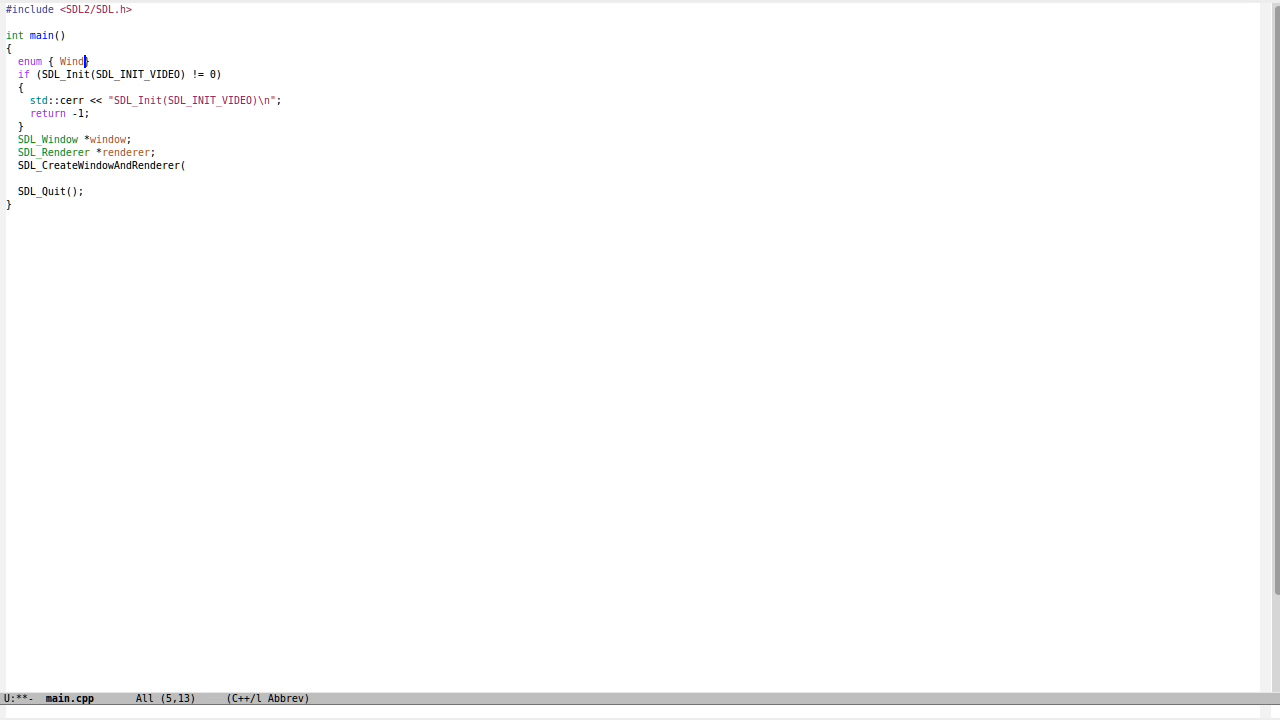
text(h = 1270)
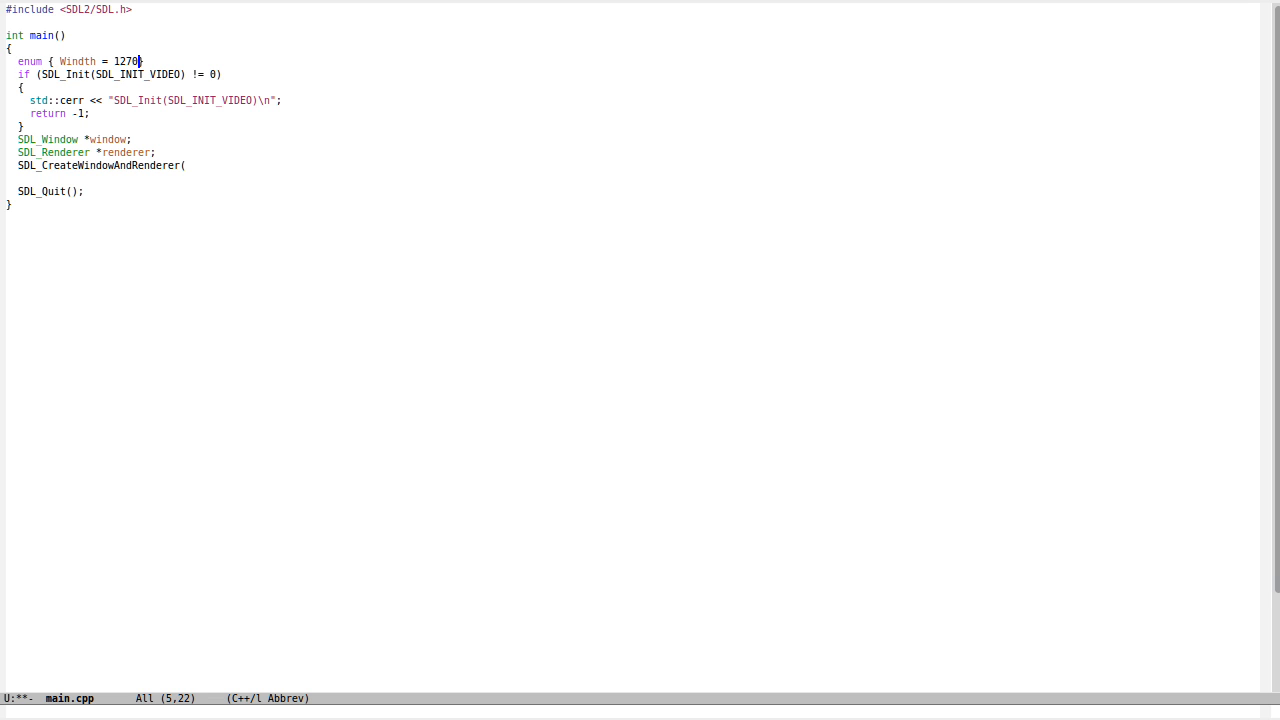
text(0, Height = 720 };)
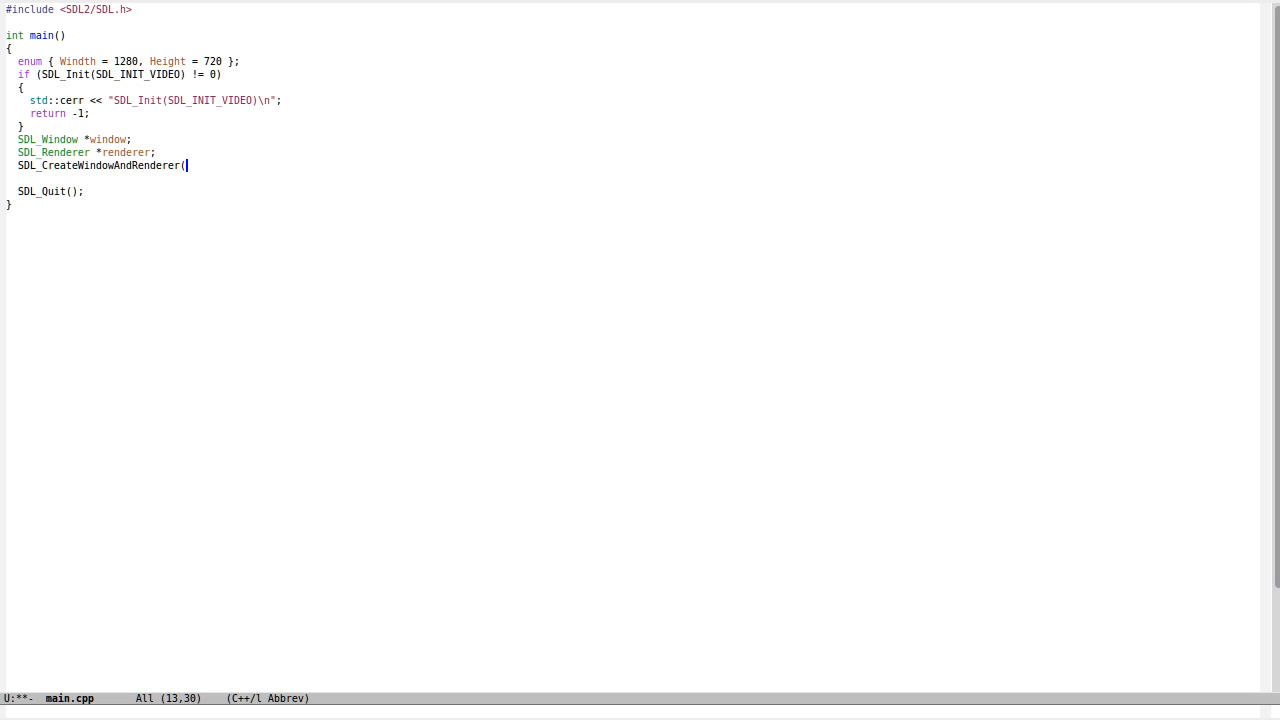
text(Width, Height, SDL_WINDOW_OPENGL | SDL_WINDOW_BORD)
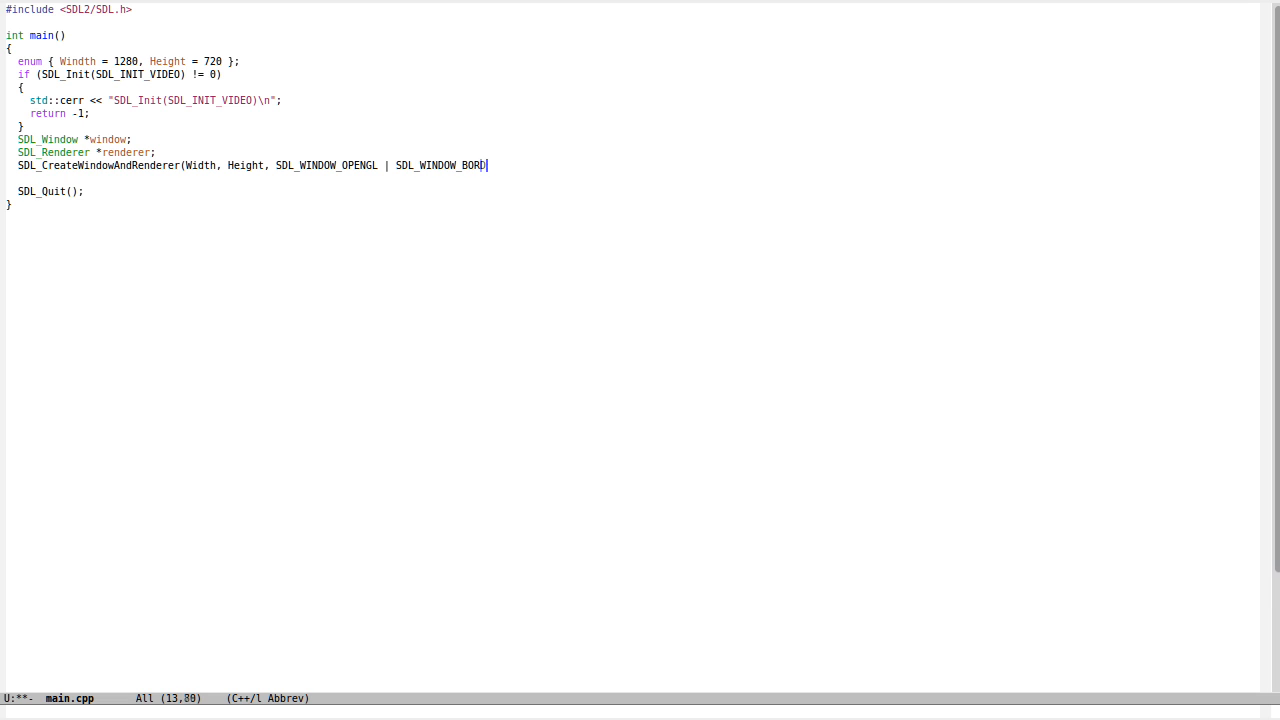
text(ERLESS, &window, &renderer);)
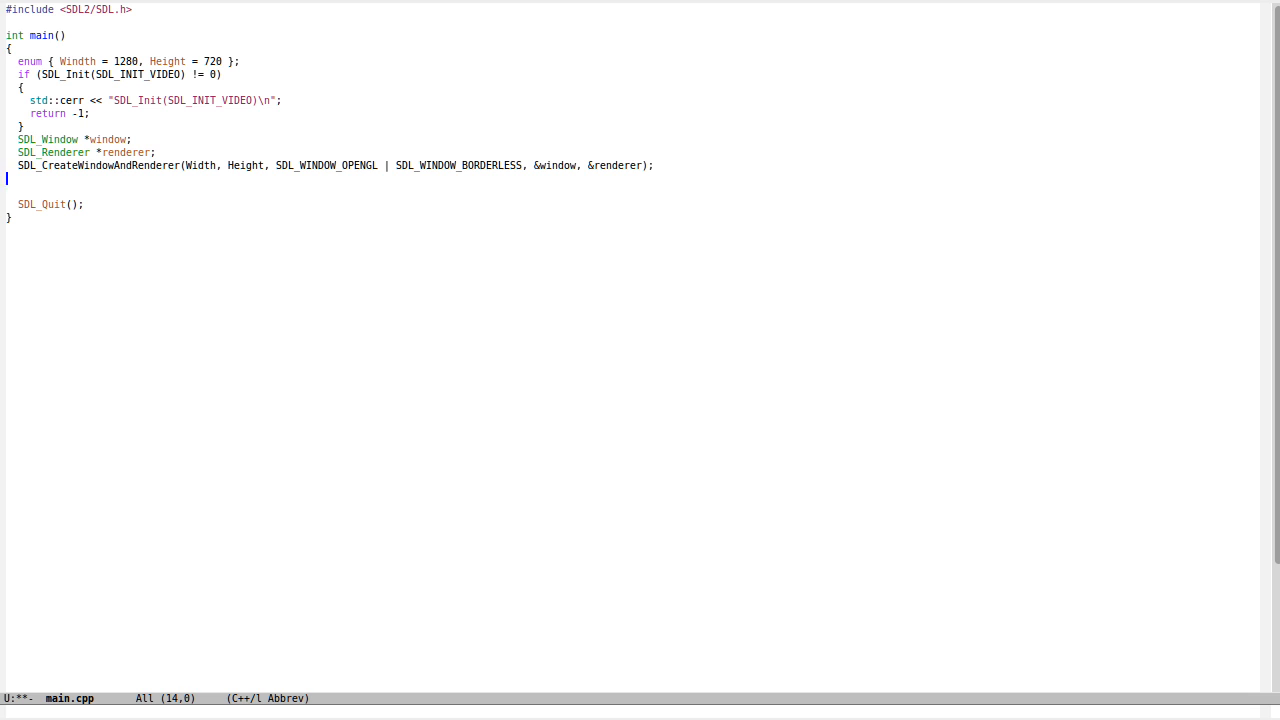
Begin an SDL_SetWindowPosition(window, 65, ...) call to place the window
text(SDL_)
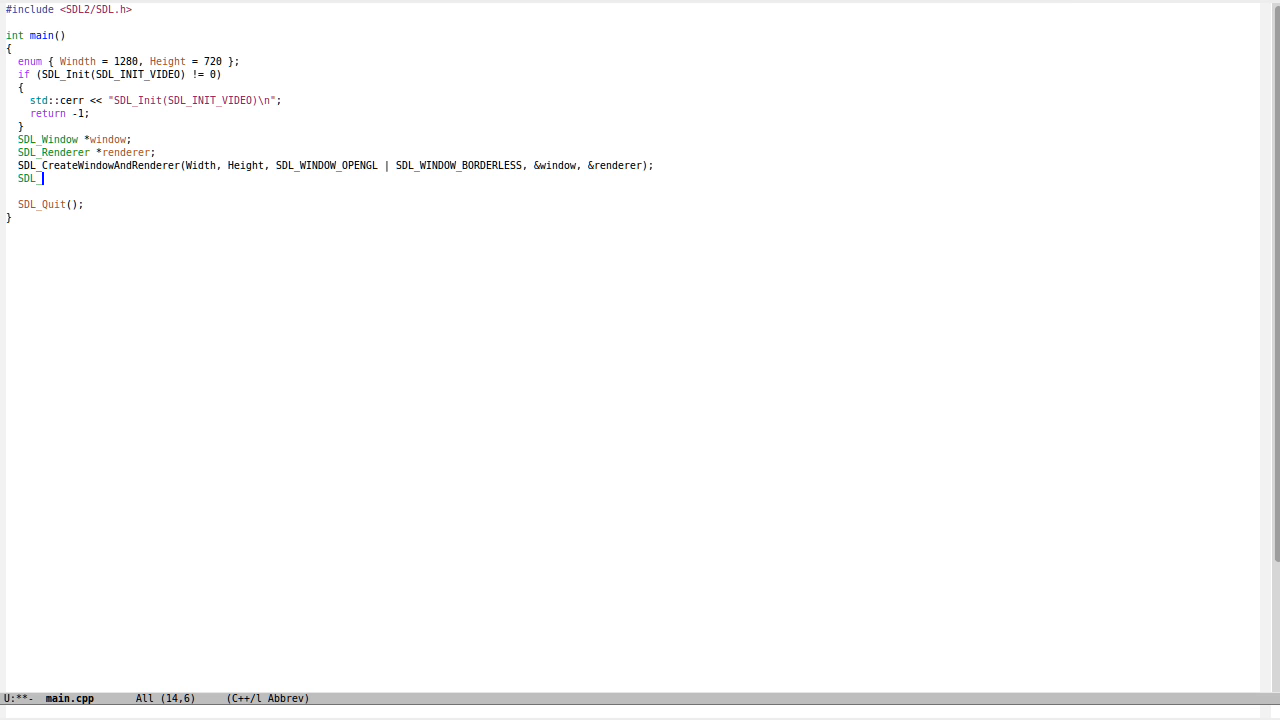
text(S)
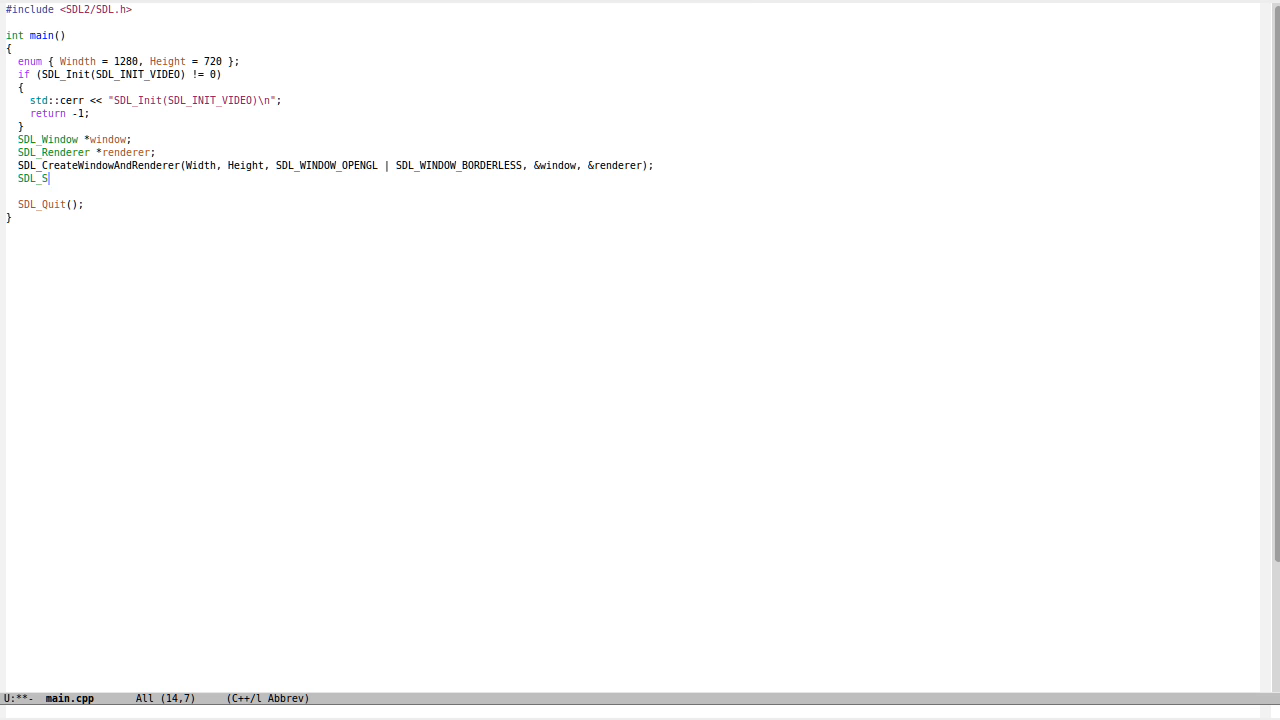
text(etWindowPosition(window,)
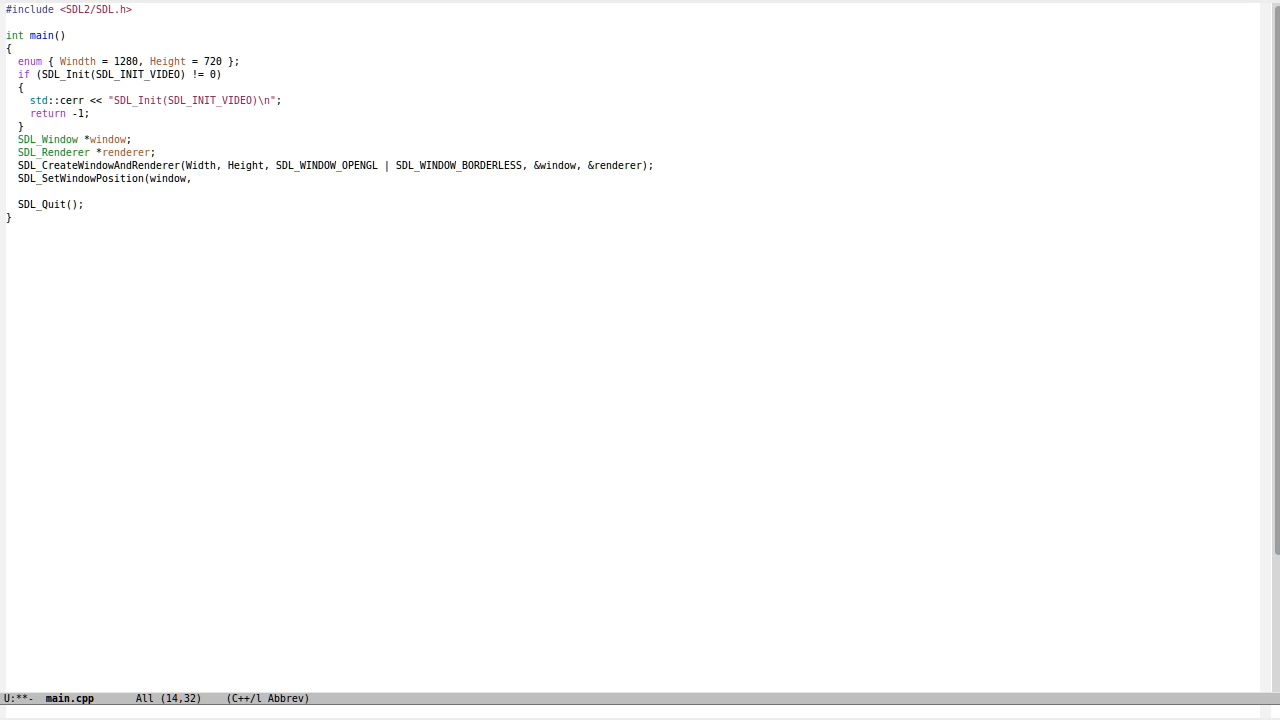
text(65, 126);)
text(#include <iostream>)
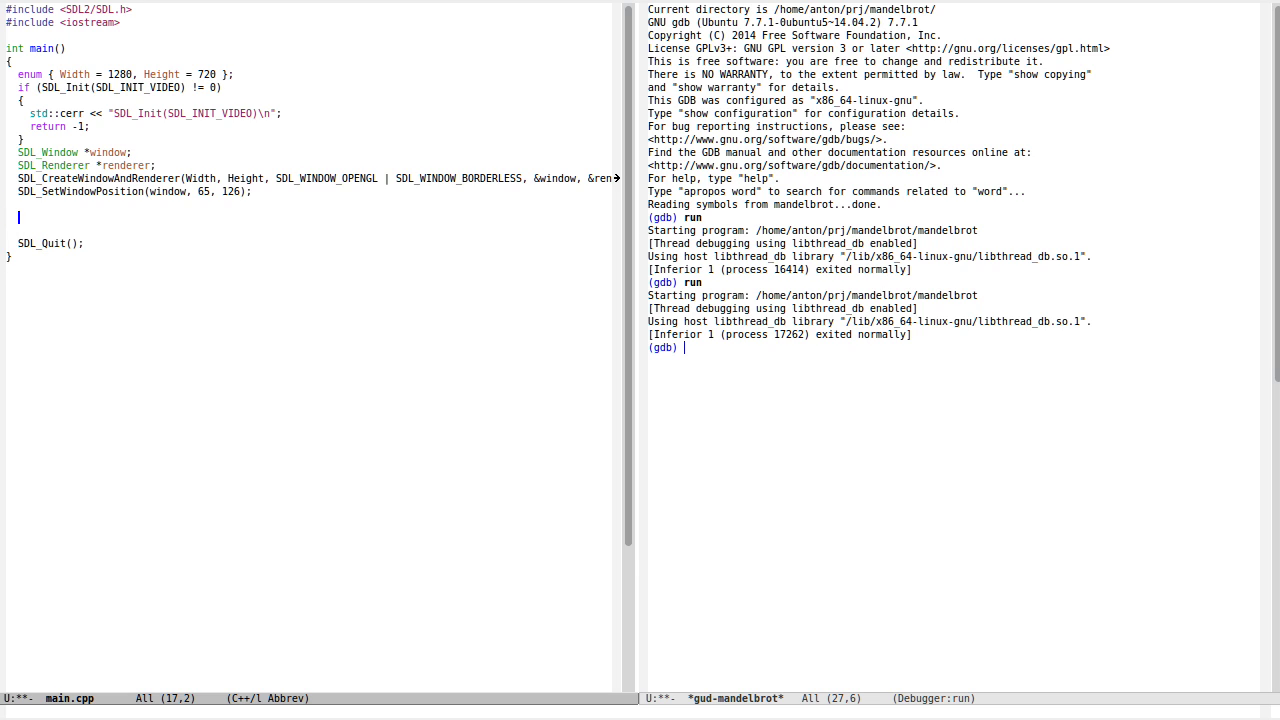
Add SDL_SetRenderDrawColor, SDL_RenderPresent(renderer) and SDL_Delay(2000) before quitting
text(SDL_SetRendererDraw)
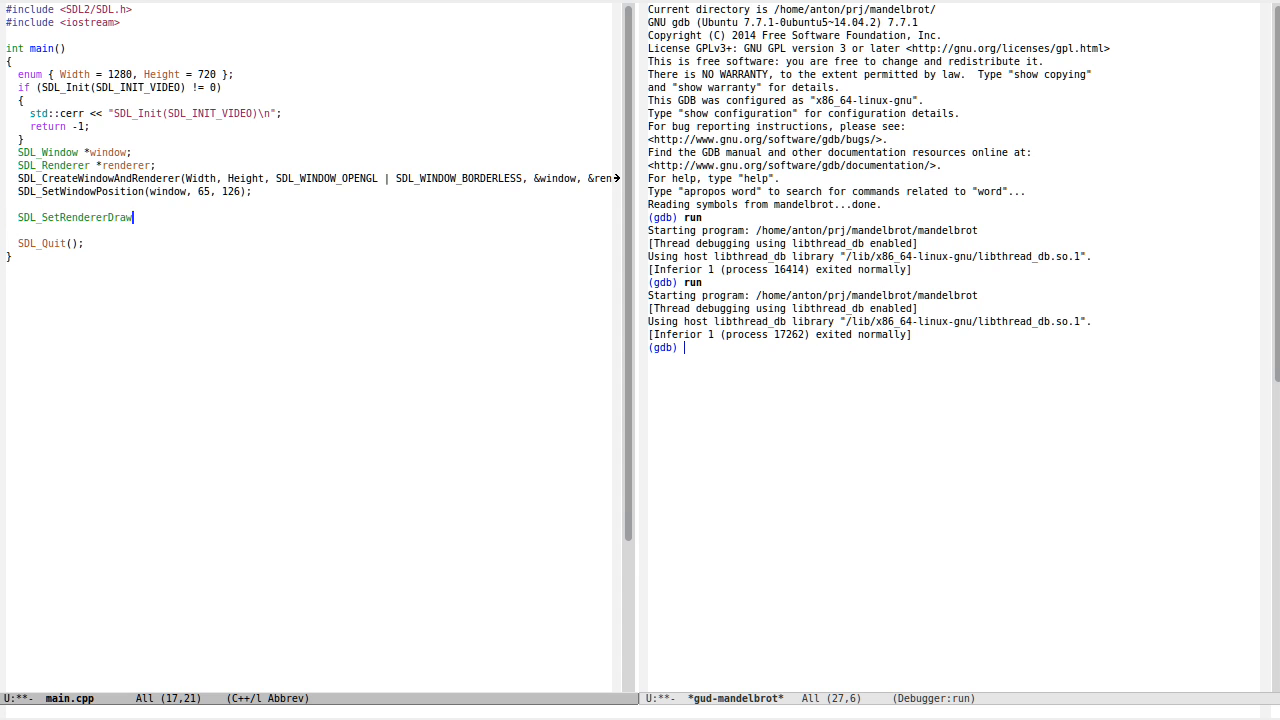
text(Color(renderer,)
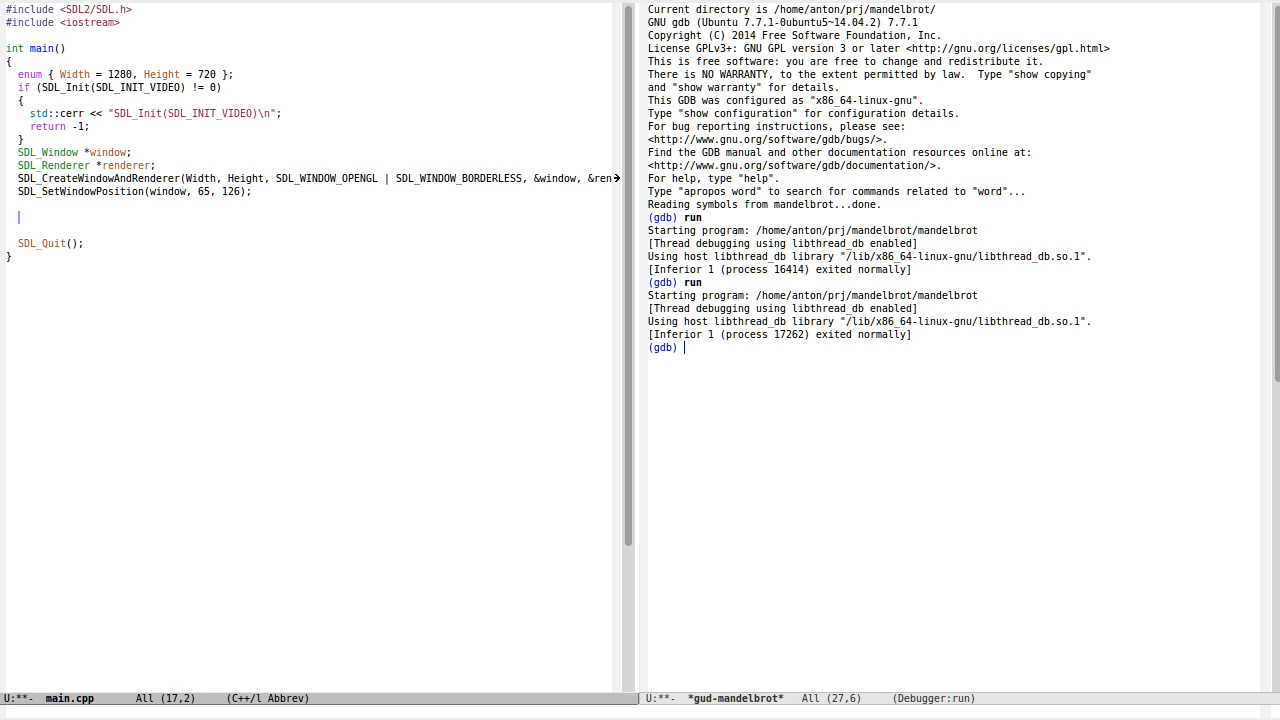
text(SDL_RendererPresent(renderer);)
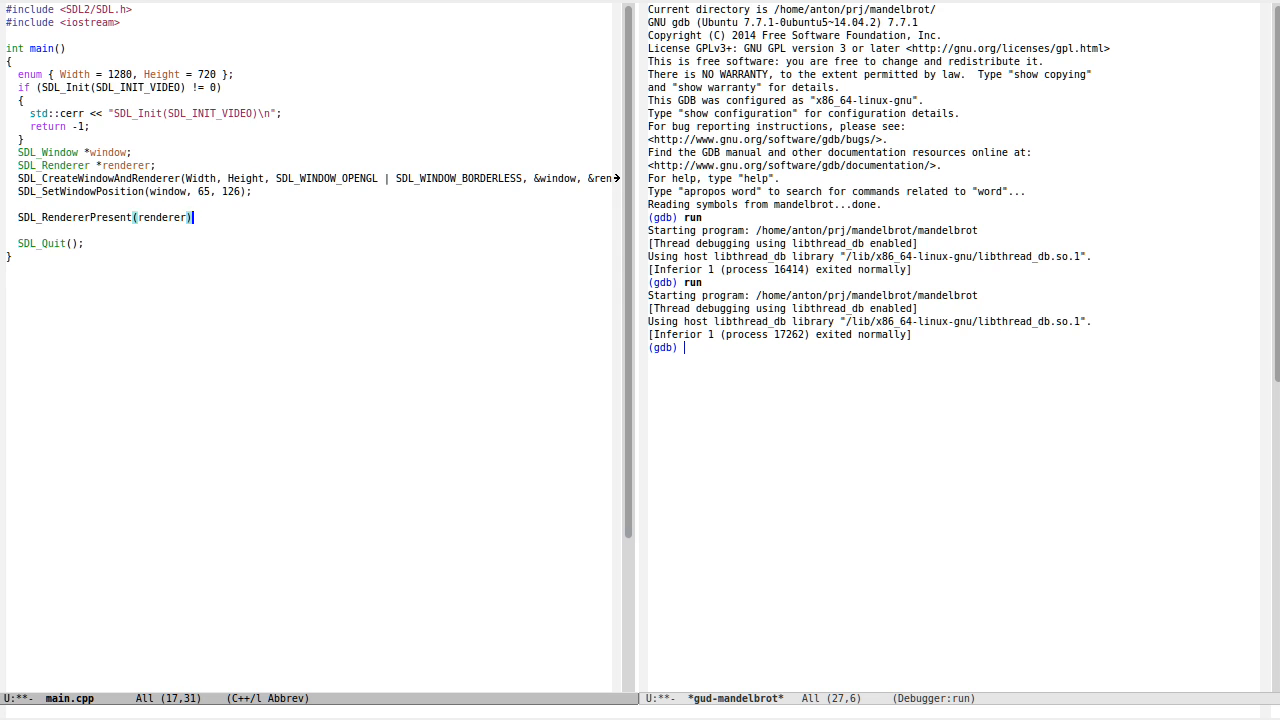
text(SDL_D)
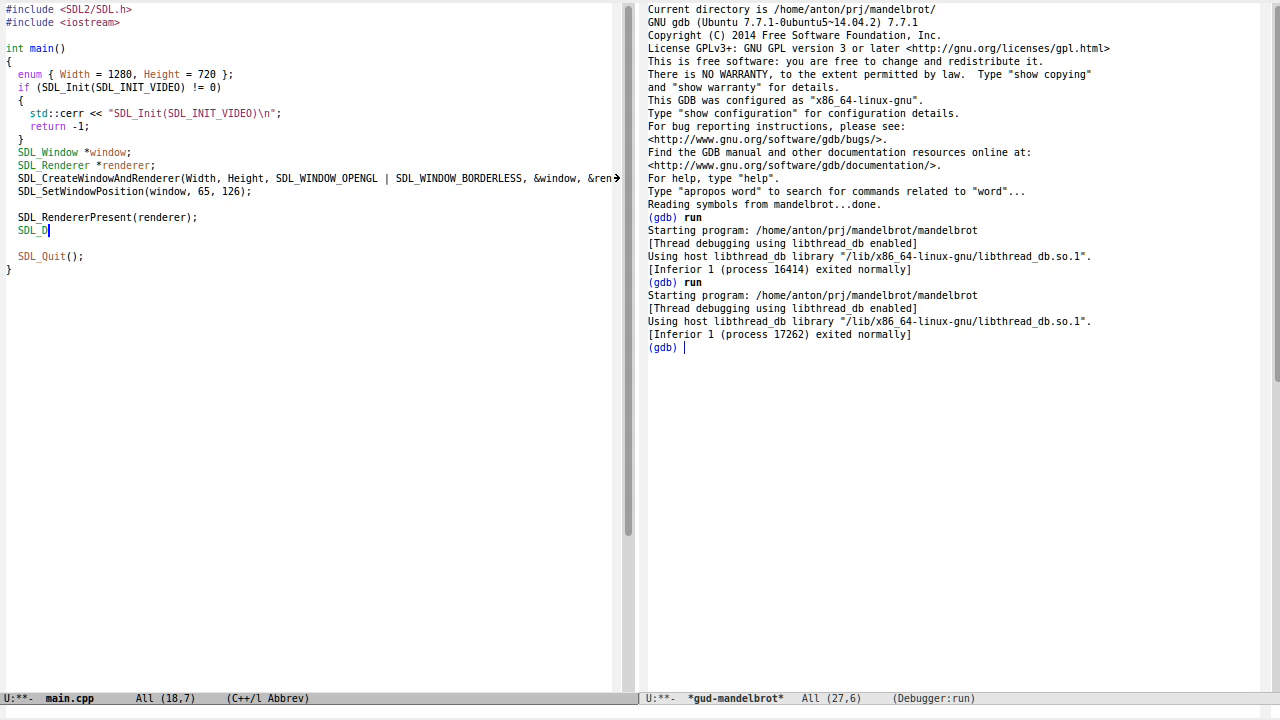
text(elay())
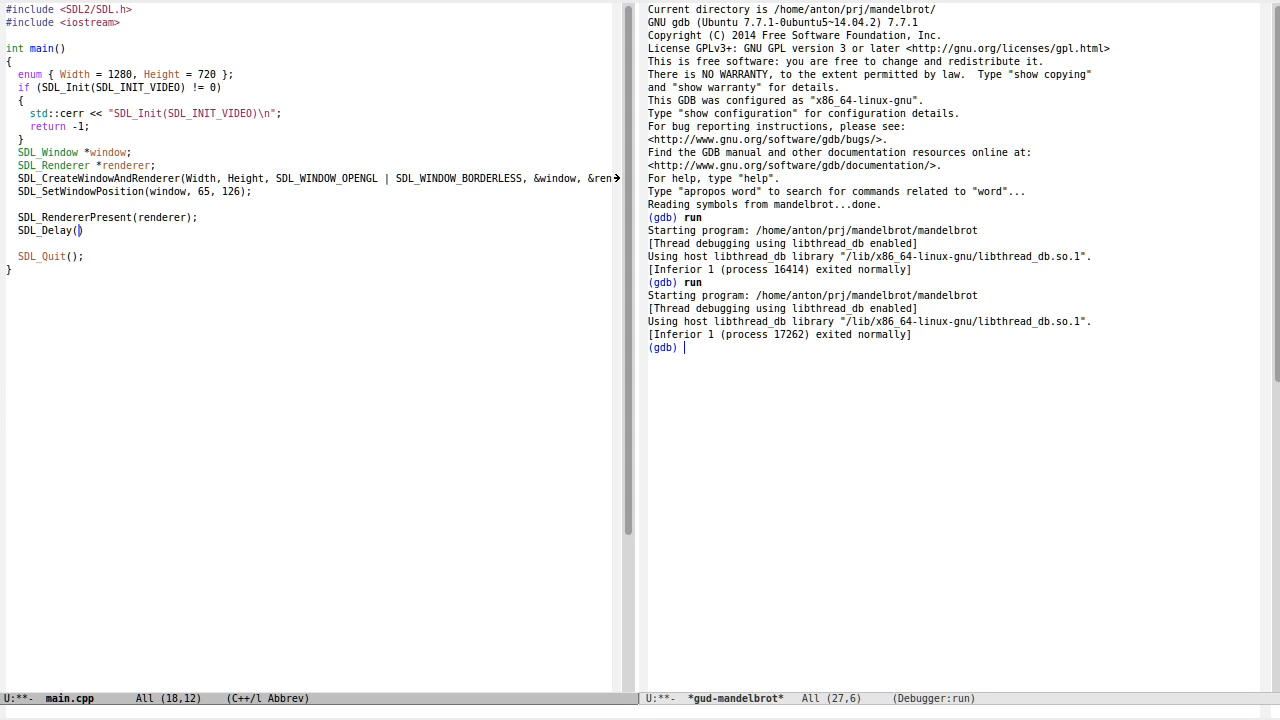
text(2000)
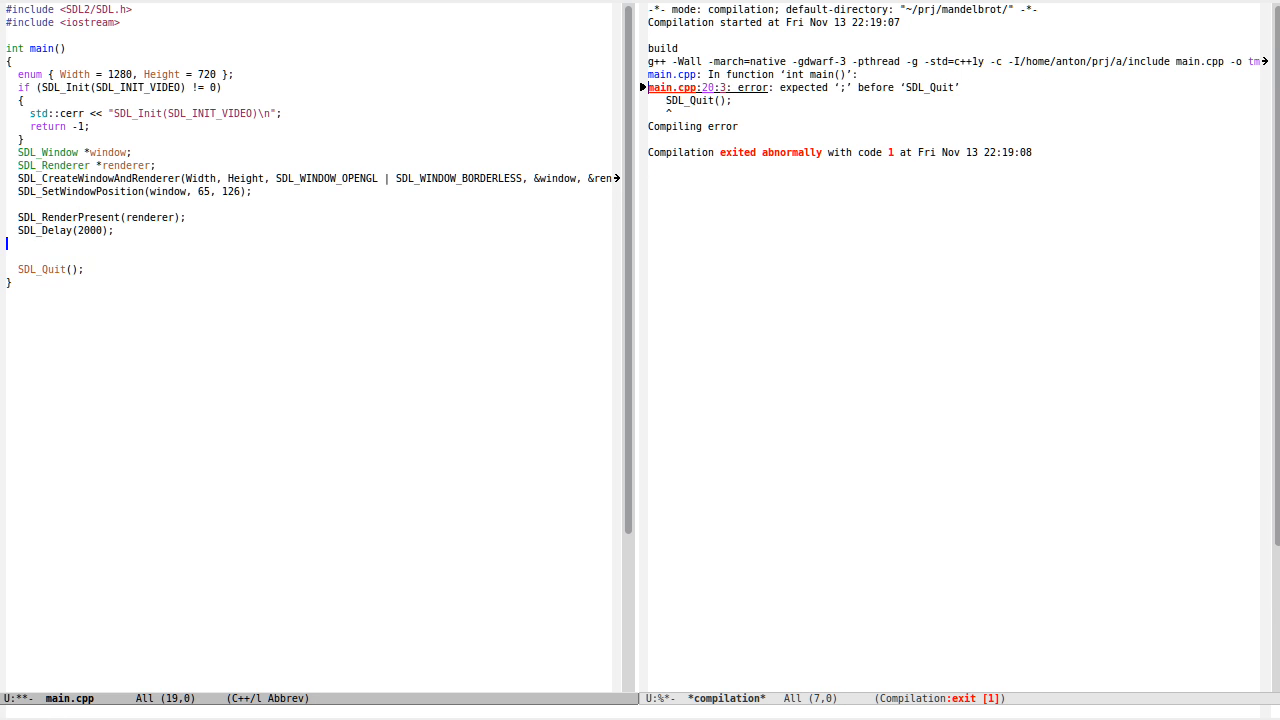
Add SDL_DestroyRenderer(renderer) ahead of SDL_Quit after fixing the semicolon
text(SD)
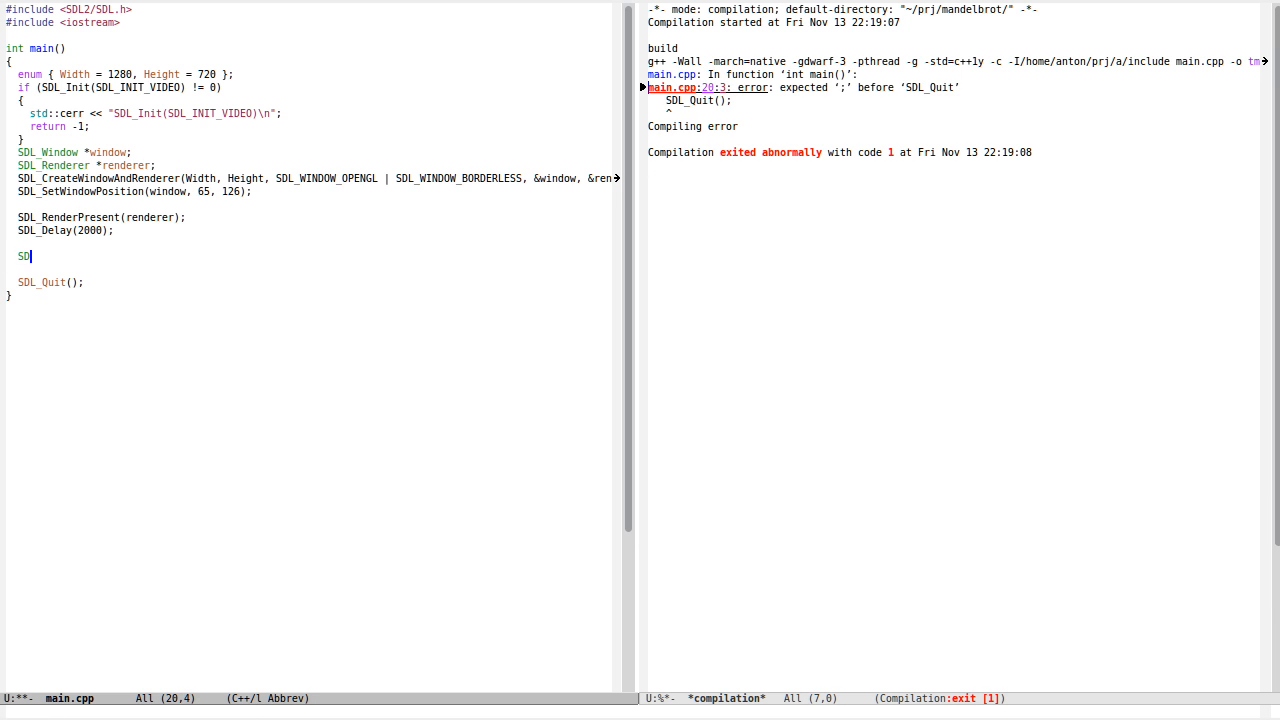
text(SDL_DestroyRenderer(renderer);)
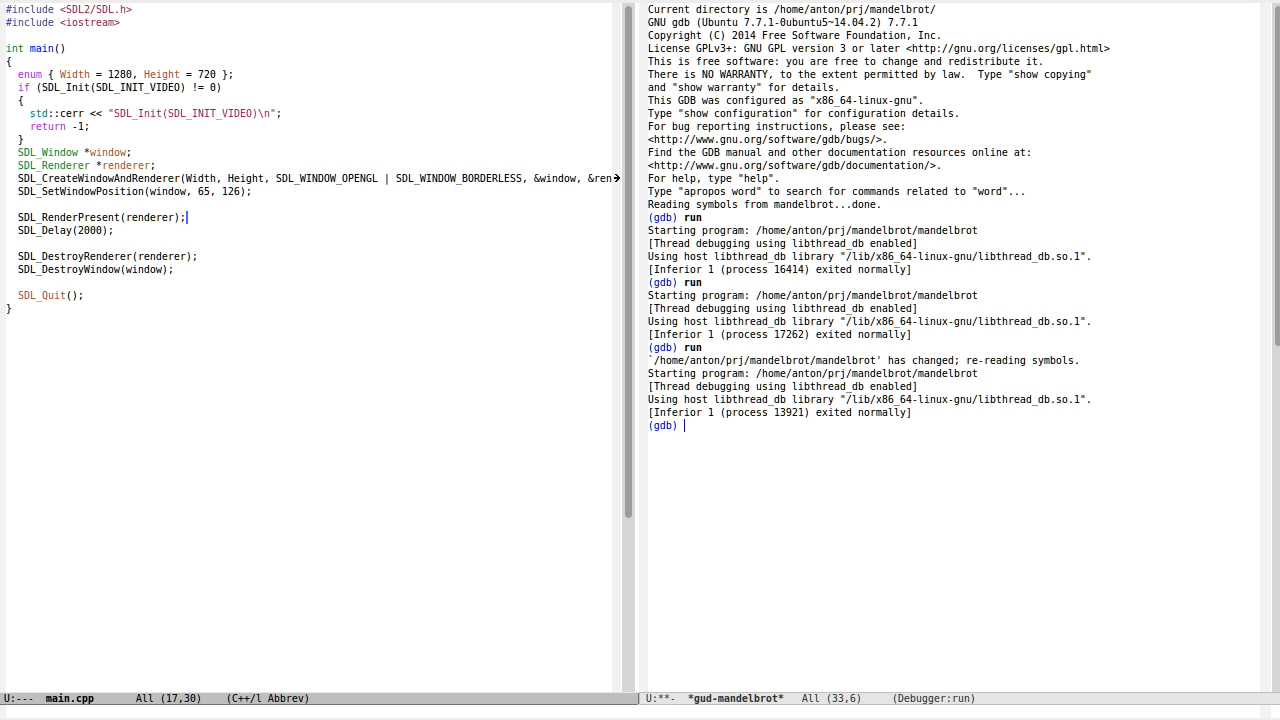
Write nested for loops over y and x declaring a complex<double> c from x, y
text(for ()
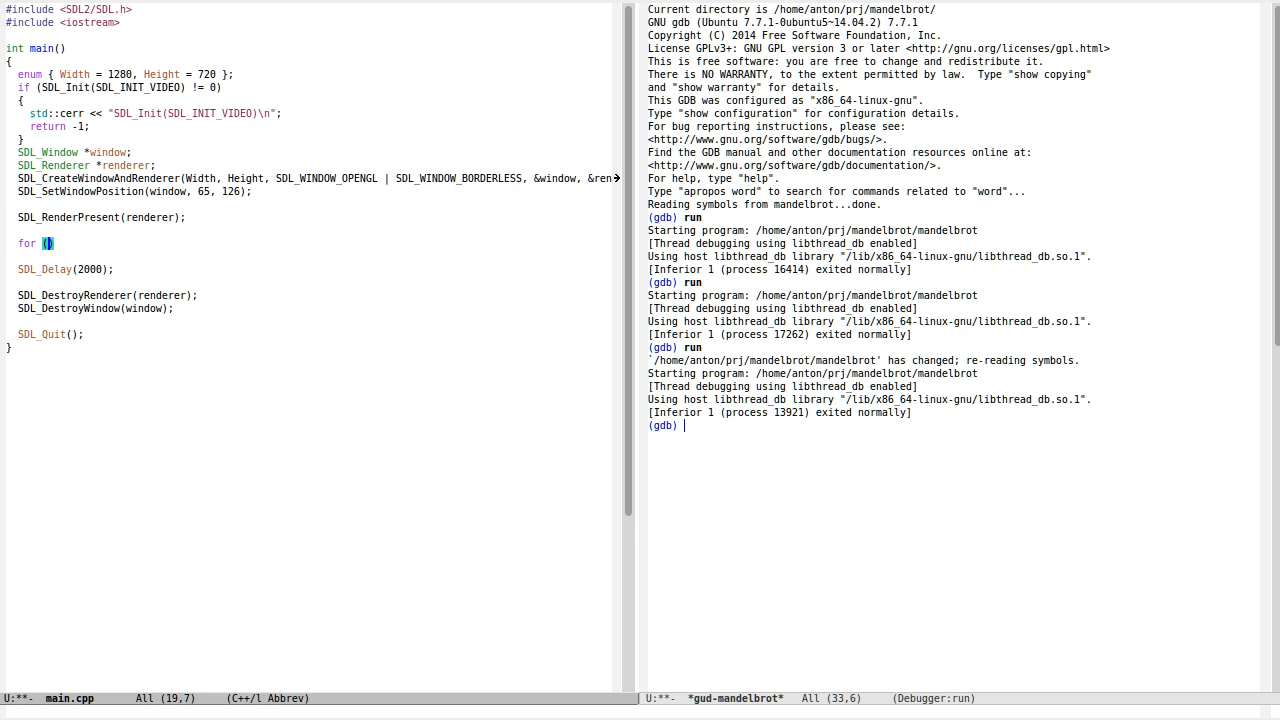
text(int y = 0; y < Height; ++y)
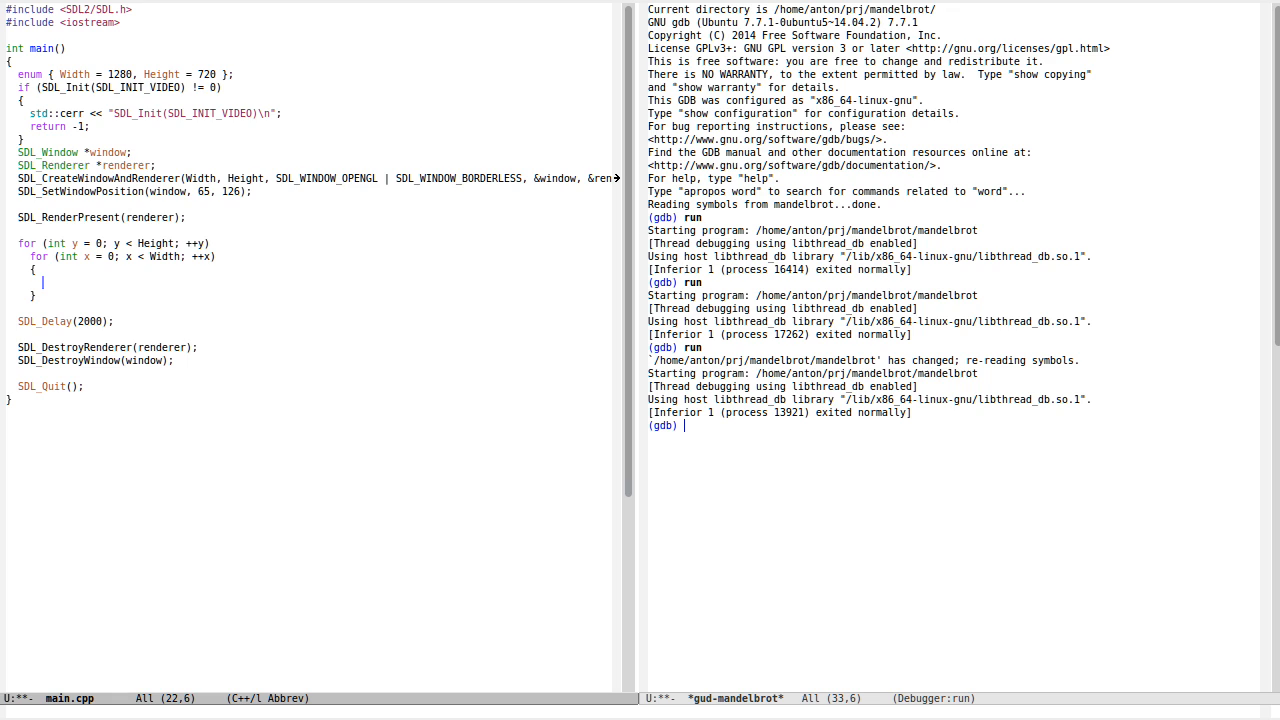
text(Comple)
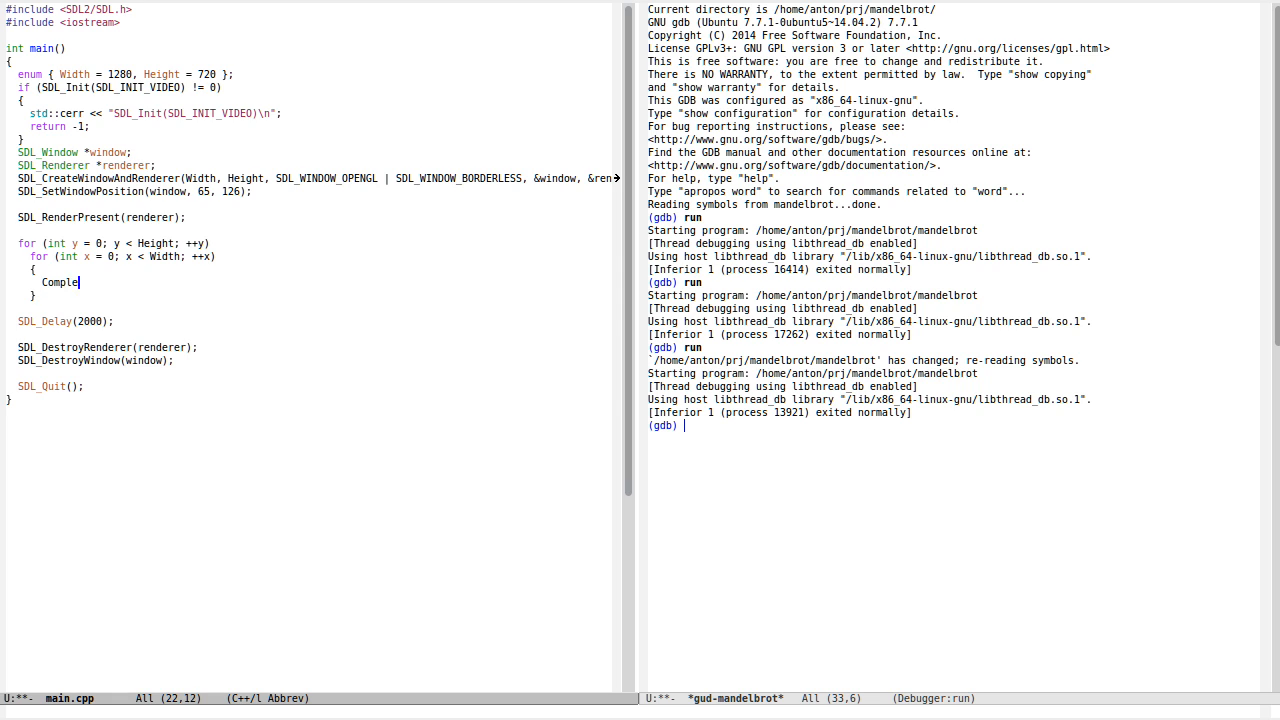
text(x<double>)
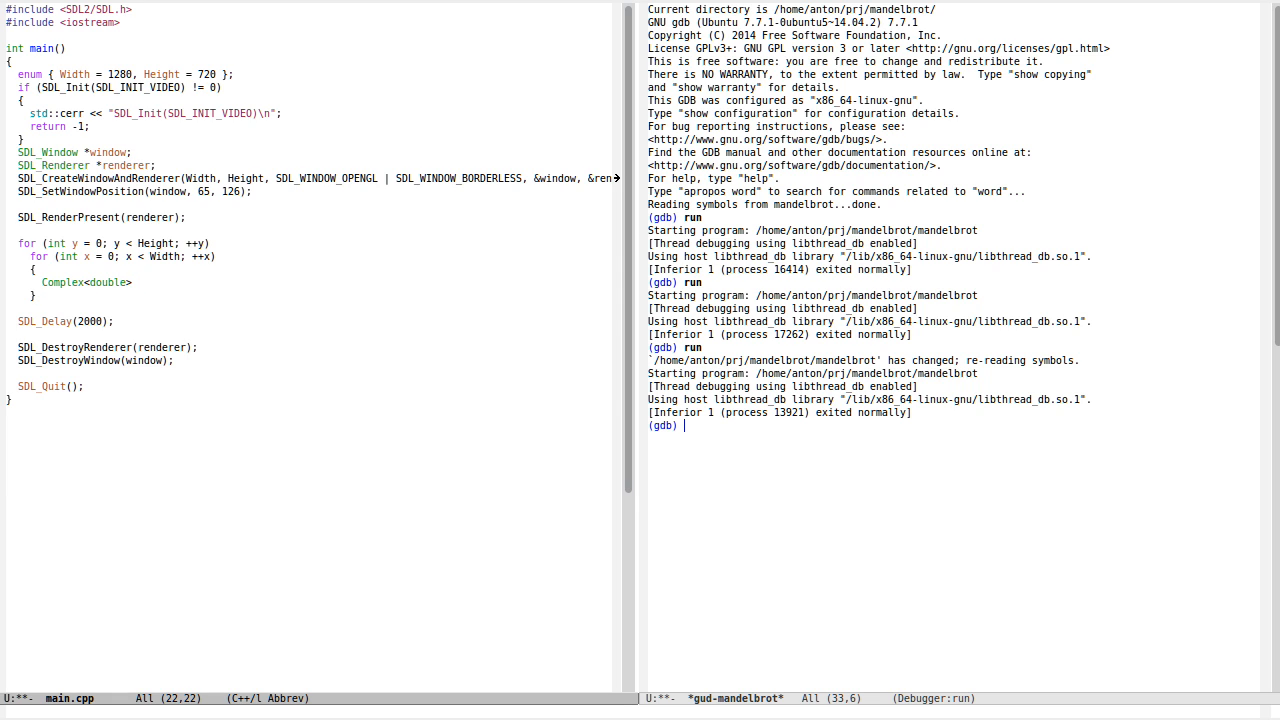
text(c =)
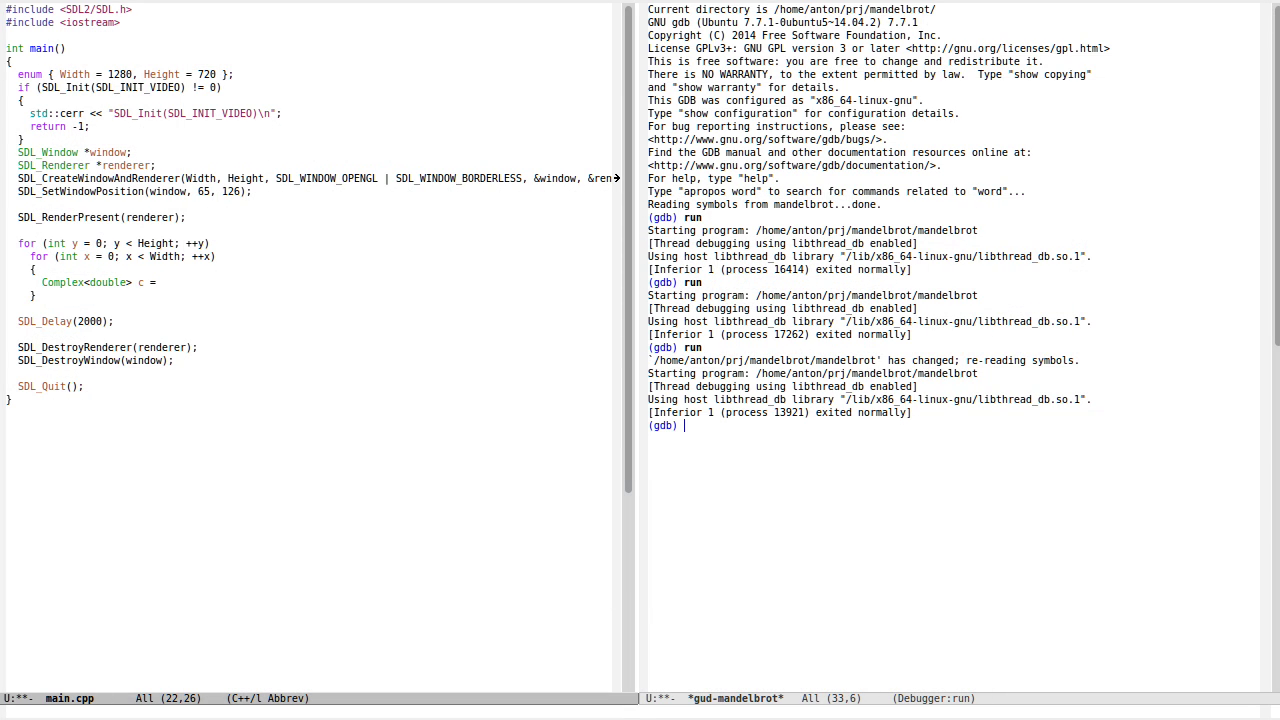
text(()
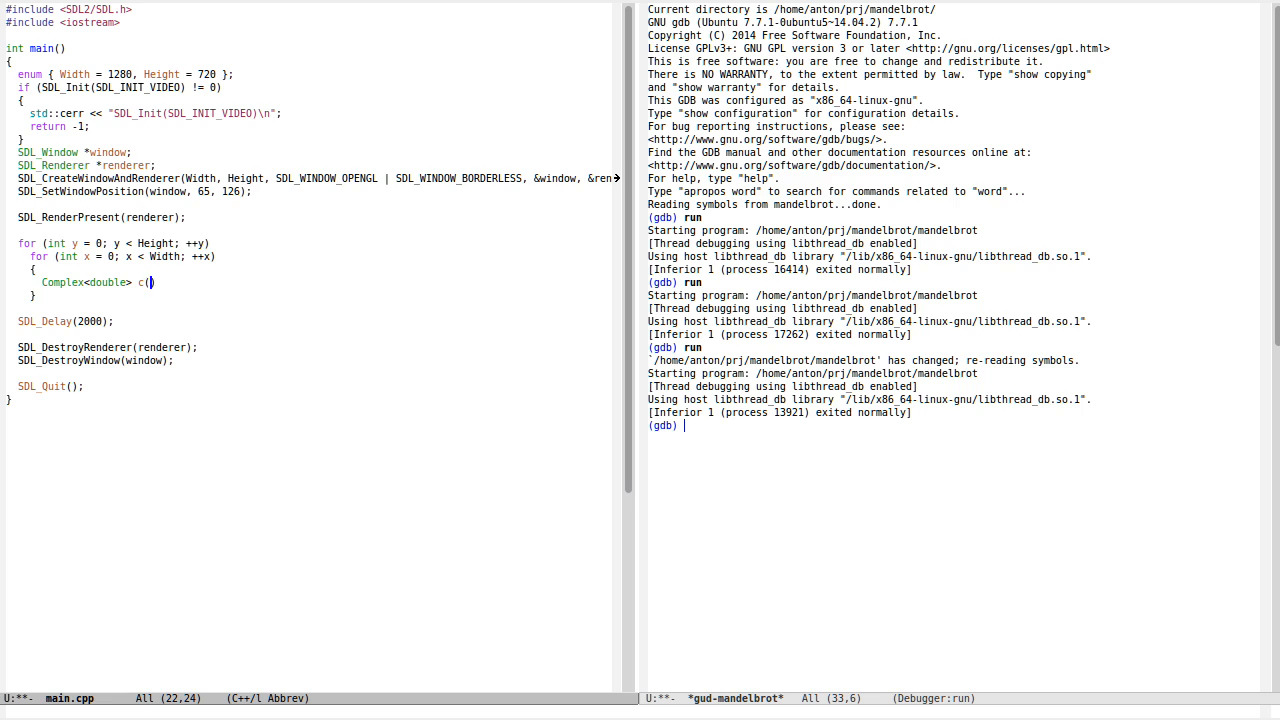
text(x, y)
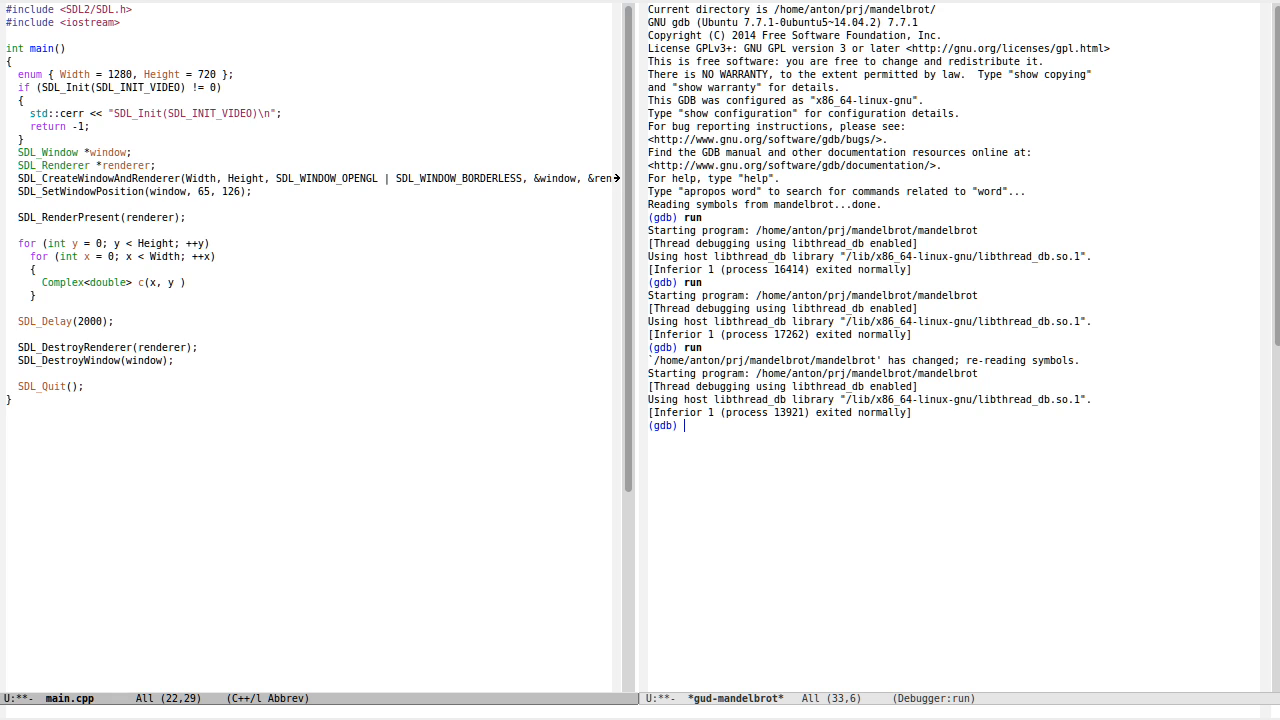
Map c's coordinates to 1.0 * y / Height * 4 - 2 (and likewise for x) into the -2..2 range
text(1)
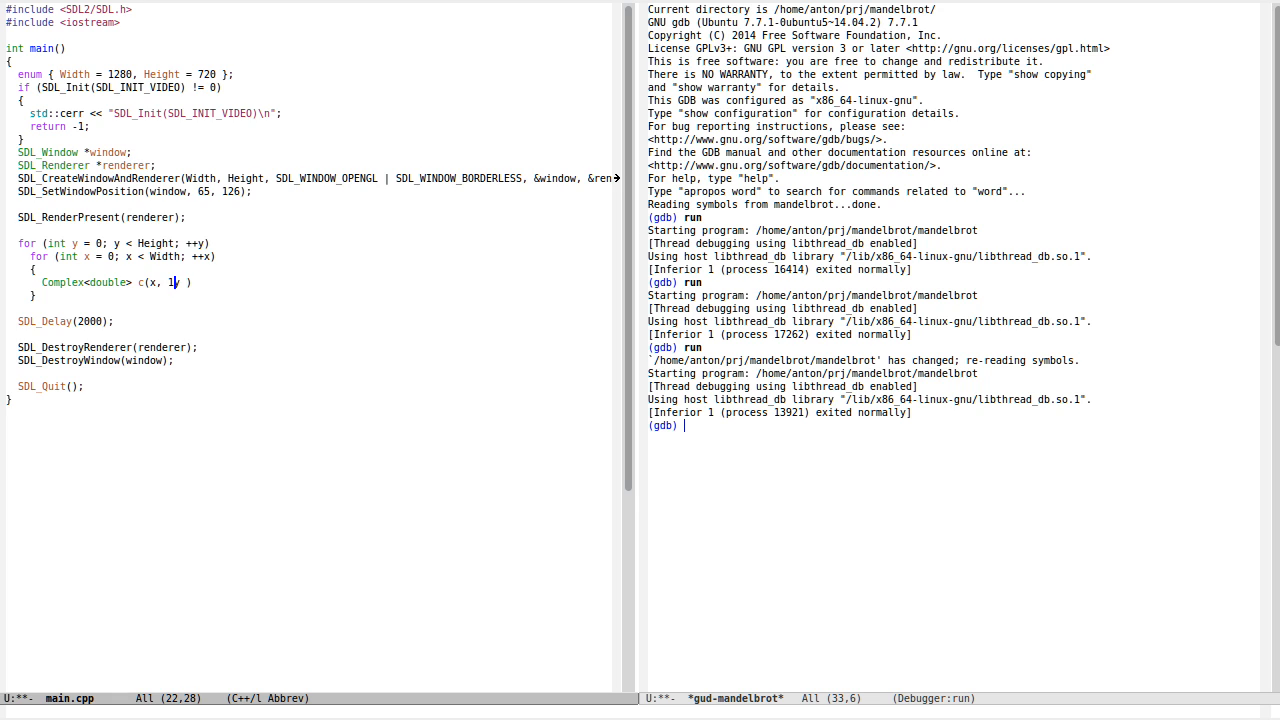
text(.0 * y /)
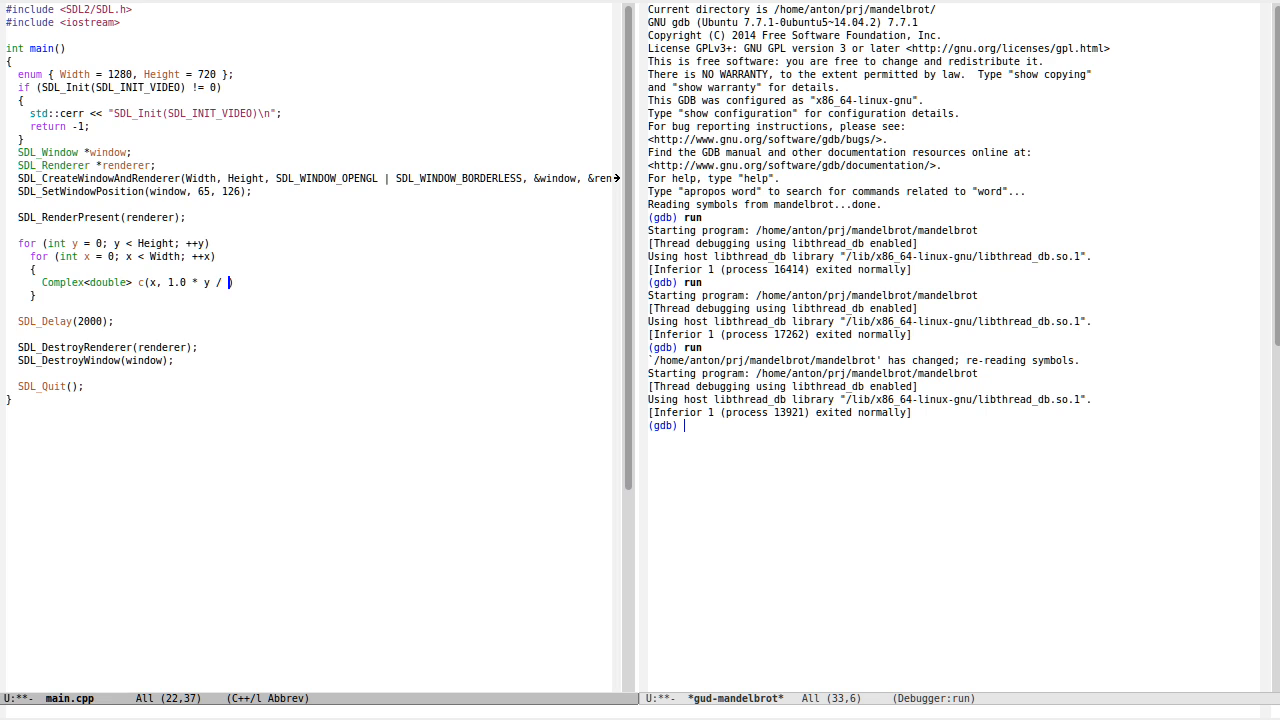
text(Height *)
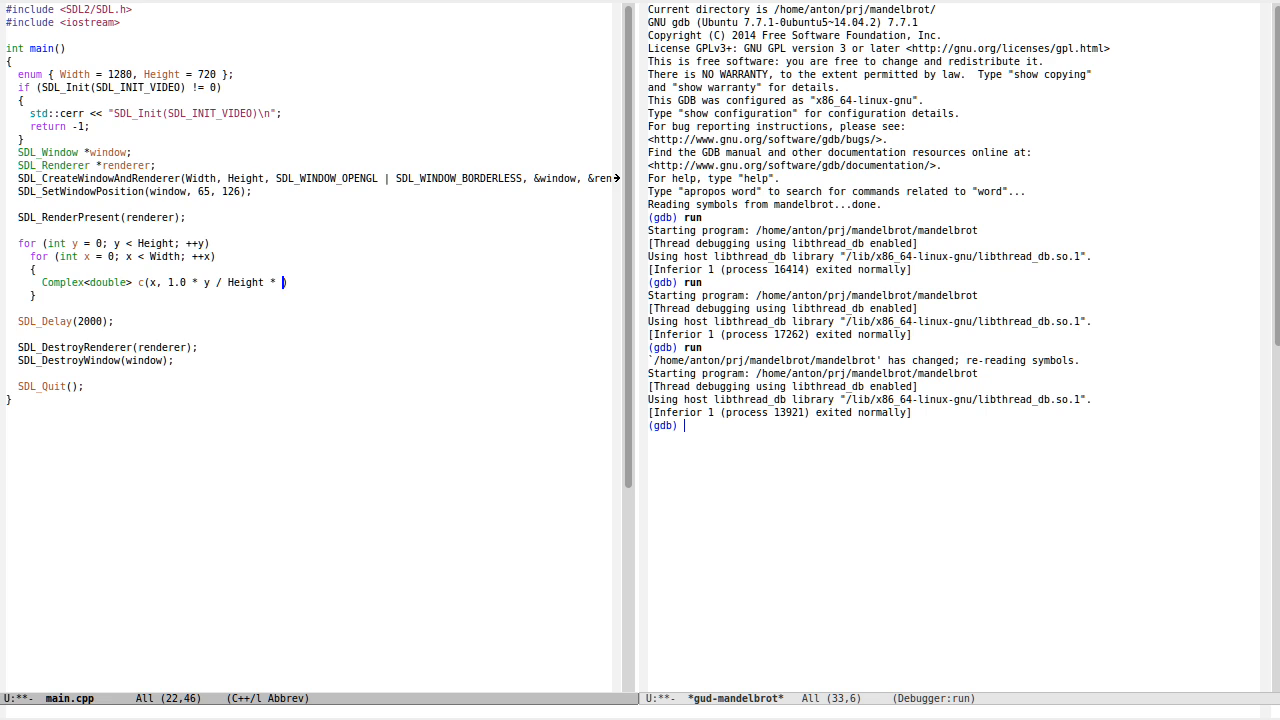
text(4 - 2.0)
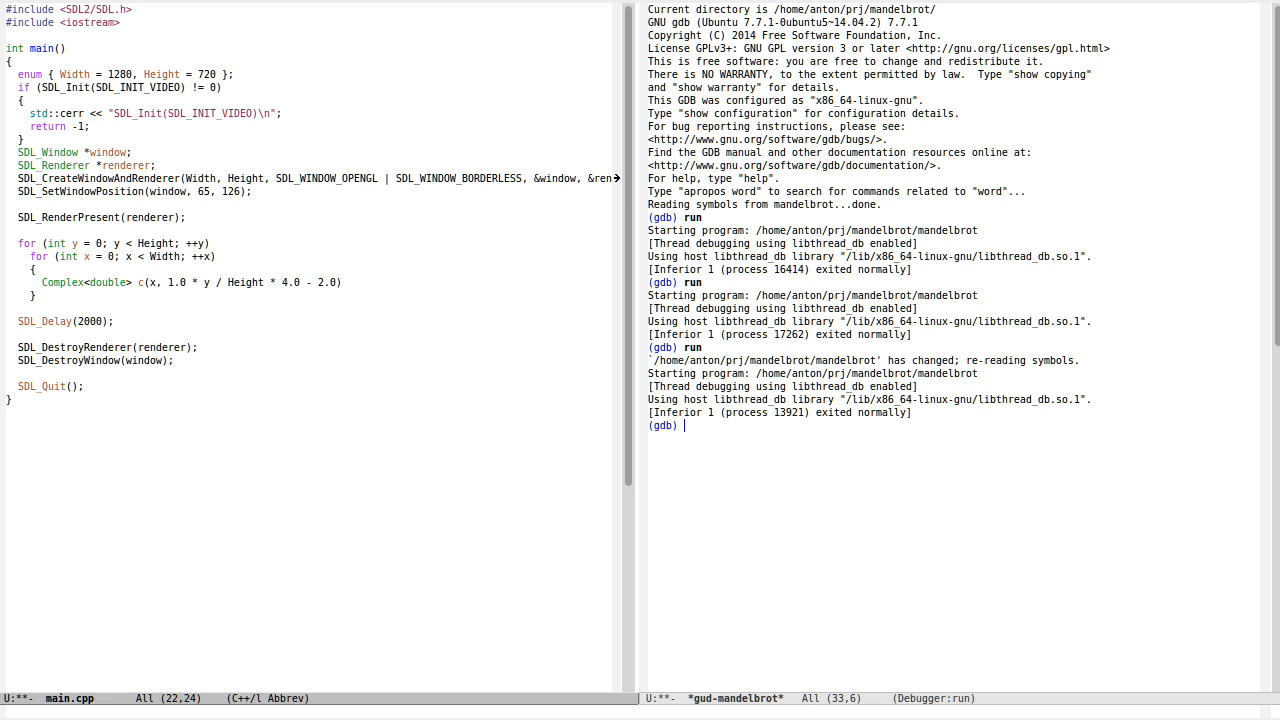
text(1.0 * x / Height * 4.0 - 2.0)
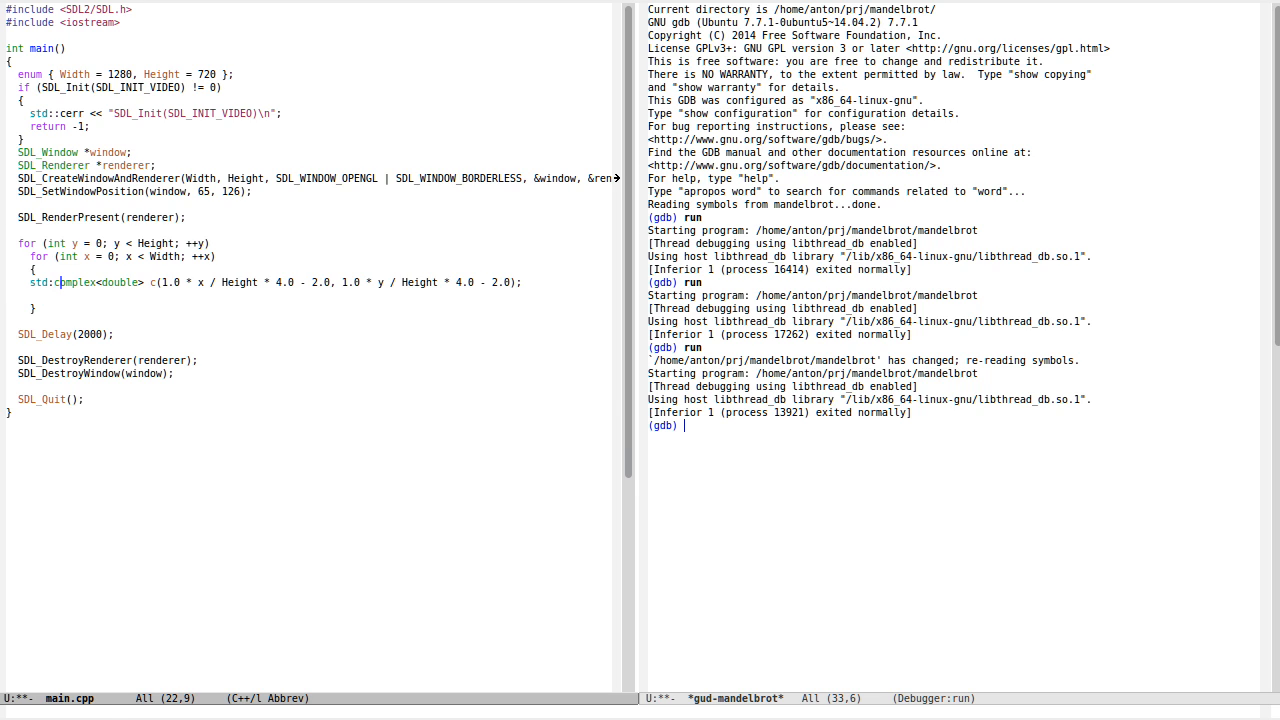
Include <complex> and declare std::complex<double> z starting at 0
text(#include <complex>)
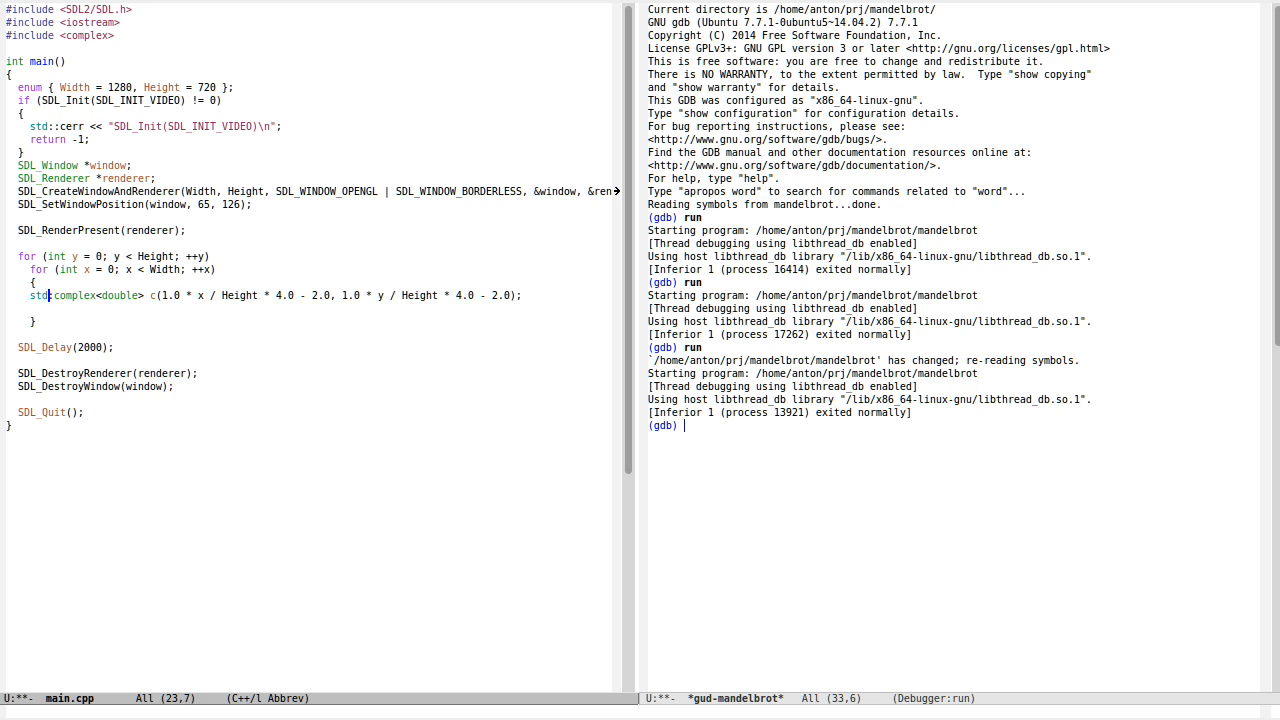
text(std::complex<double>)
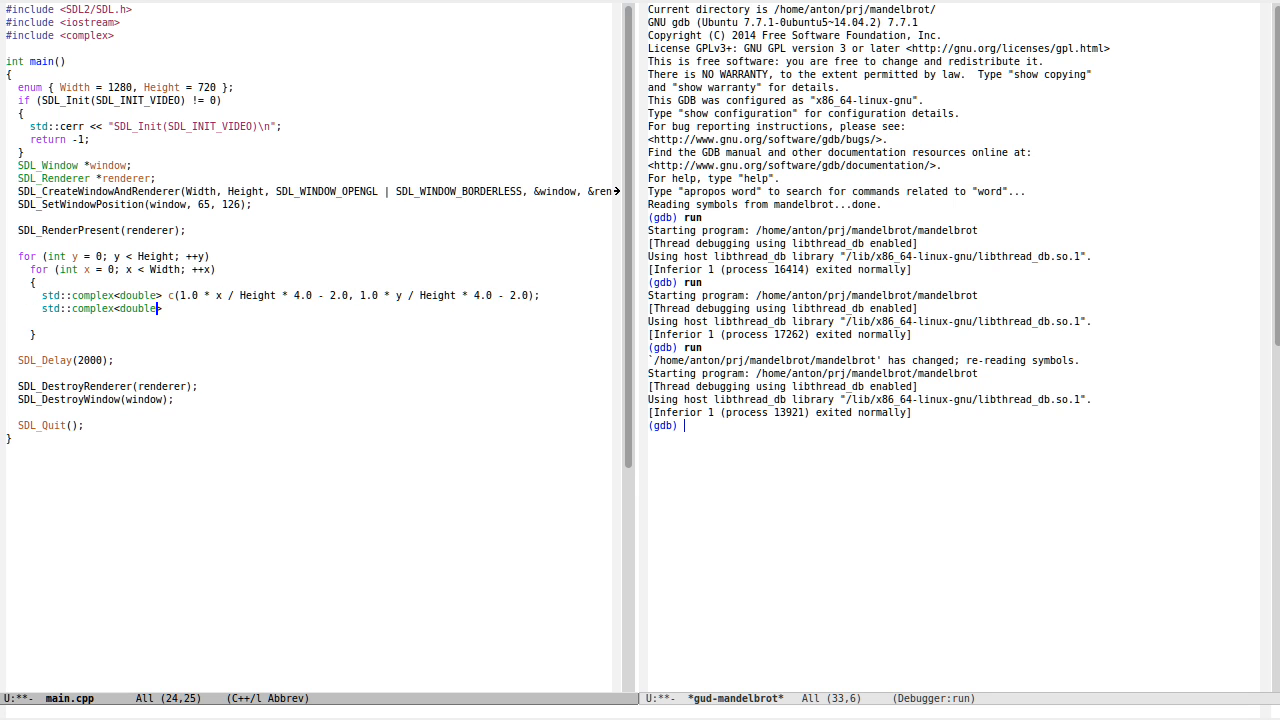
text(z())
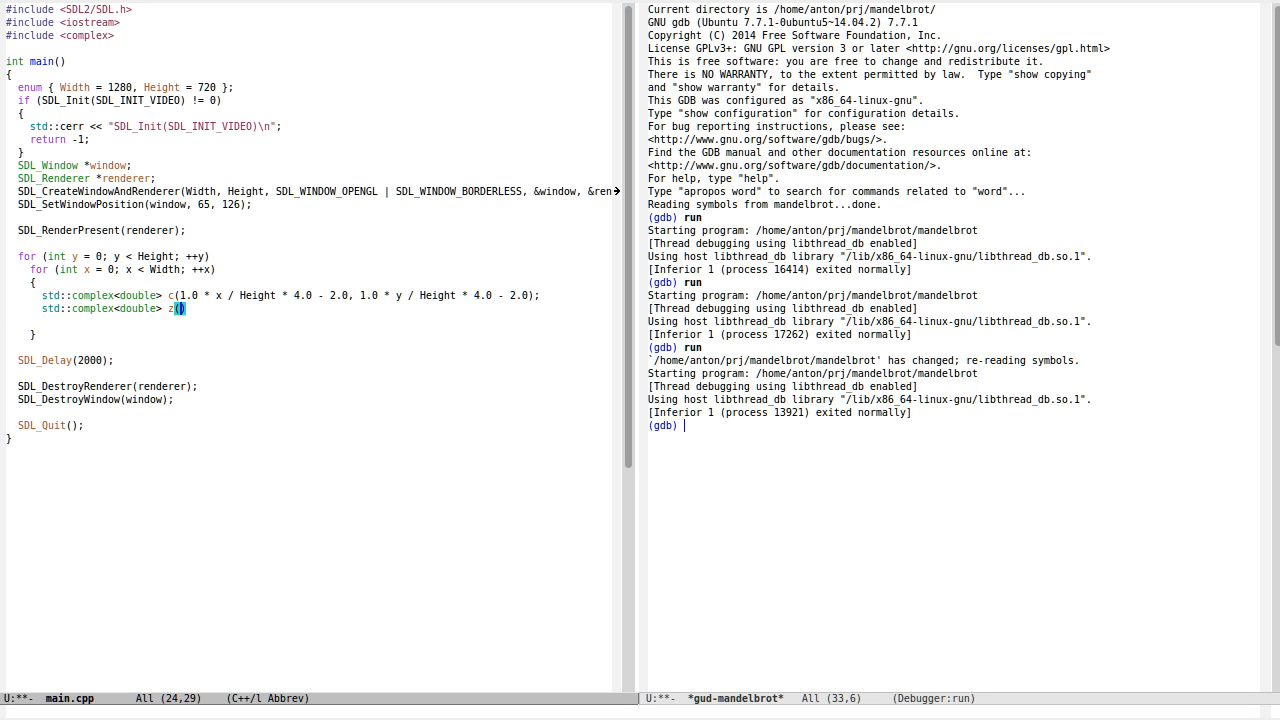
text(0.0, 0.0)
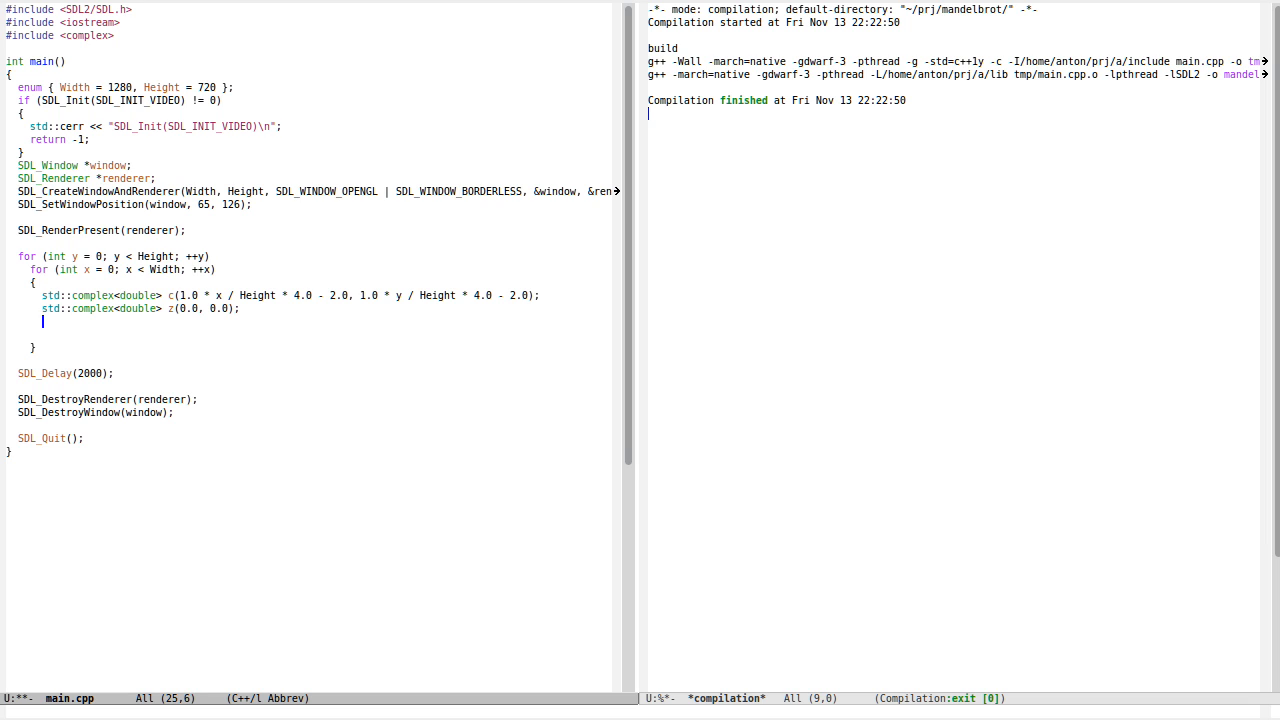
Add an int cnt = 0 counter and an inner loop running while cnt < 255
text(i)
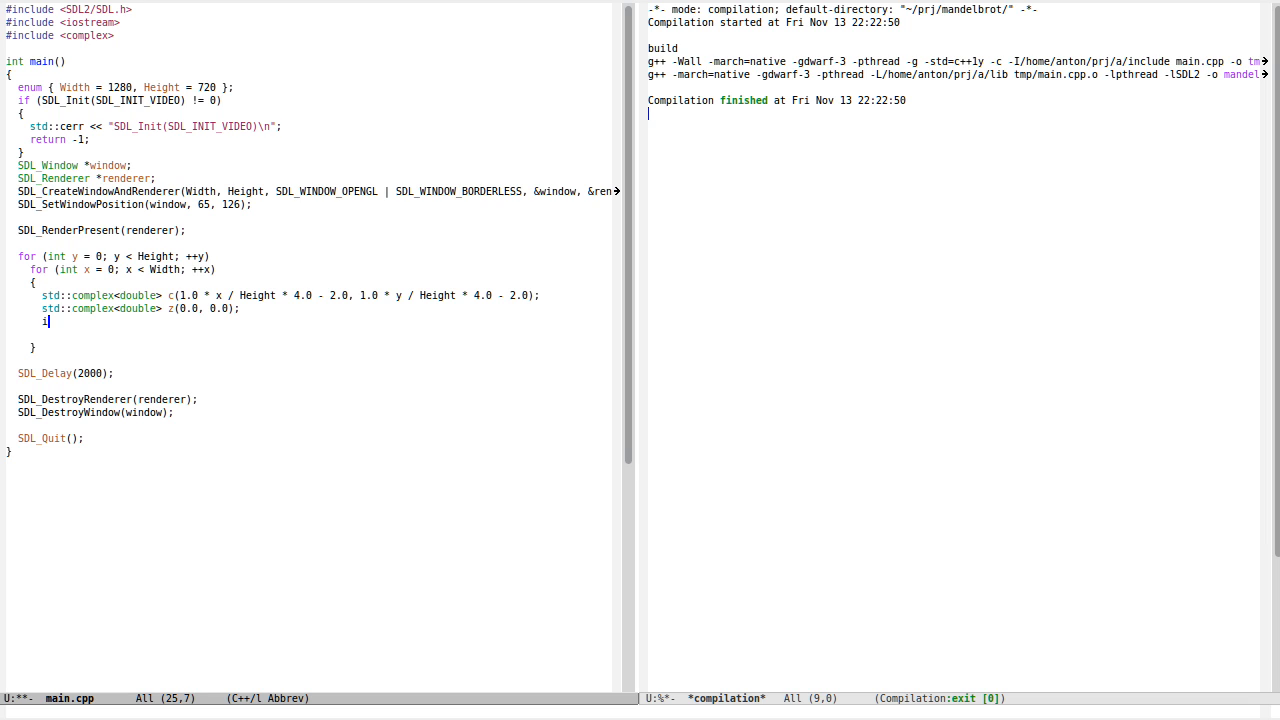
text(int cnt = 0;)
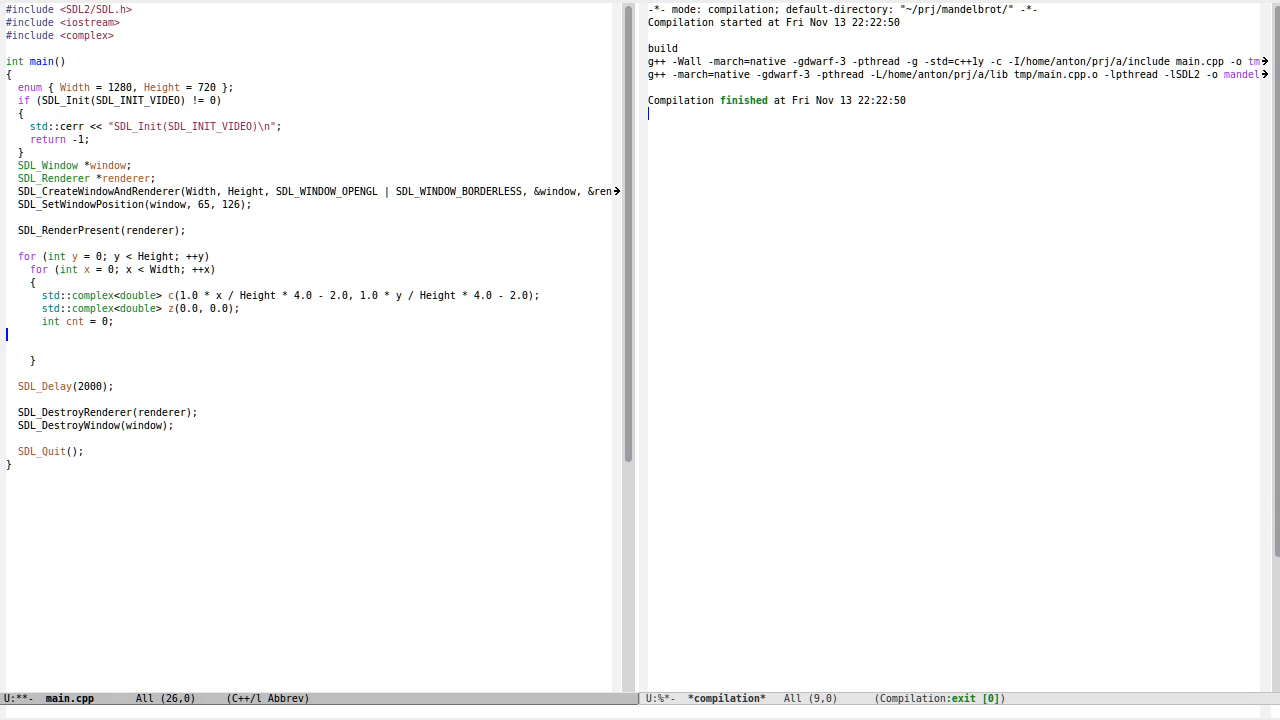
text(for ()
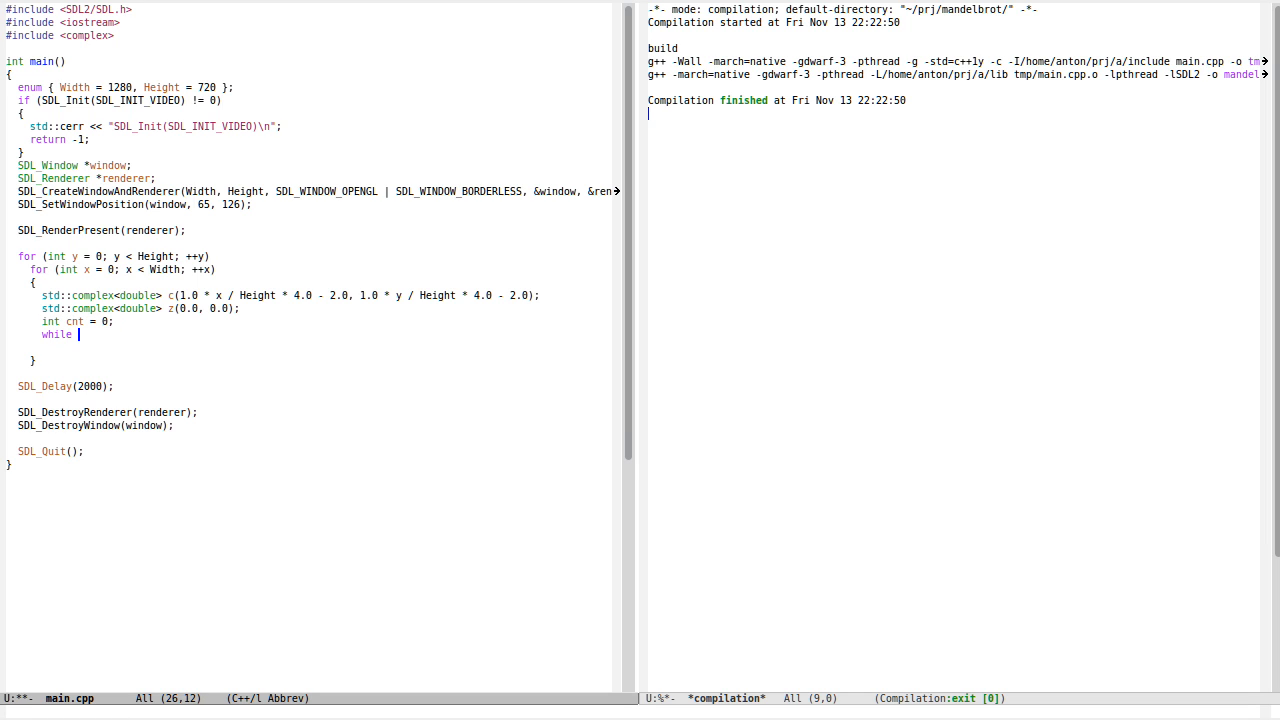
text((cnt < 10)
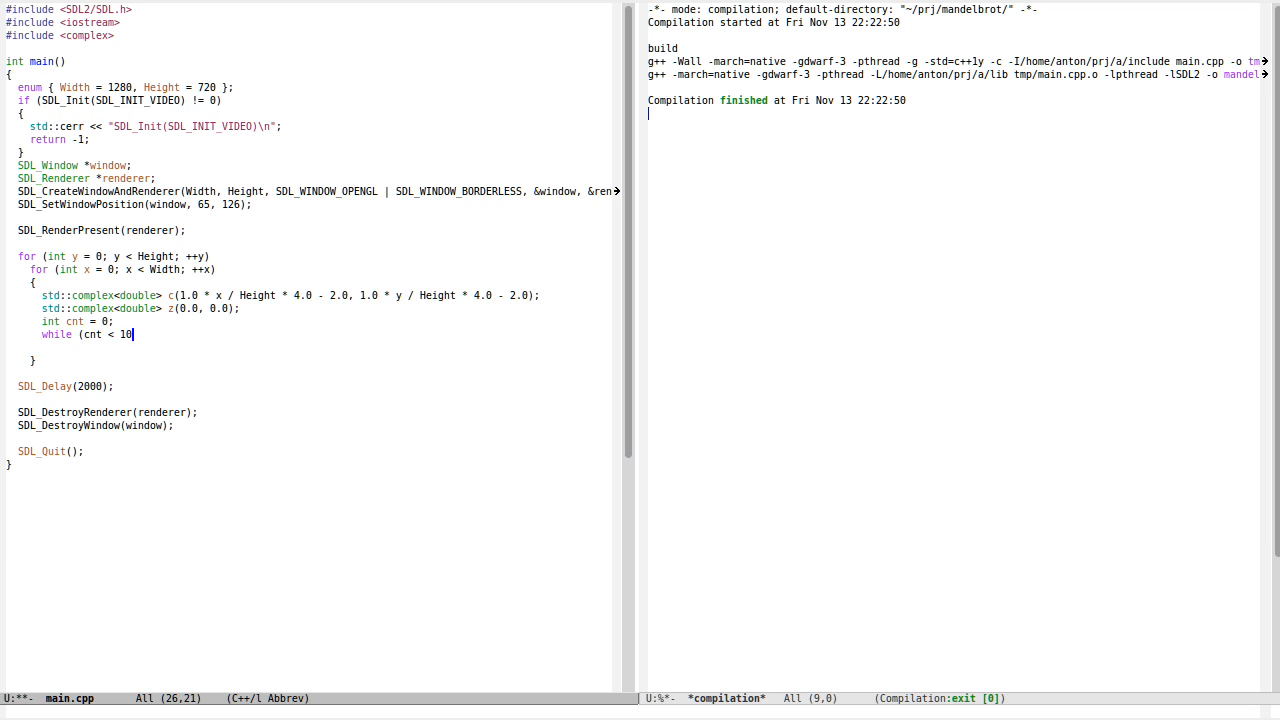
text(55)
text(if ()
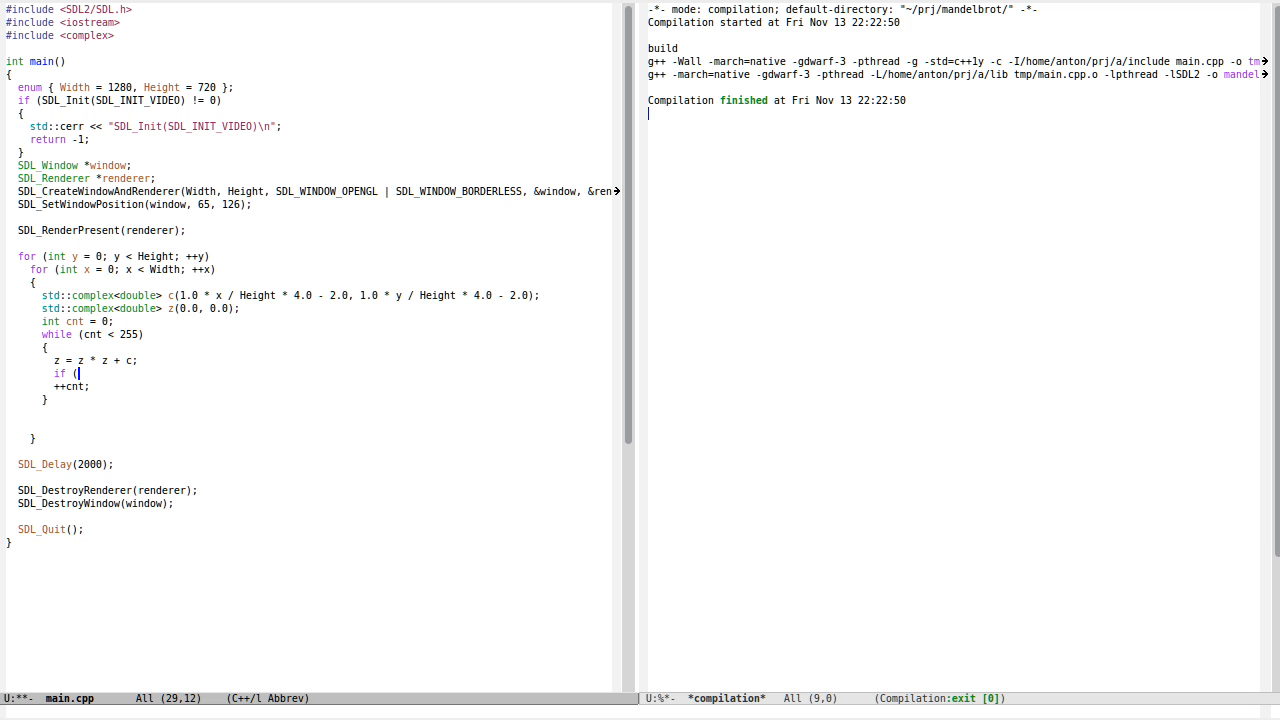
Break out of the loop when abs(z) exceeds 2, then start an SDL draw call
text(abs(z) > 2.0)
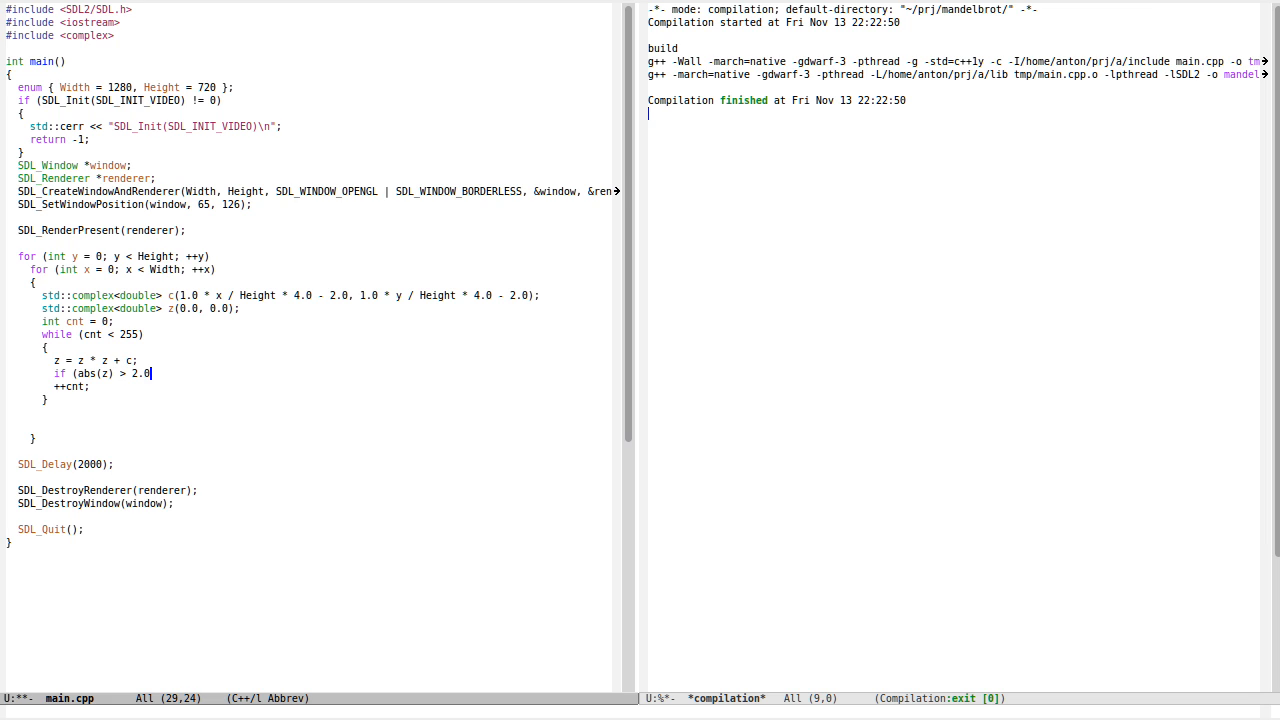
text(break;)
click(640, 710)
text(STL)
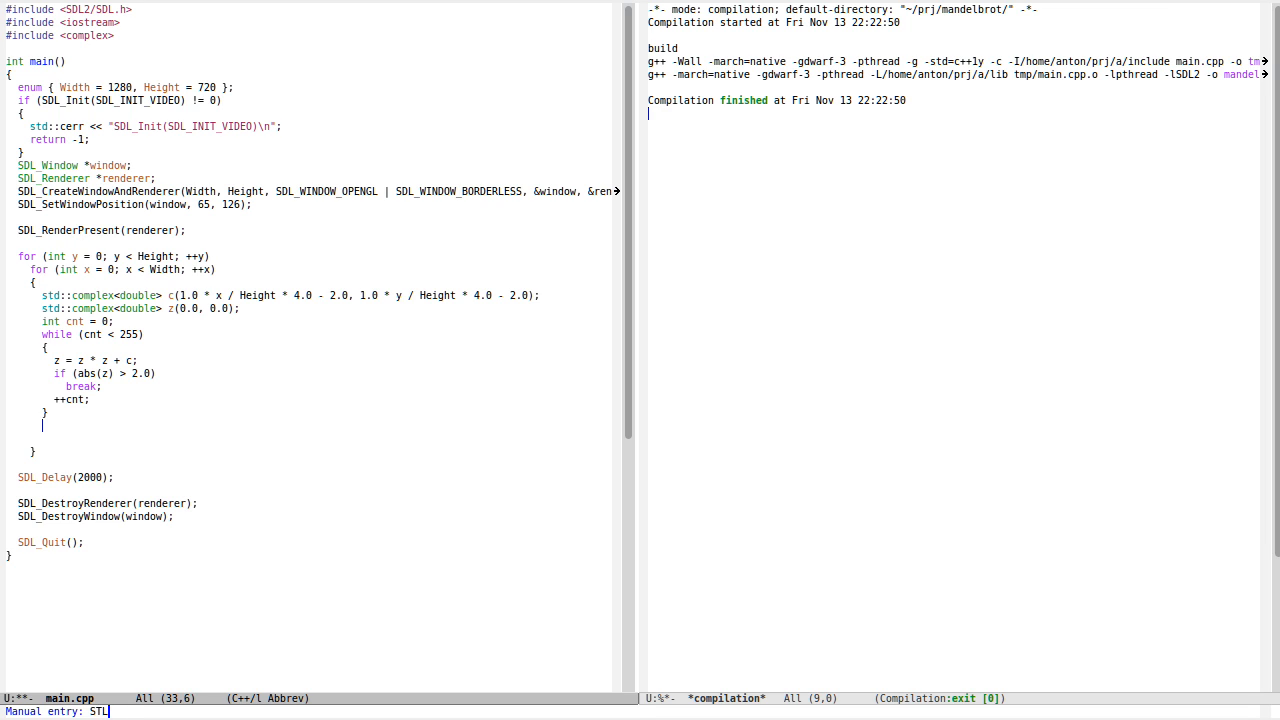
text(_Dra)
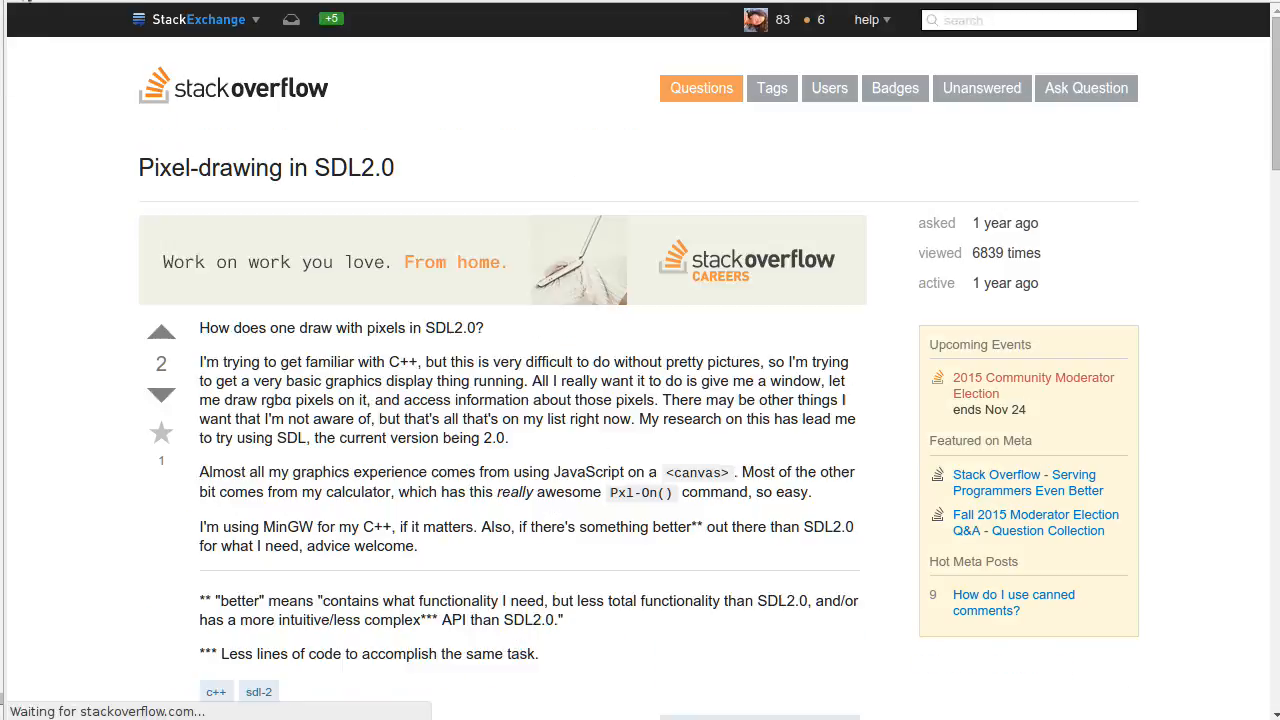
Find and open the Stack Overflow 'Pixel-drawing in SDL2.0' result from the search
scroll(down, 3)
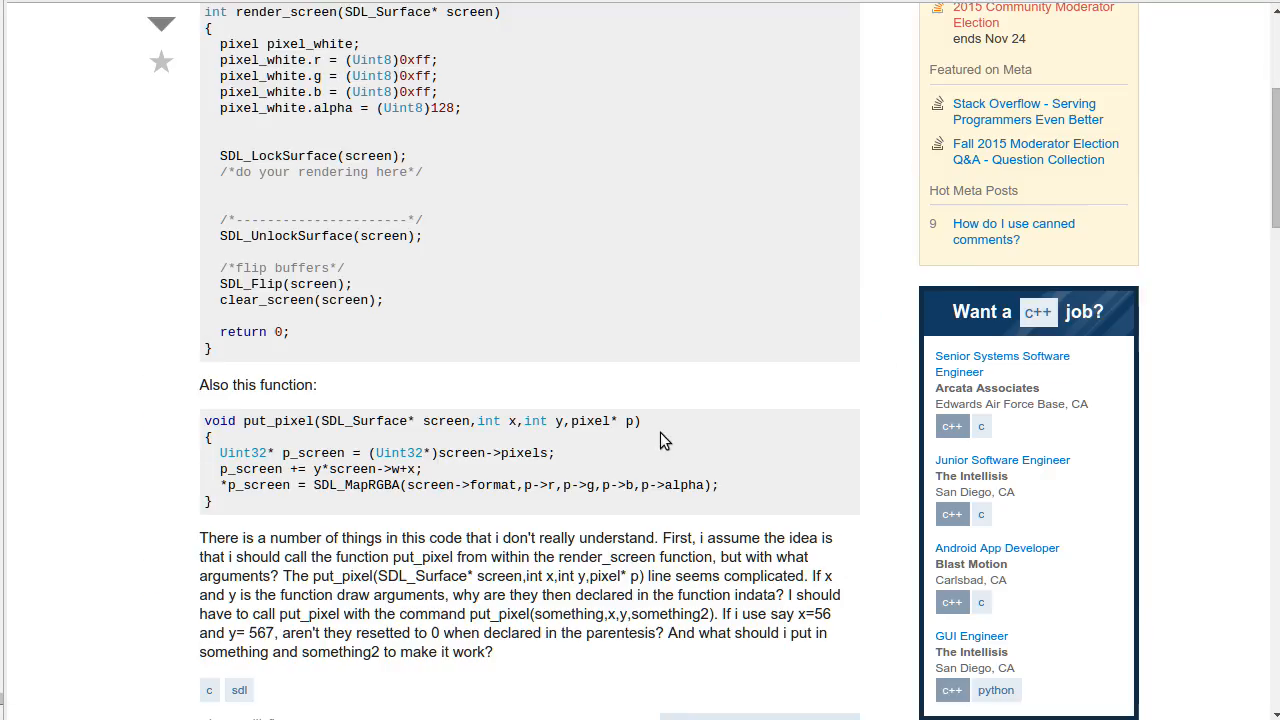
scroll(down, 3)
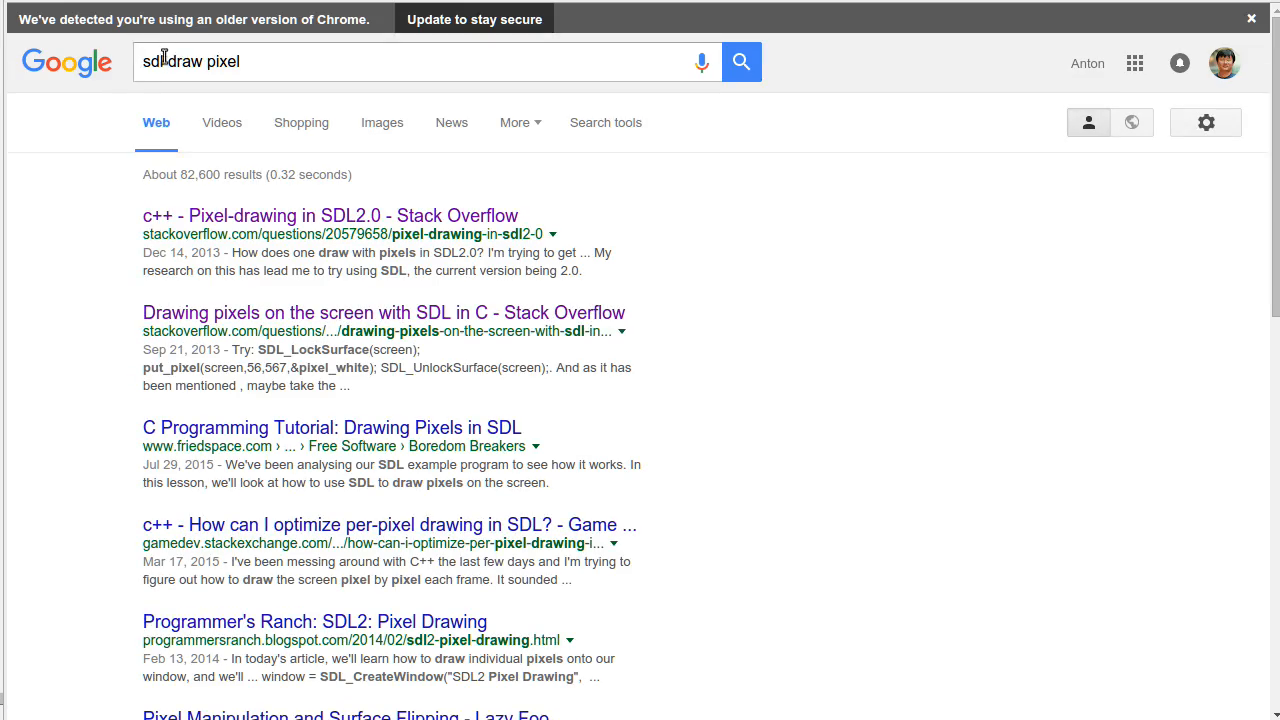
click(324, 216)
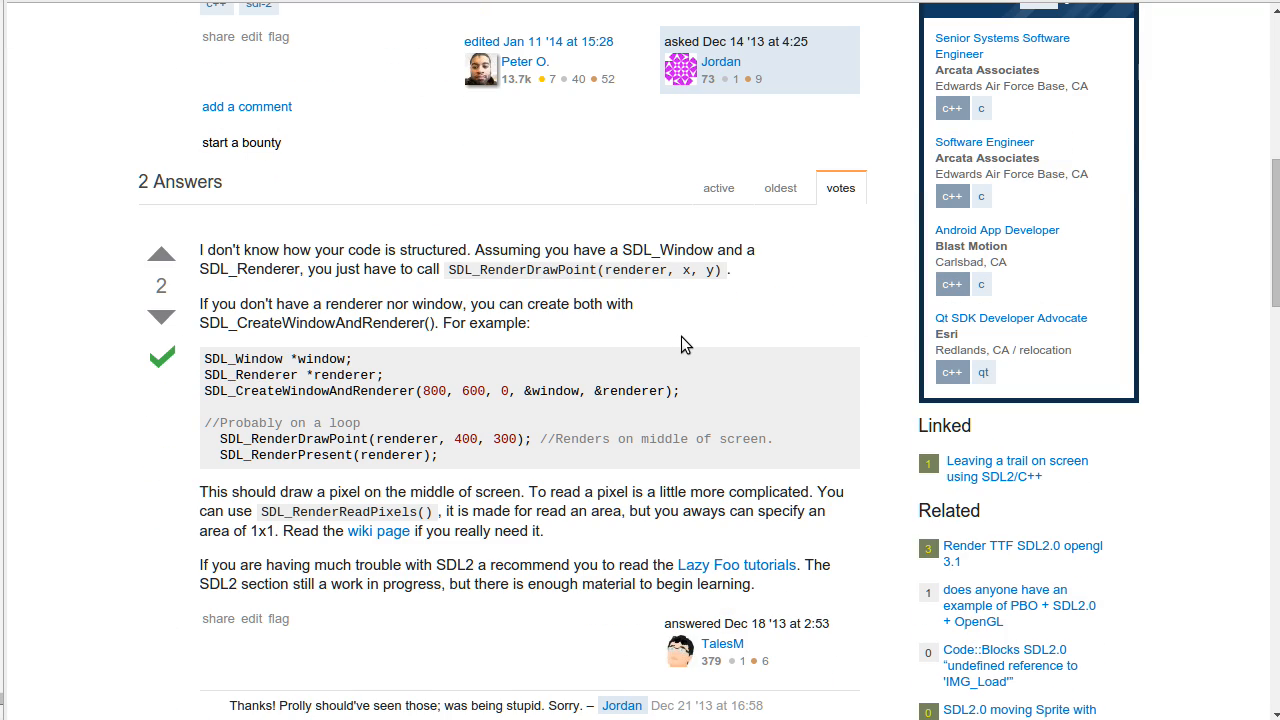
mouse_move(456, 440)
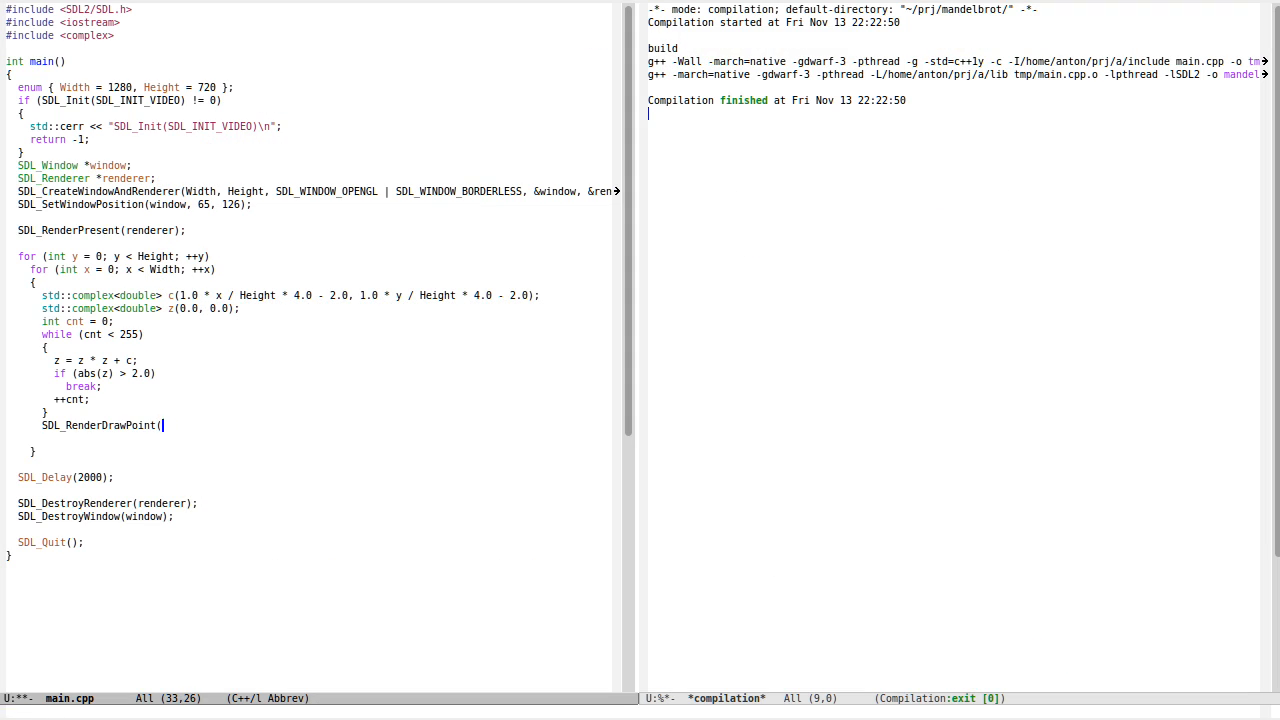
Draw each pixel with SDL_RenderDrawPoint(renderer, x, y) in a grey SDL_SetRenderDrawColor from cnt, then rerun in gud
text(renderer, ))
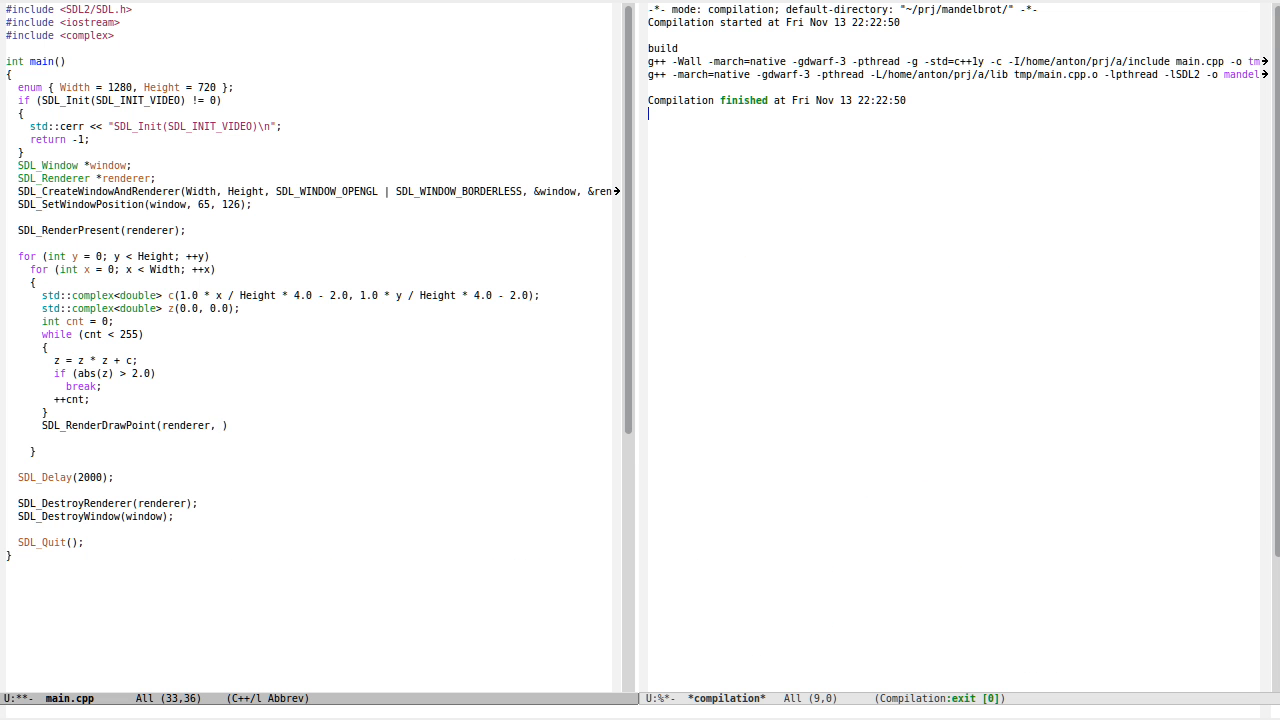
text(x, y)
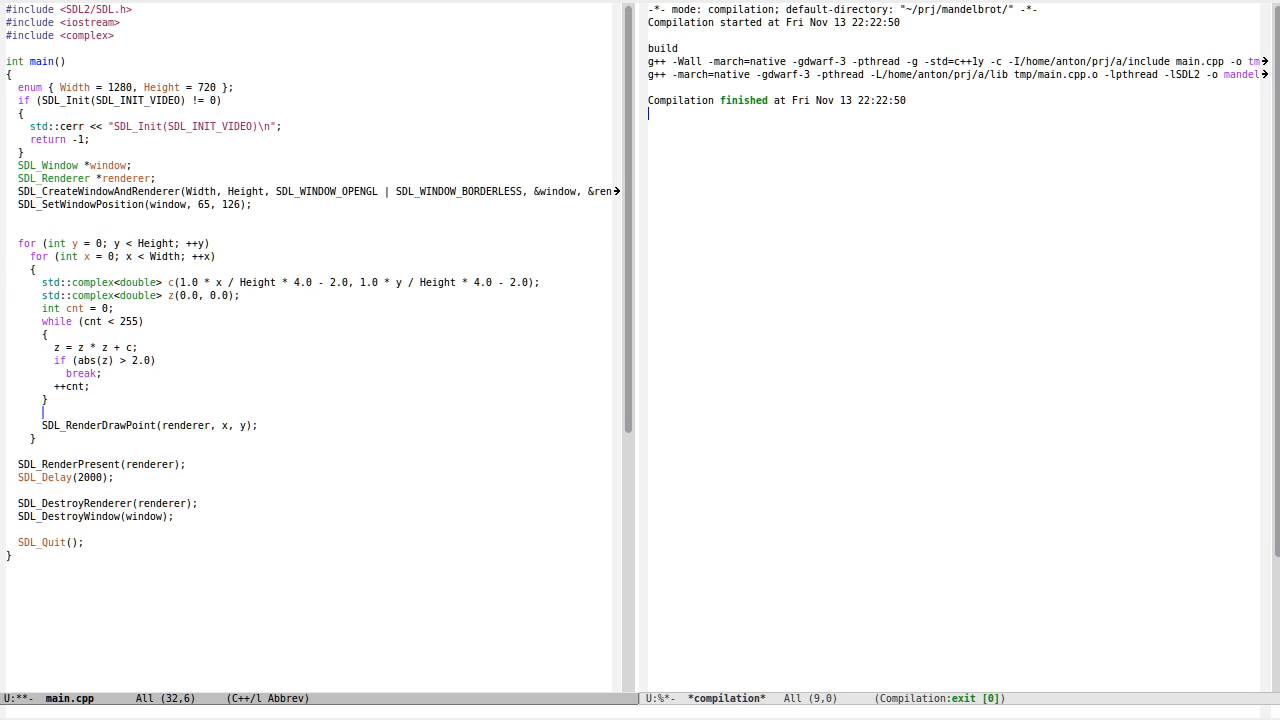
text(SDL_Set)
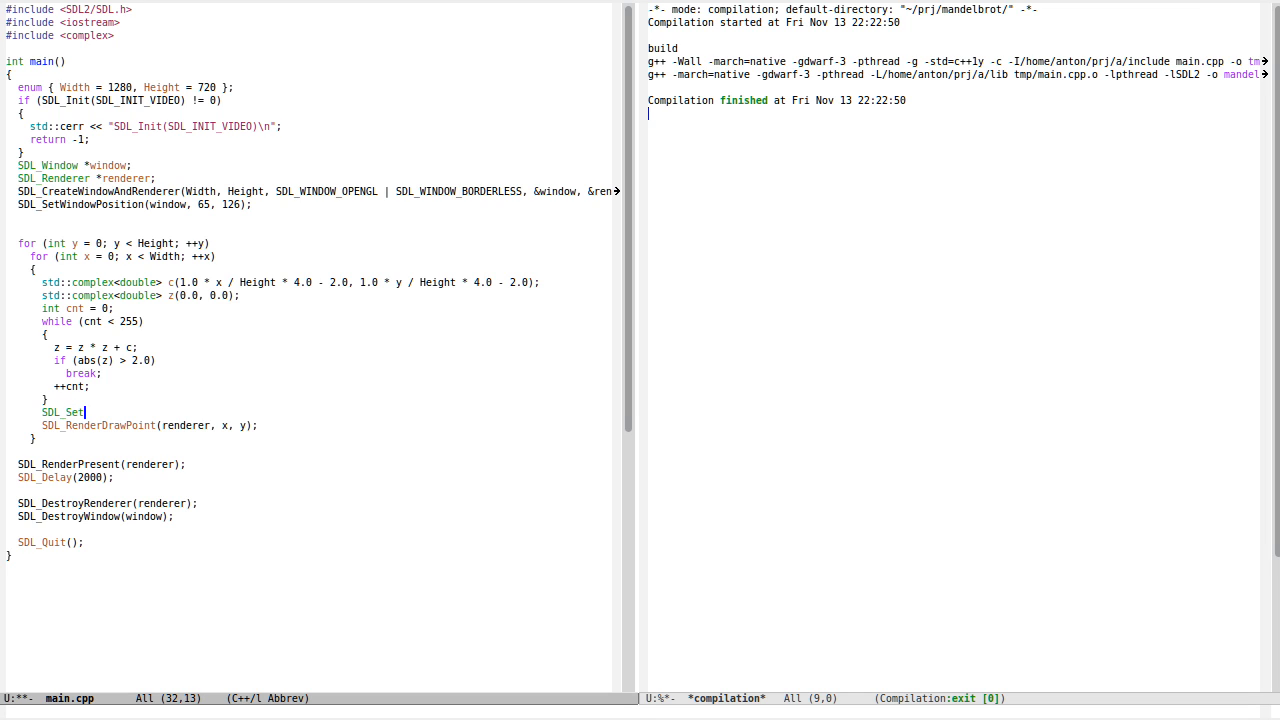
text(RenderDrawColor)
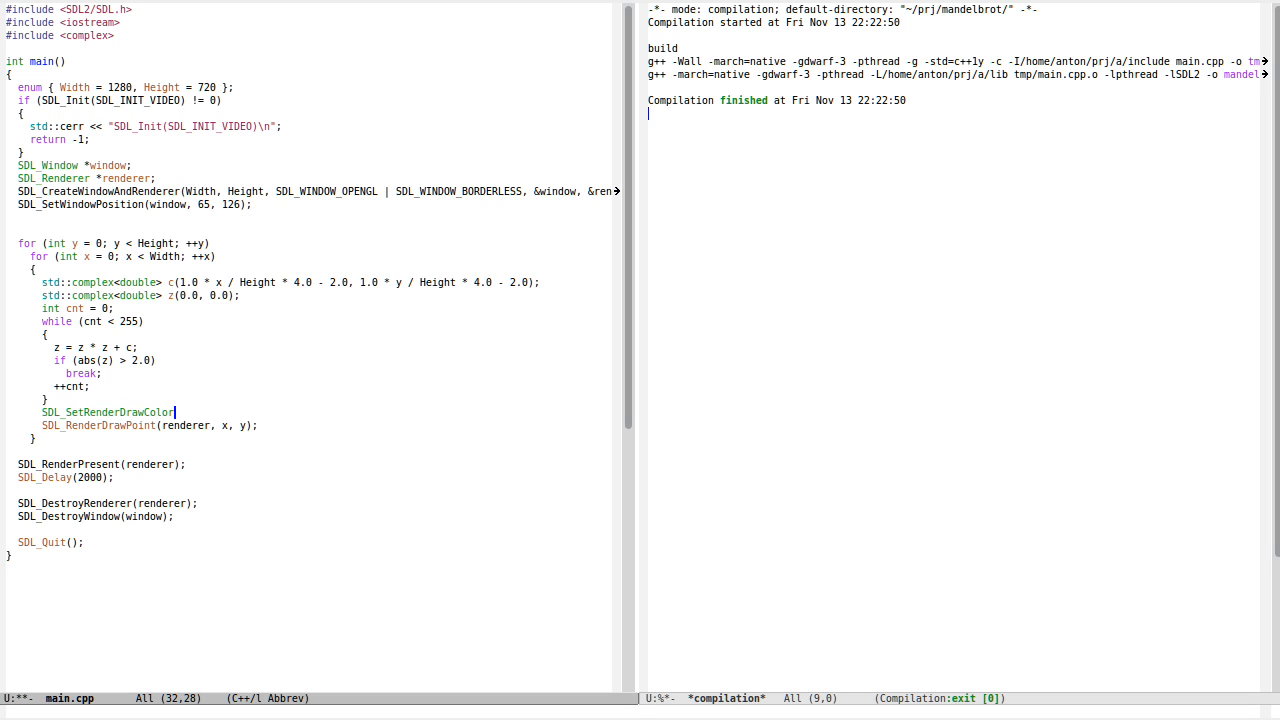
text((cn)
click(640, 710)
text(*gu)
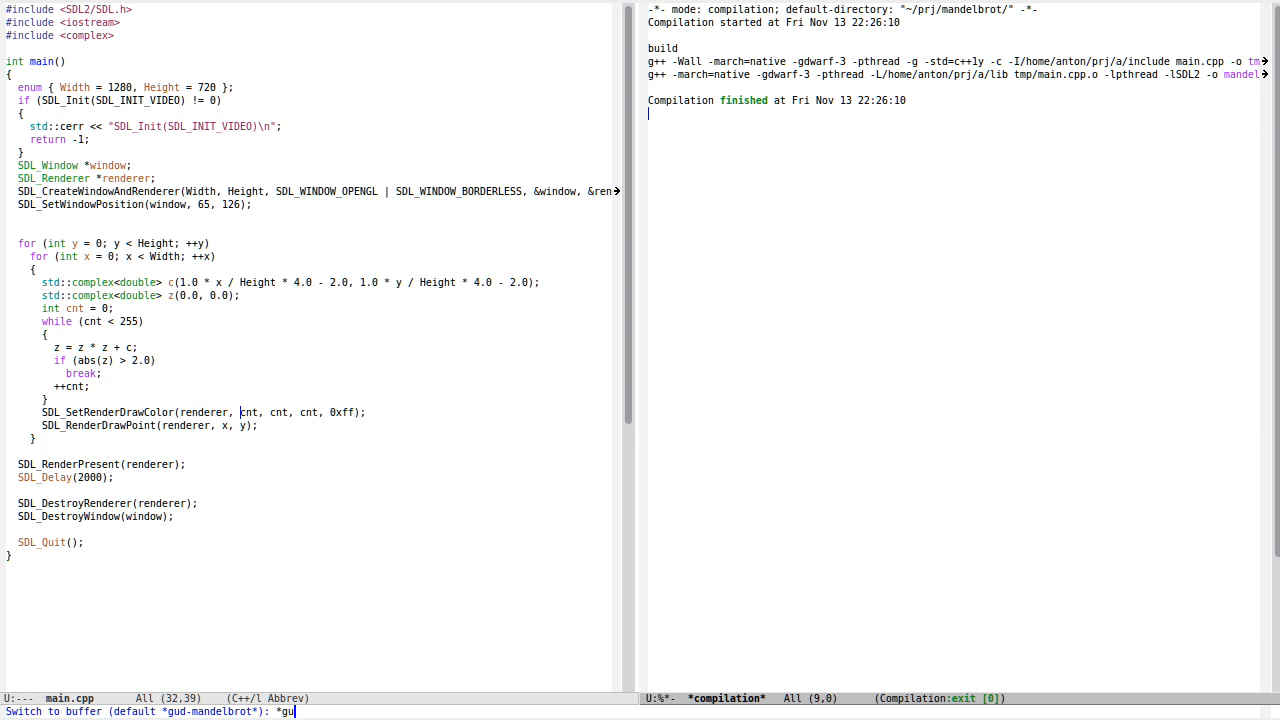
key(RET)
text(4)
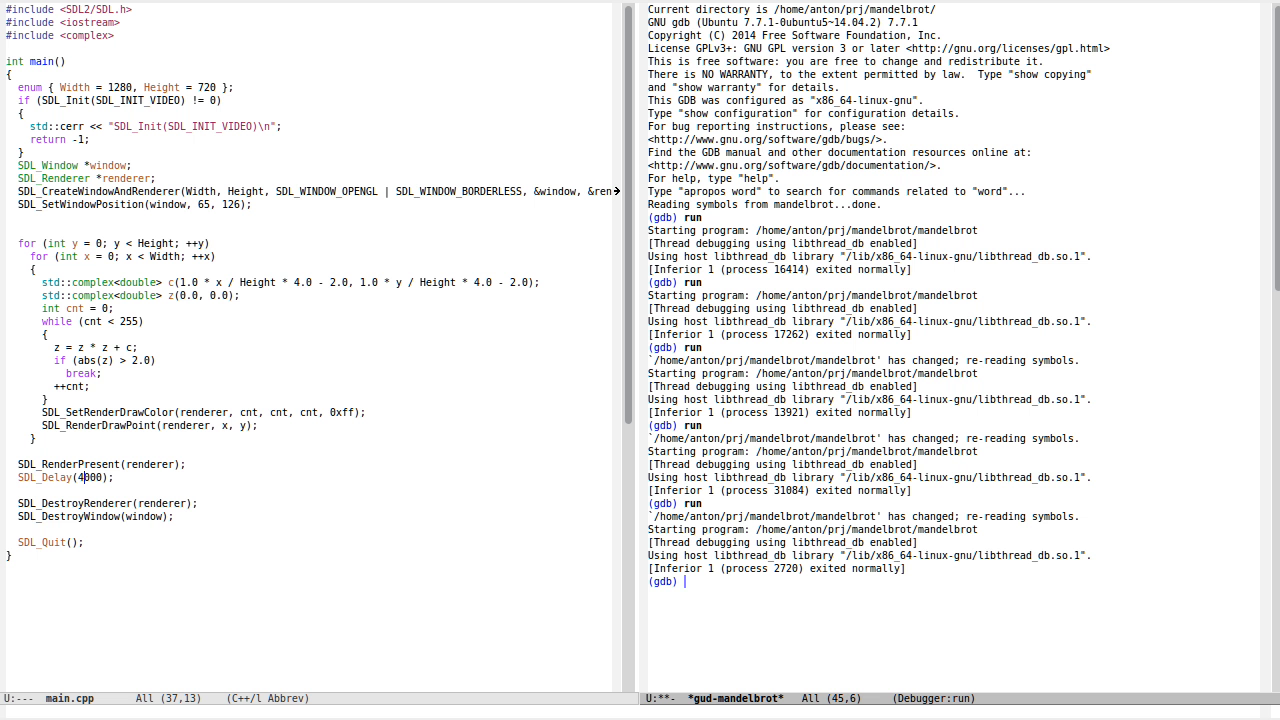
mouse_move(70, 574)
text((x)
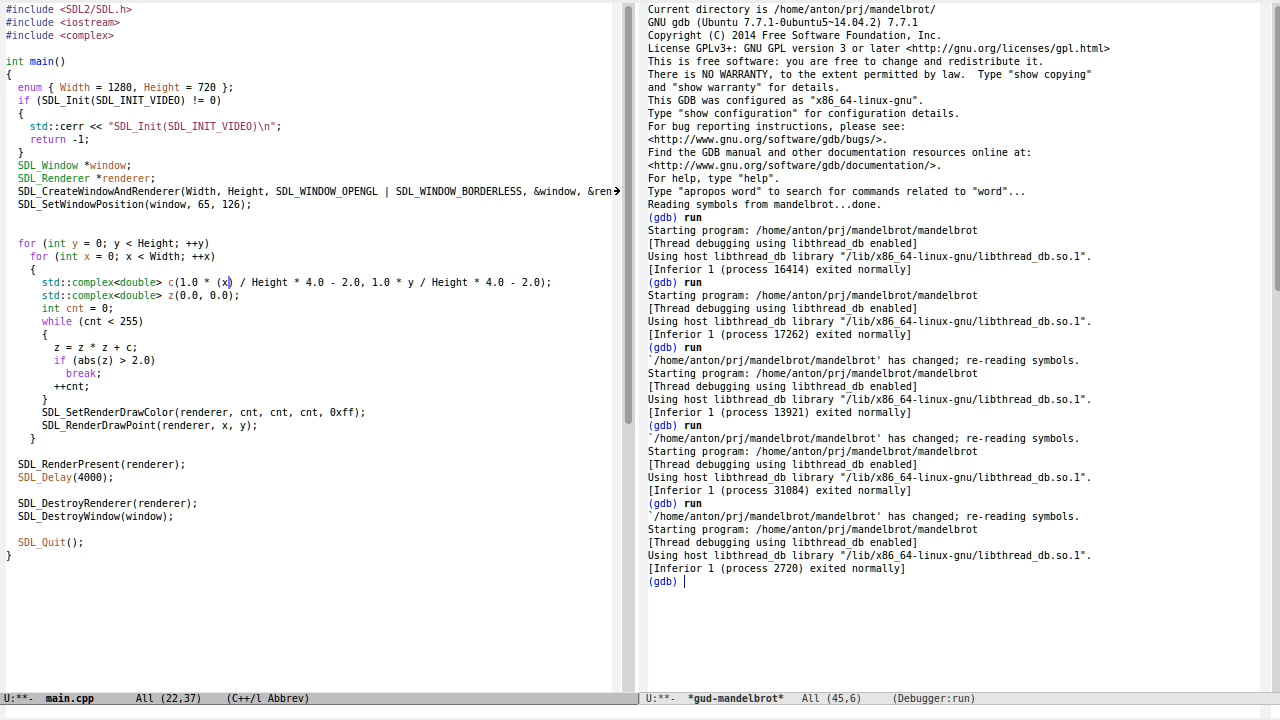
Offset x by (Width - Height) / 2 in the c expression and return to the debugger to rerun
text(+ ())
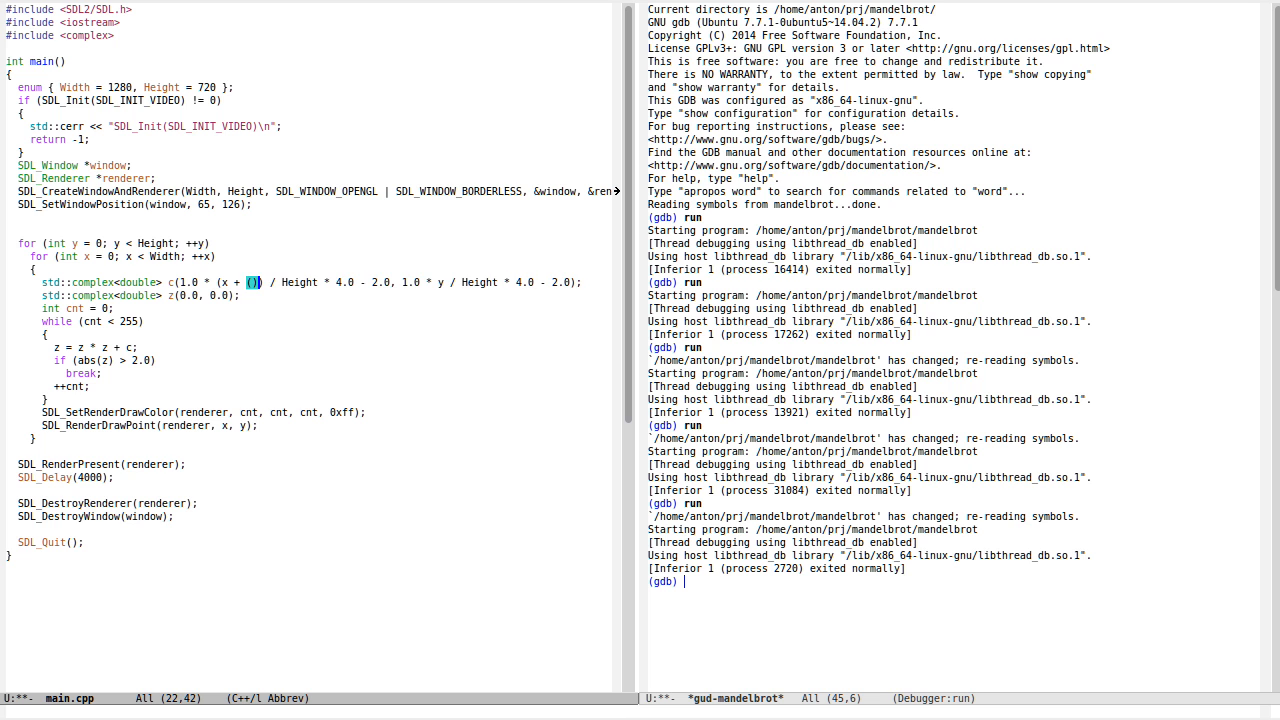
text(Width - Height) / 2)
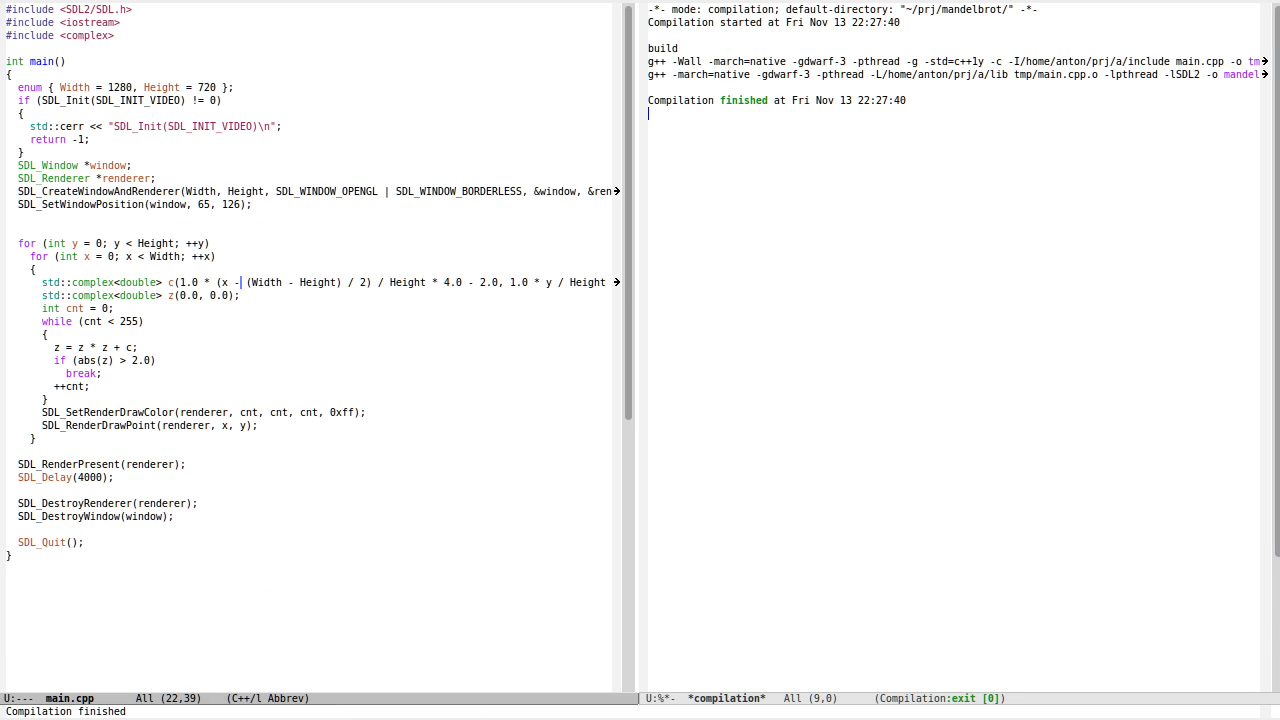
key(C-x b)
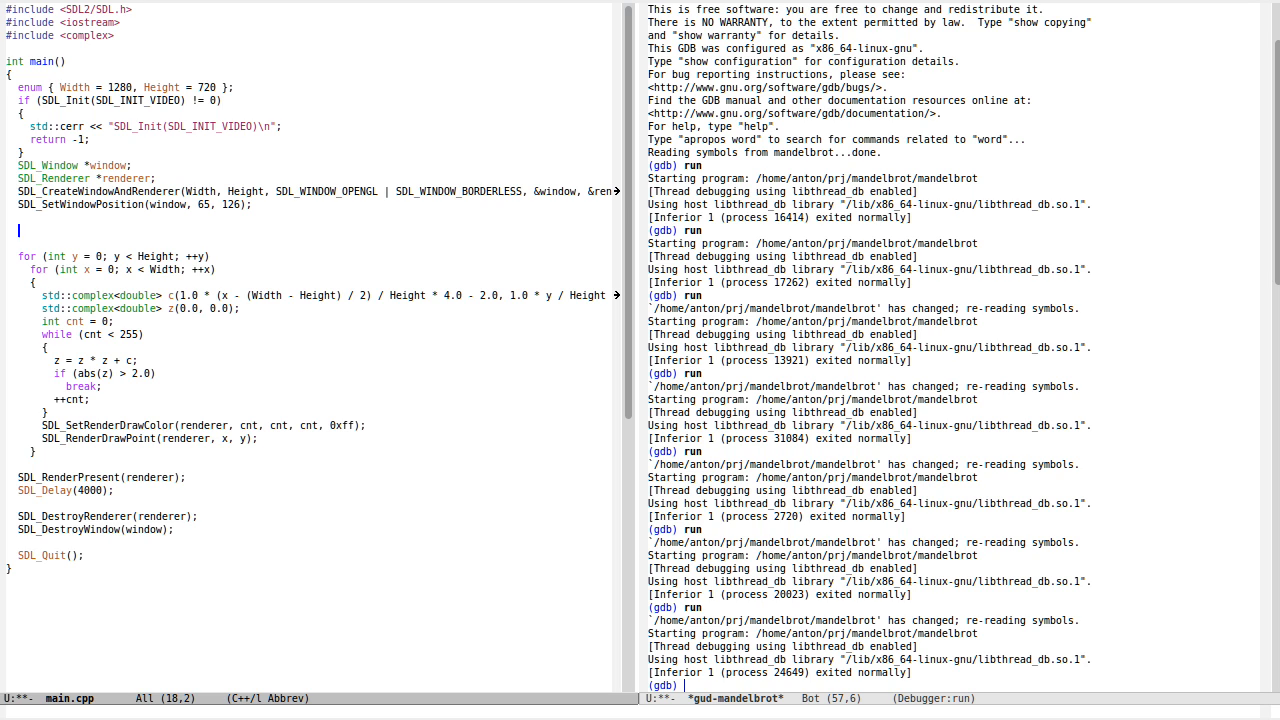
Declare the 1000-entry palette array and start the fill loop with the first piecewise gradient channels
text(st)
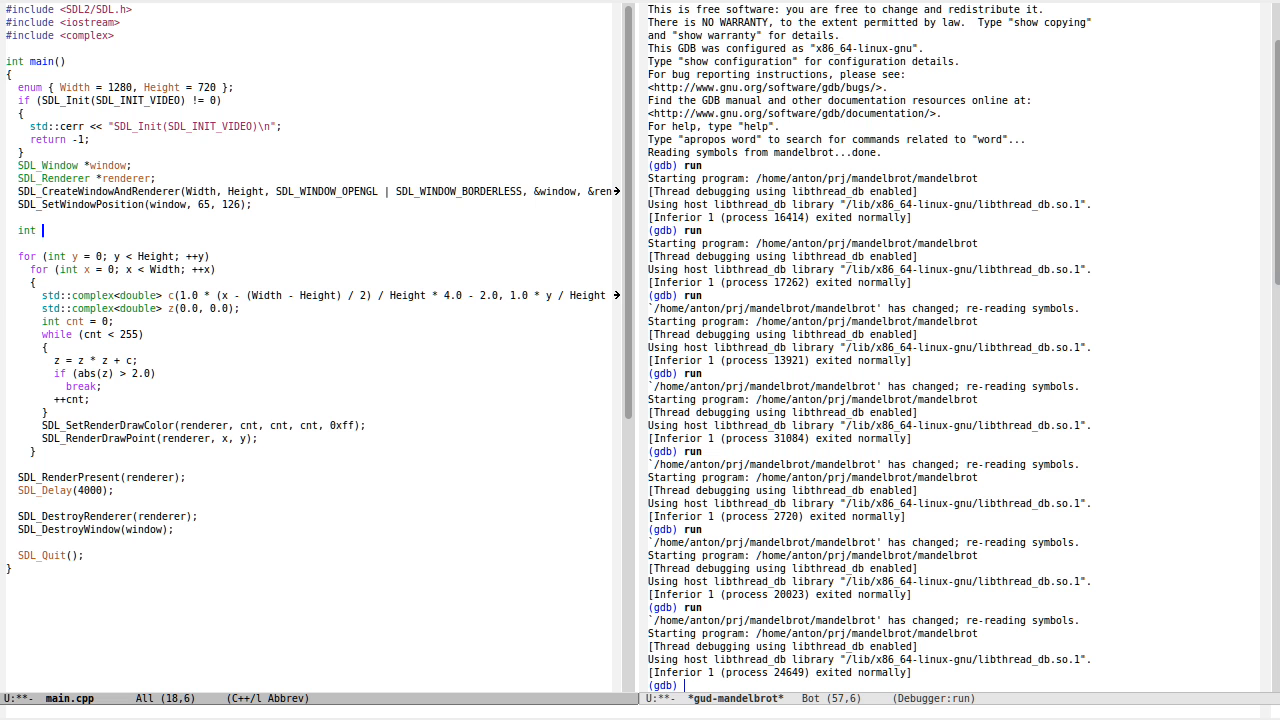
text(pallete)
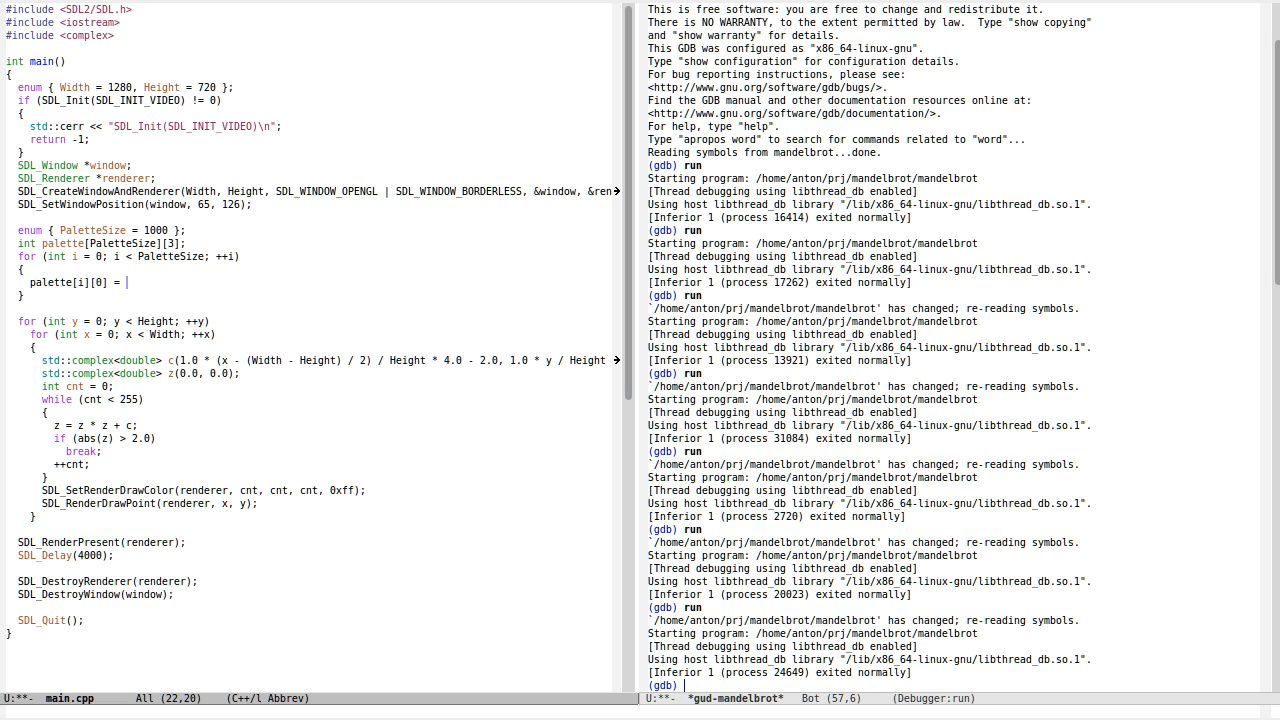
text(i)
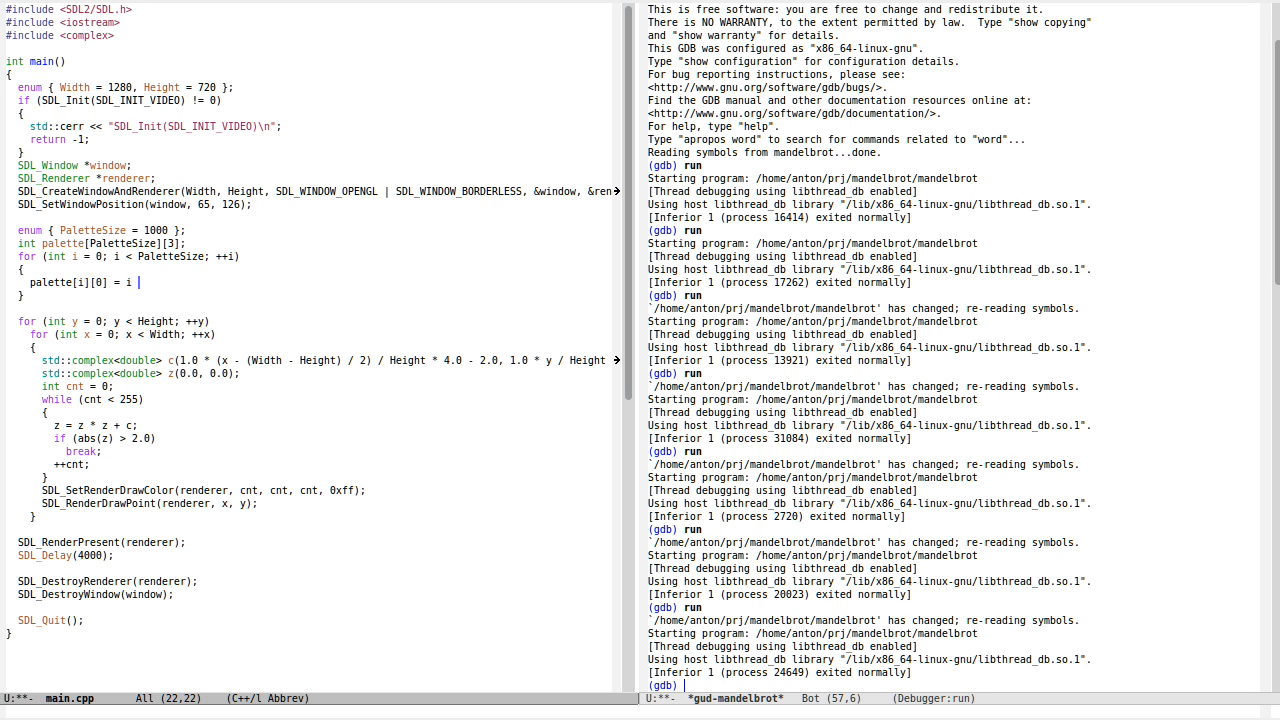
text(< PaletteSize / 3 ? i)
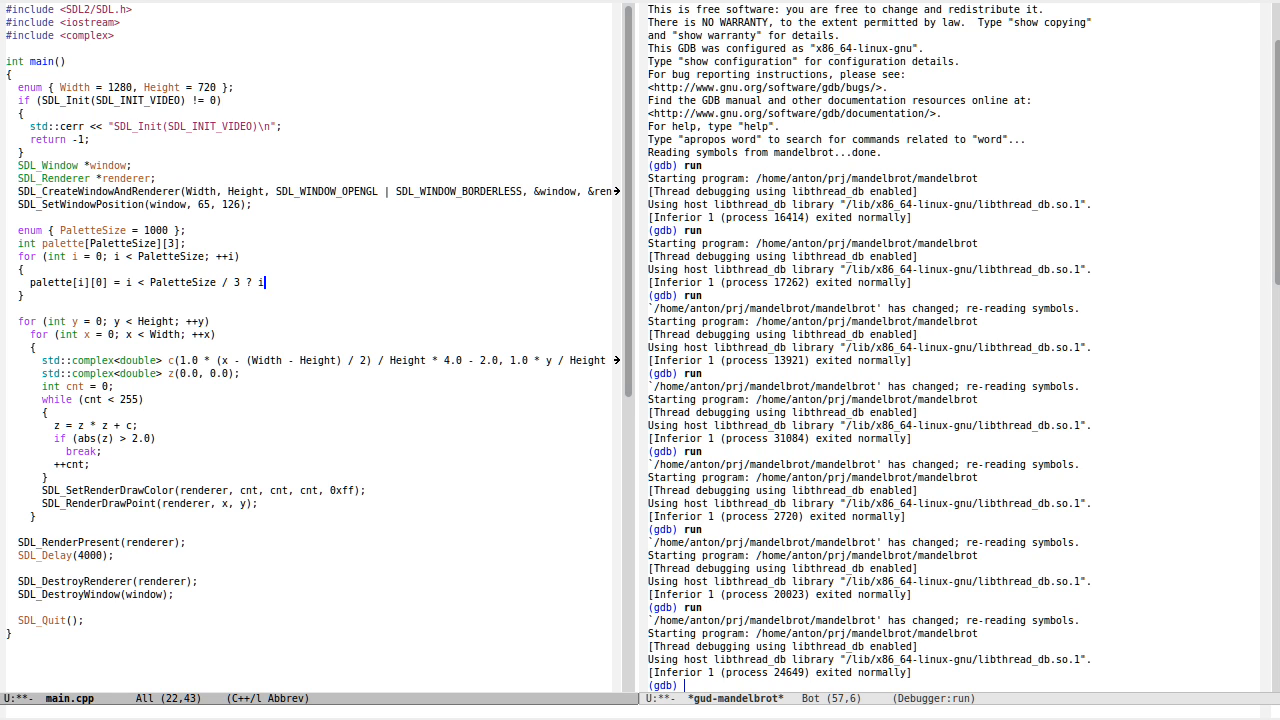
text(/ (2 * PaletteSize) :)
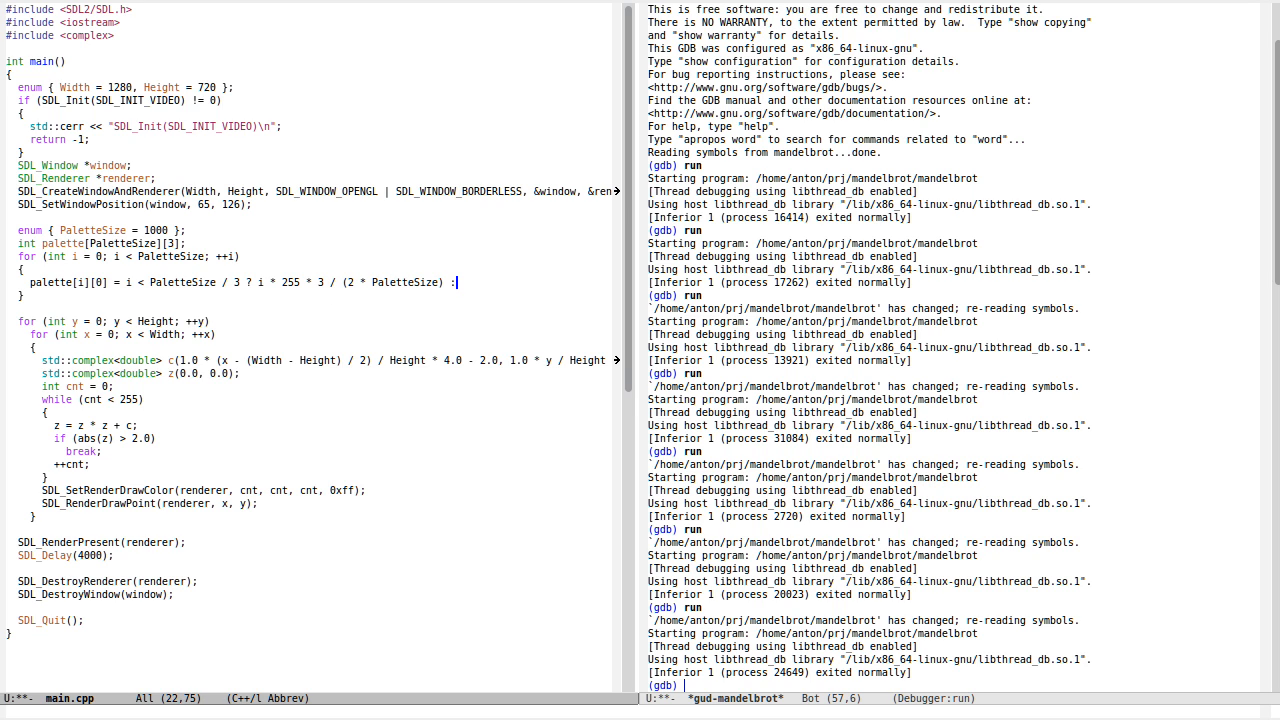
text(255;)
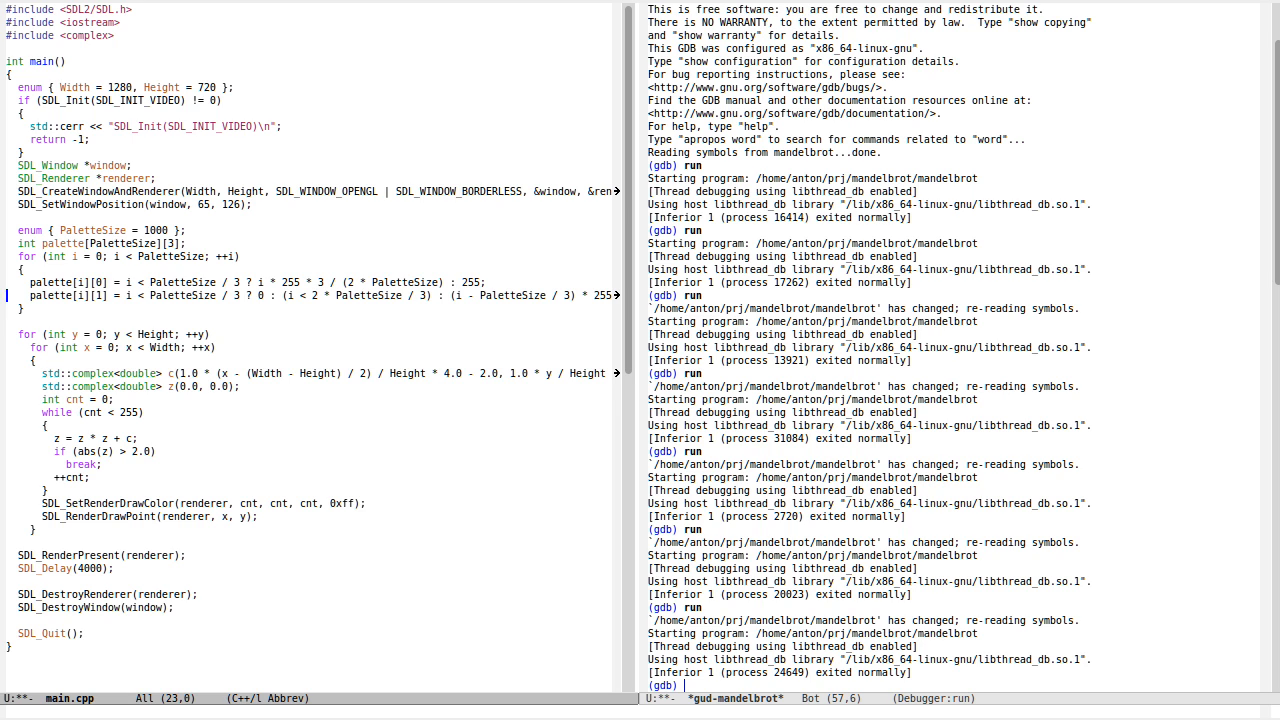
Write the blue-channel gradient palette[i][2] and begin passing palette[cnt] to SDL_SetRenderDrawColor
text(palette[i][2] = i < PaletteSize / 3 ? 0 : (i < 2 * PaletteSize / 3) : (i - PaletteSize / 3) * 255)
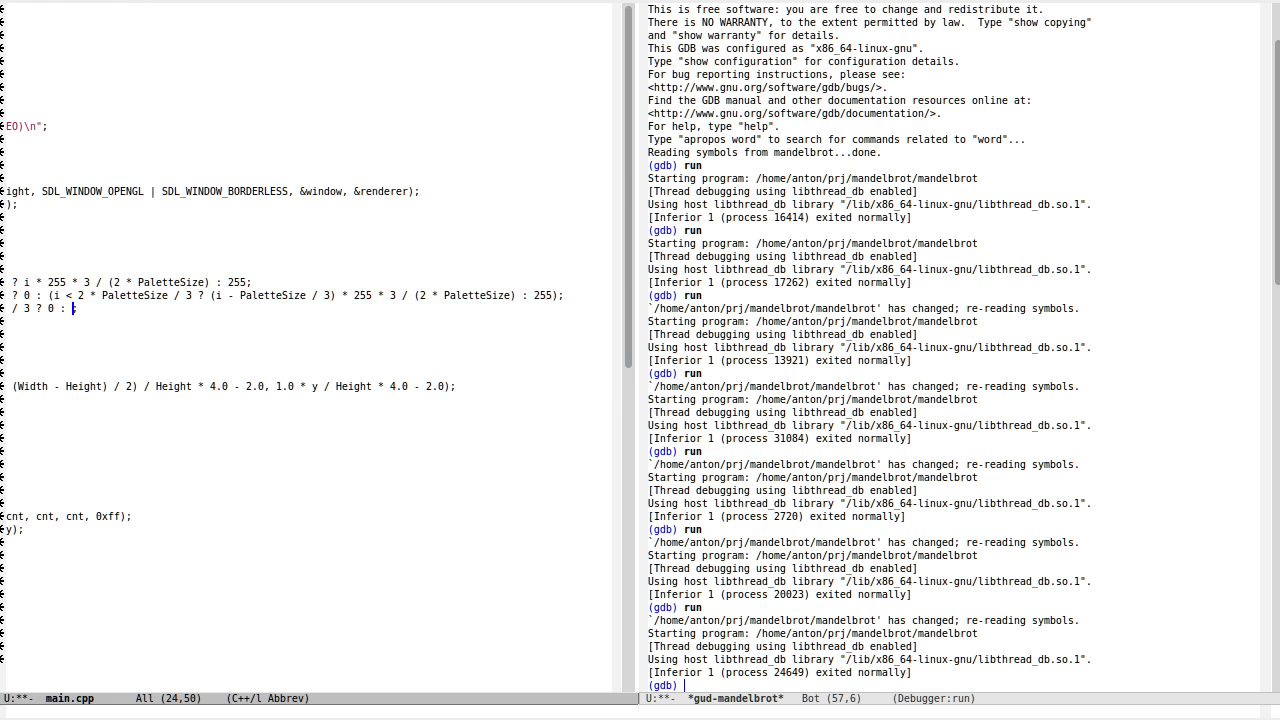
scroll(left, 3)
text( (i - 2 * PaletteSize / 3) * 255)
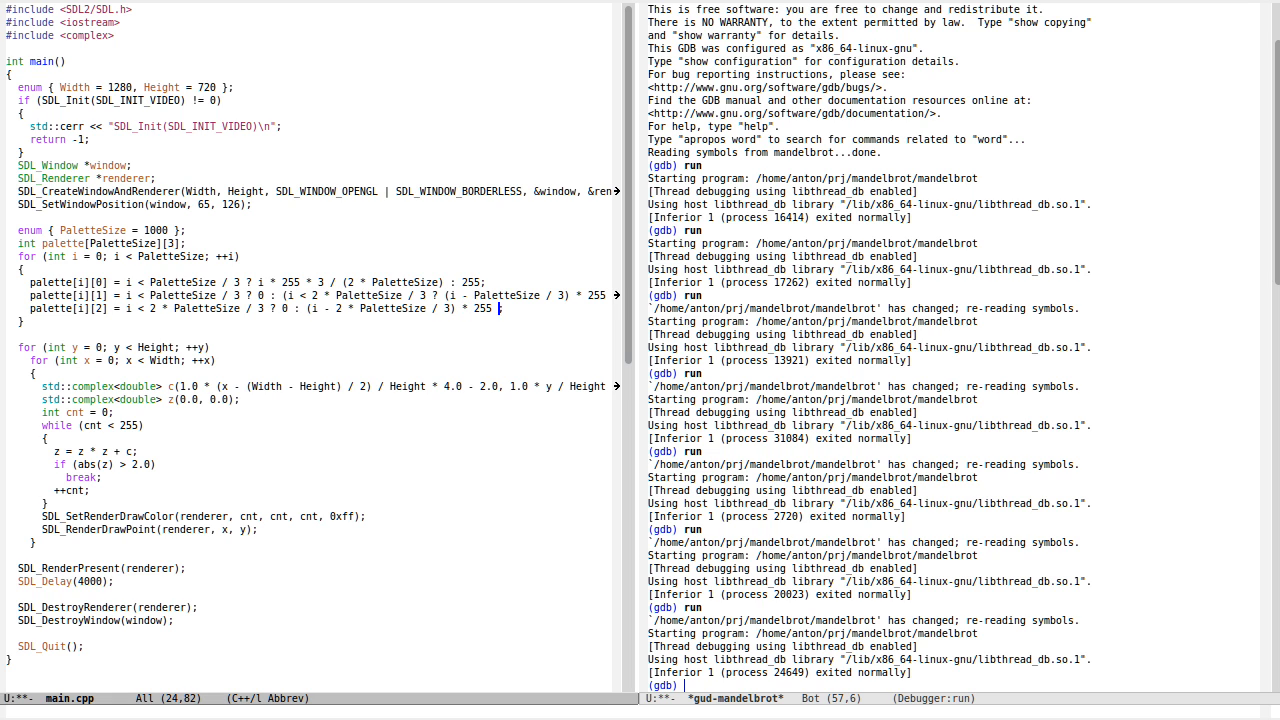
text(/ (PaletteSize))
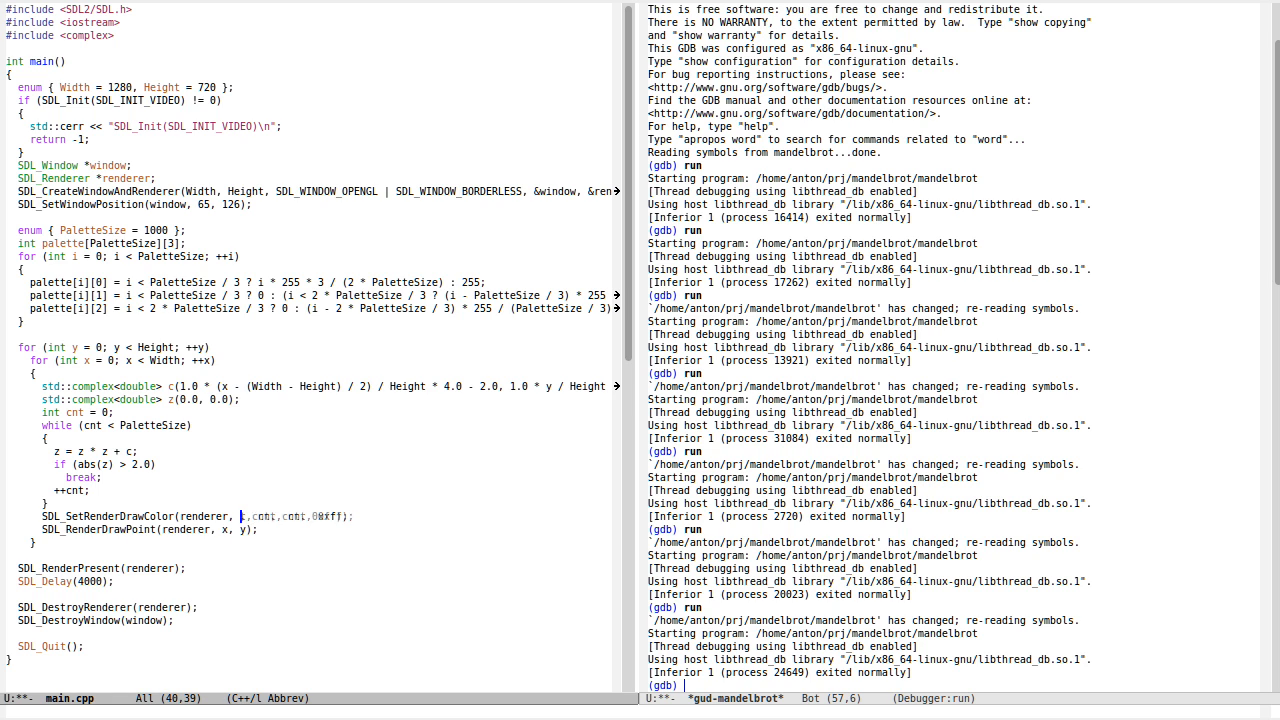
text(palette[cnt][)
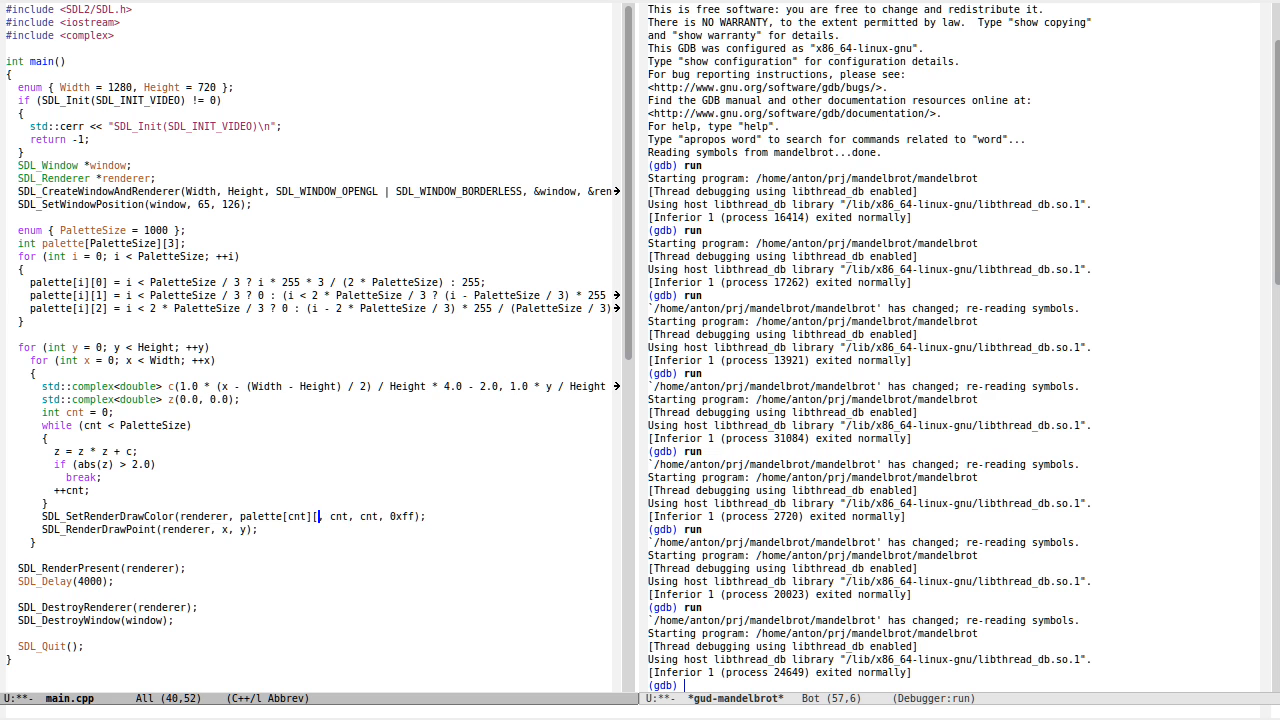